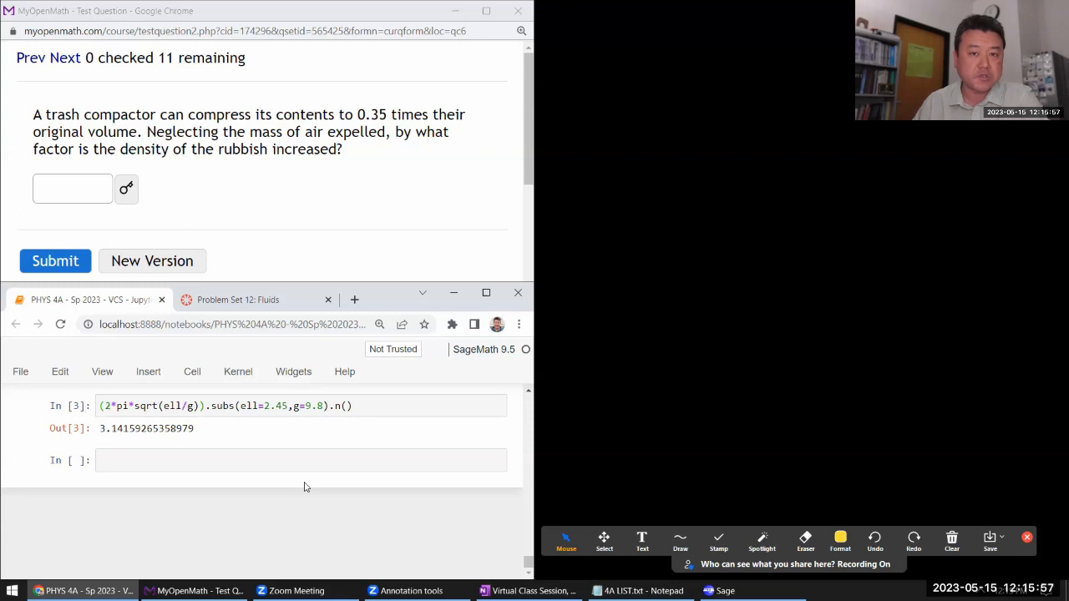
Pick the Draw tool and circle '0.35 times' in the trash compactor question
click(841, 541)
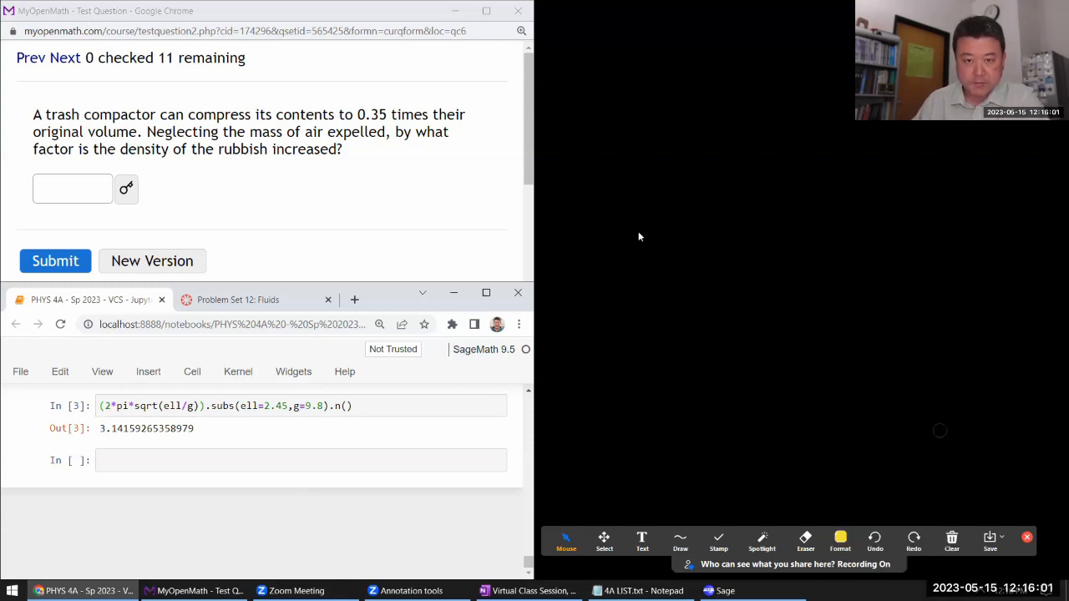
click(680, 541)
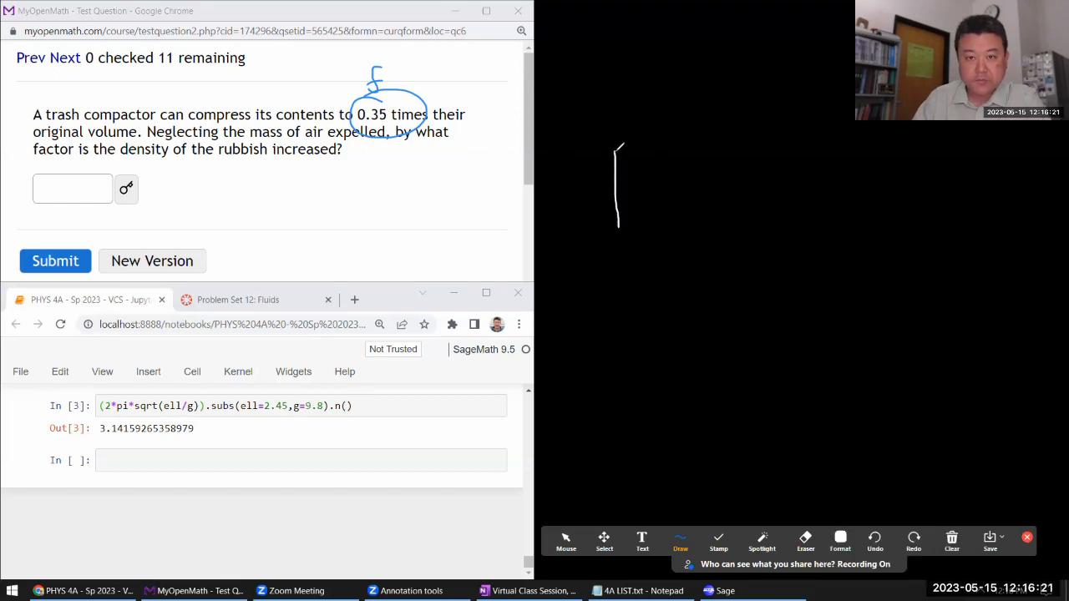
Sketch a 1 m container with an arrow to a flattened one labeled 0.35 m
drag(618, 151, 693, 226)
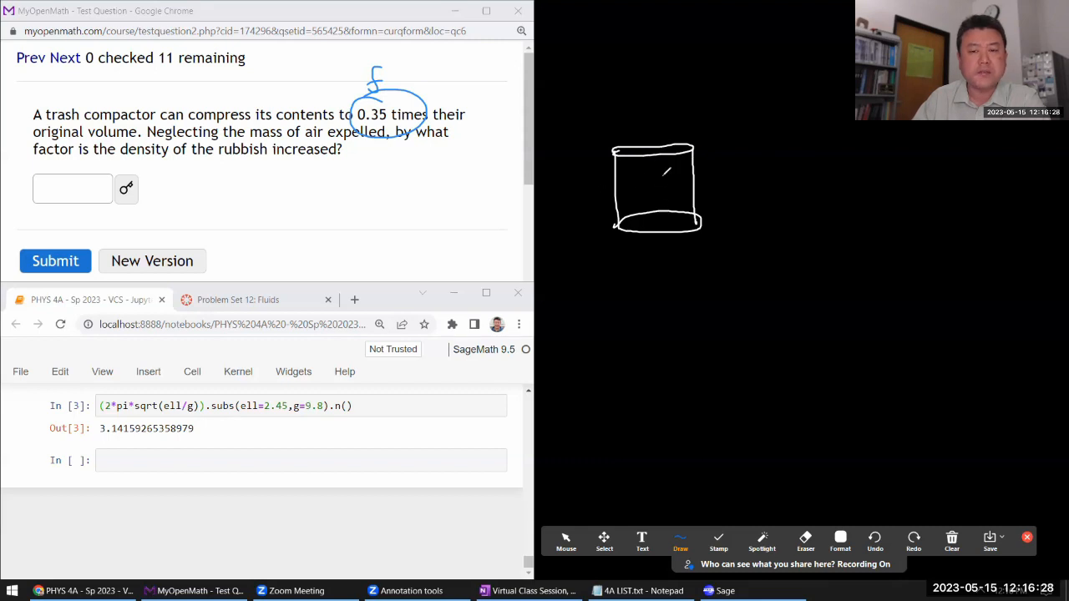
drag(706, 188, 735, 188)
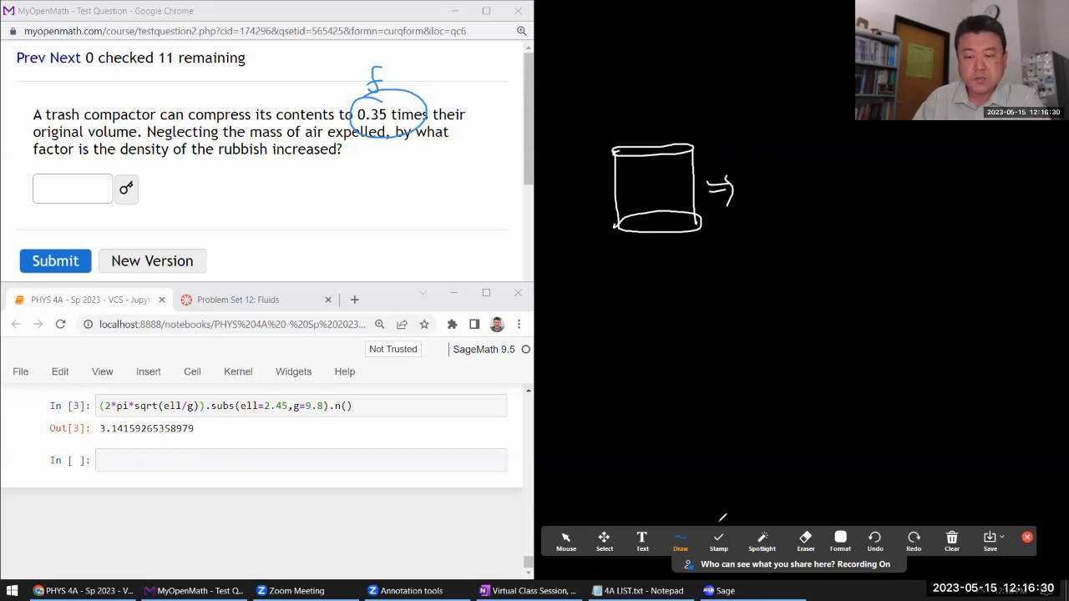
drag(775, 204, 785, 194)
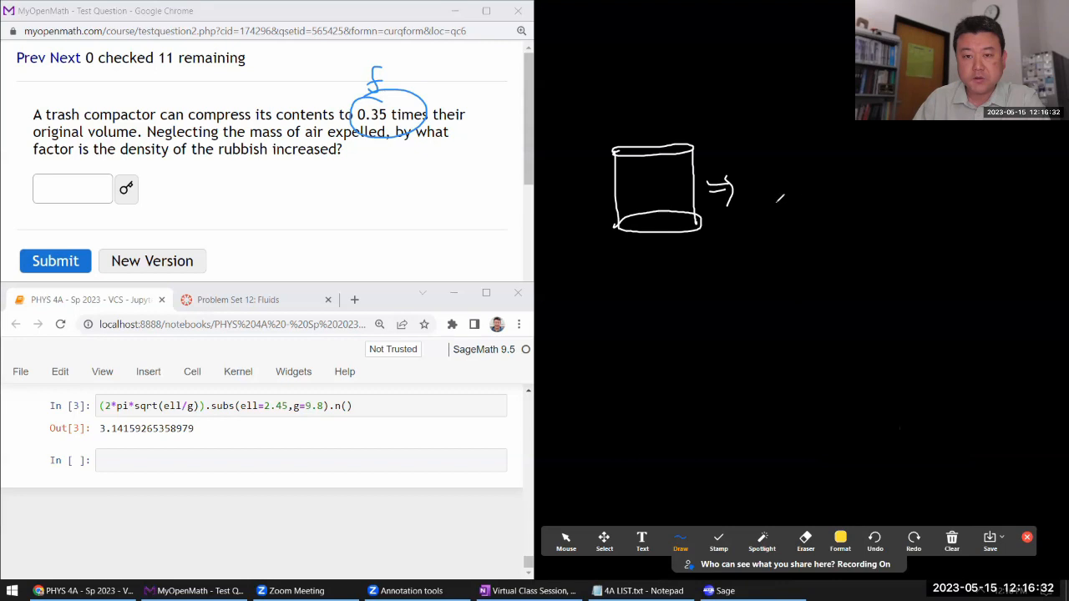
drag(756, 196, 819, 192)
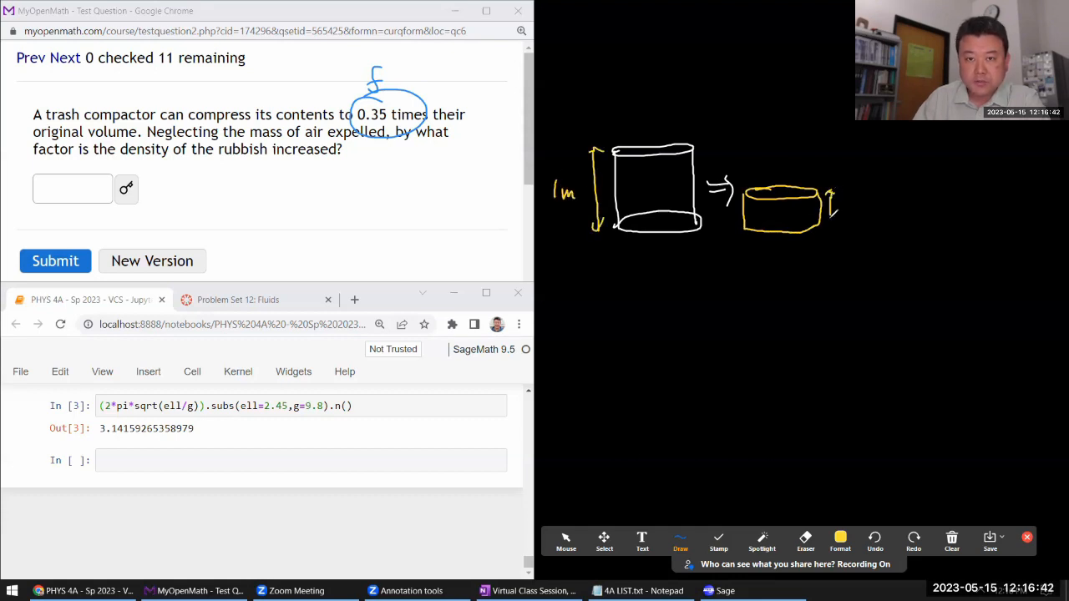
drag(836, 213, 877, 205)
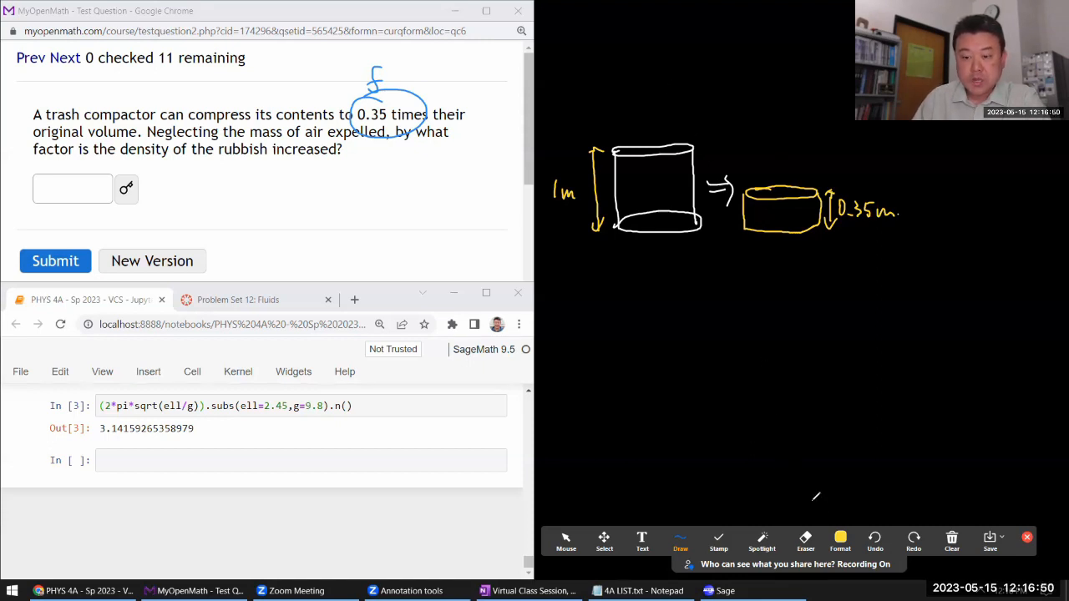
Switch the pen to blue and write M under both containers
click(841, 541)
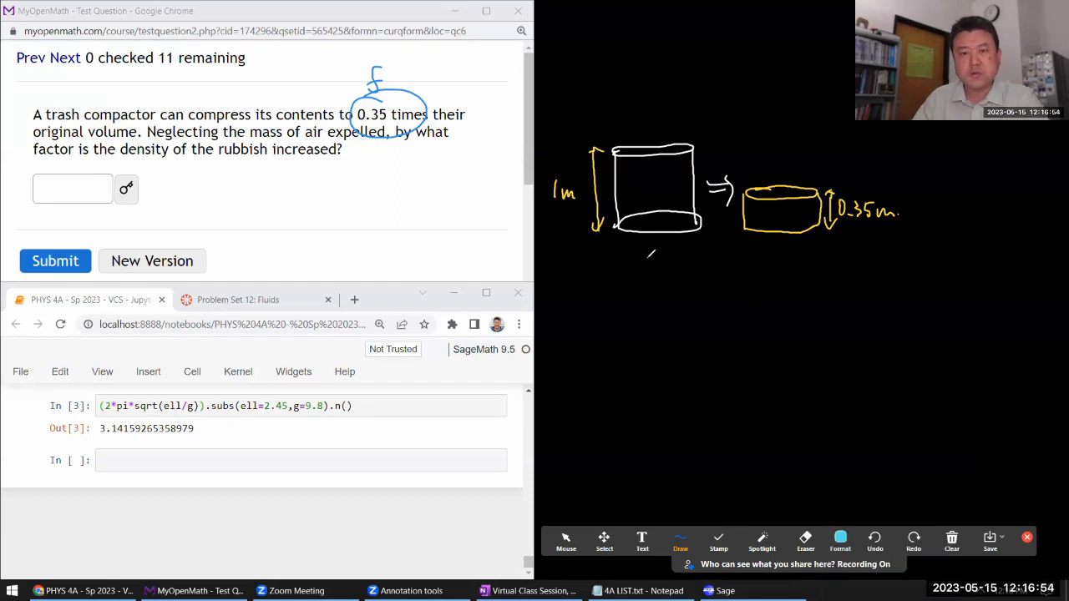
drag(641, 255, 668, 246)
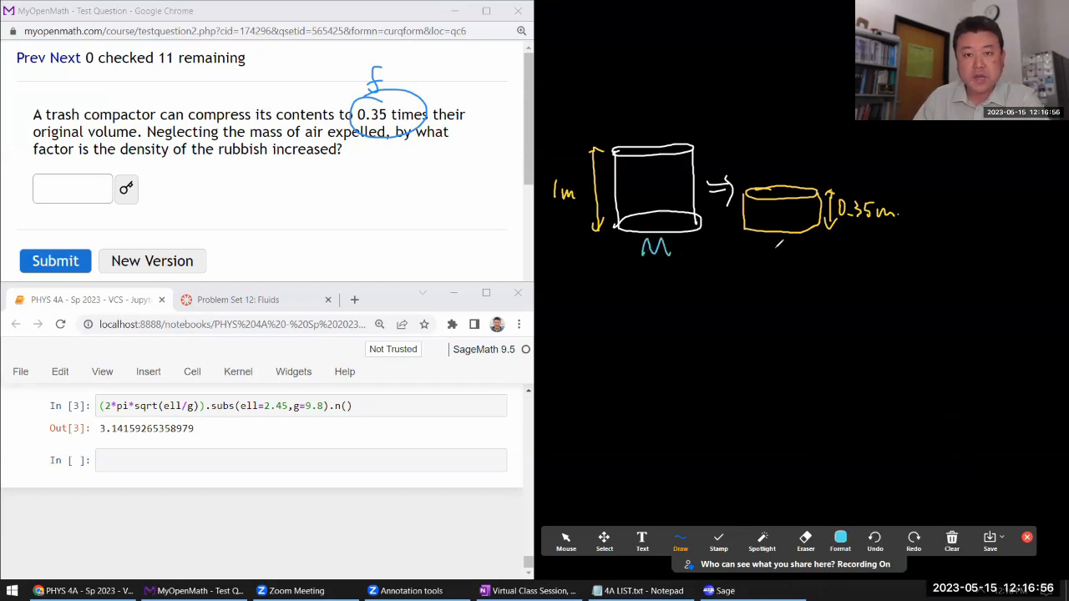
drag(768, 242, 798, 259)
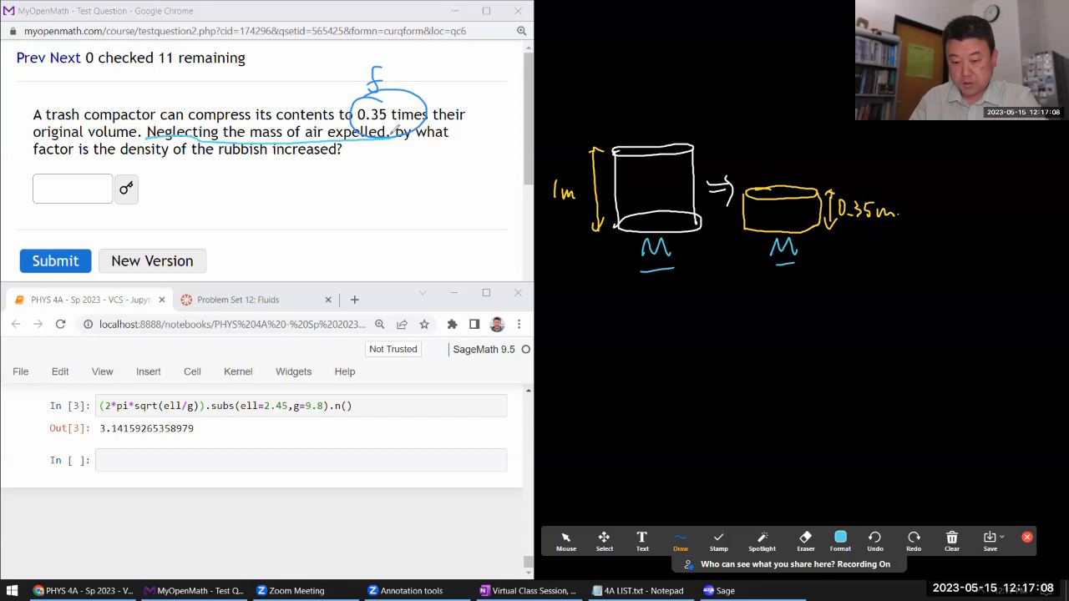
In yellow, write density = mass/volume and label the volumes V0 and 0.35 V0
click(839, 541)
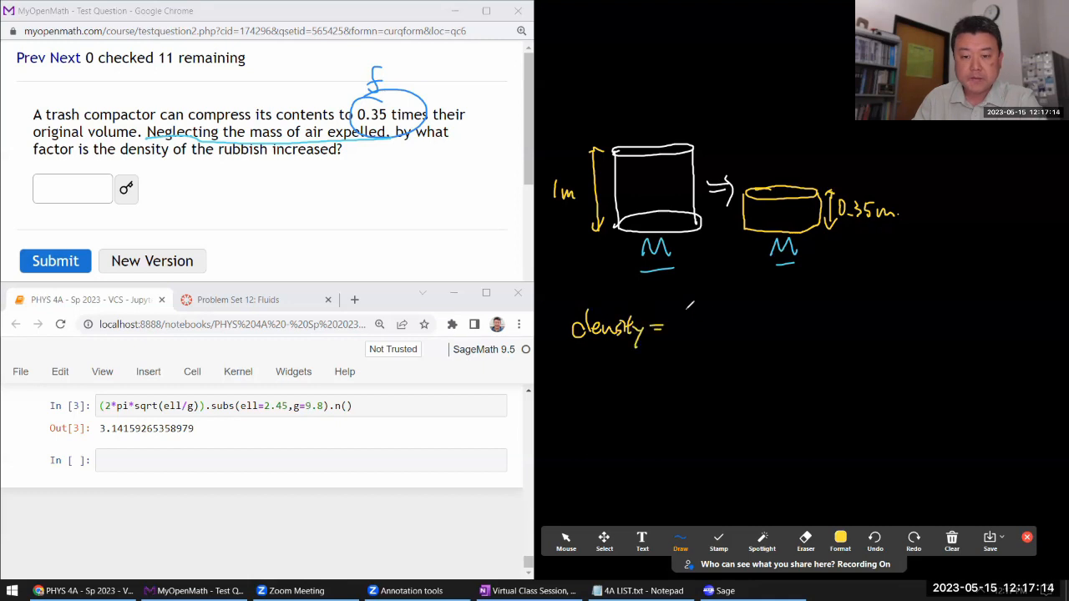
drag(681, 318, 726, 334)
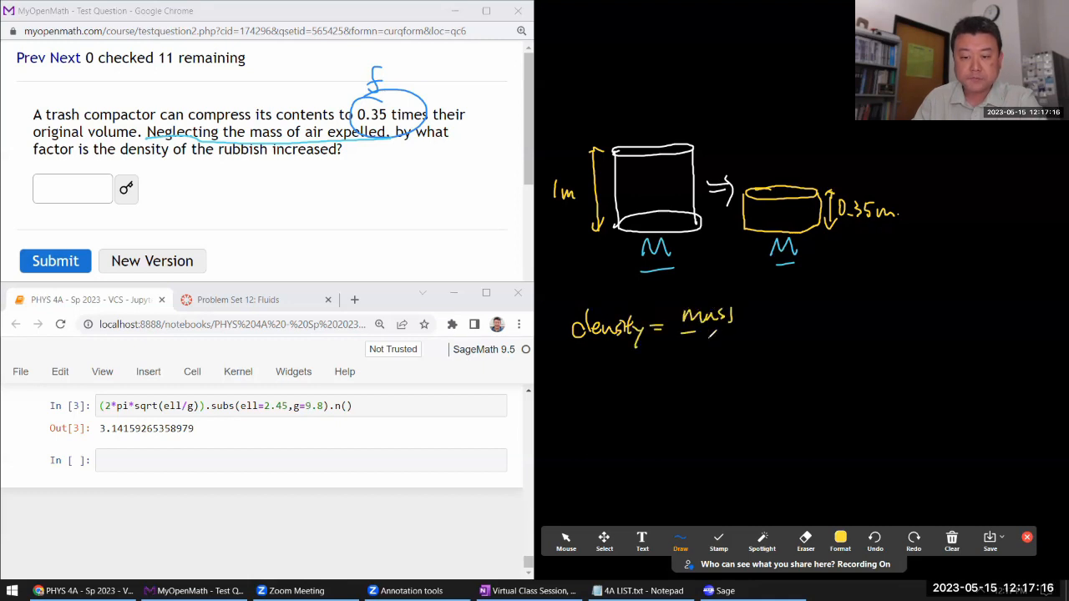
drag(681, 343, 743, 351)
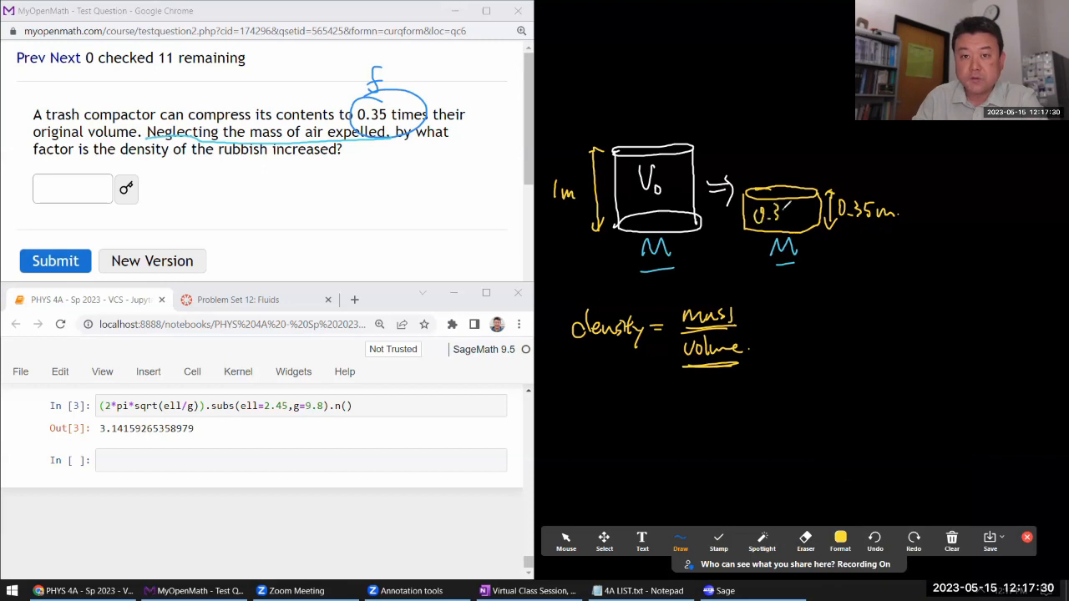
drag(756, 213, 806, 213)
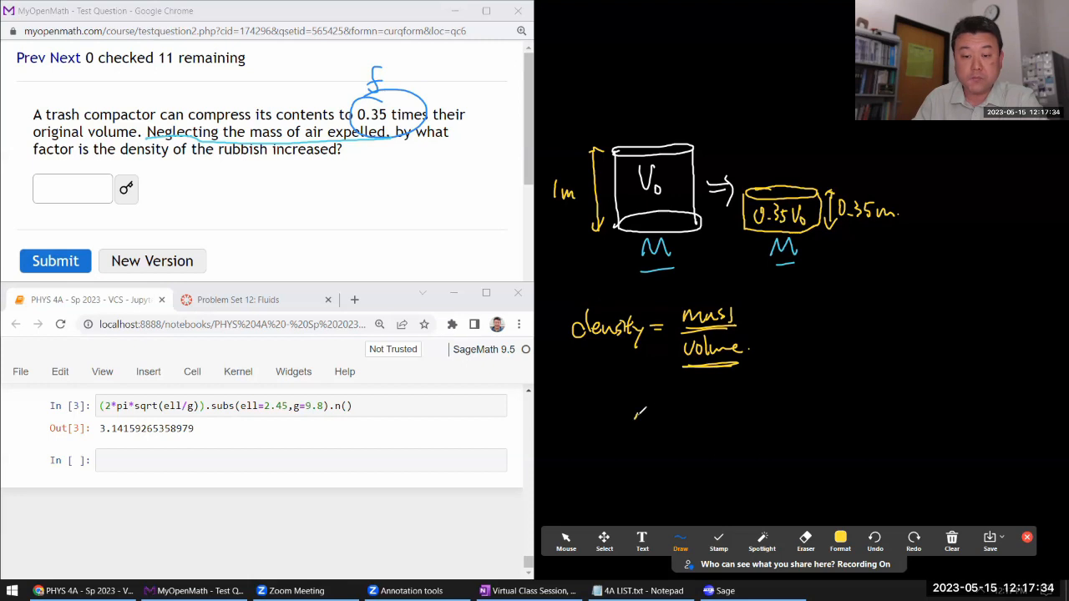
Derive M/V0 ⇒ M/0.35V0 ⇒ 1/0.35, underlining the density-factor phrase
drag(647, 405, 660, 455)
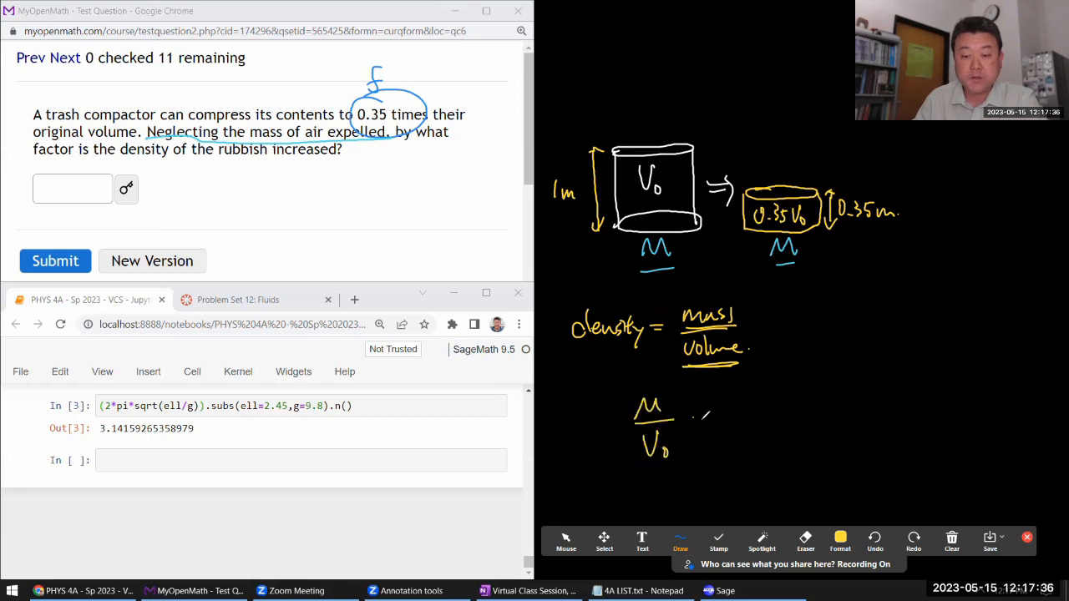
drag(693, 422, 781, 409)
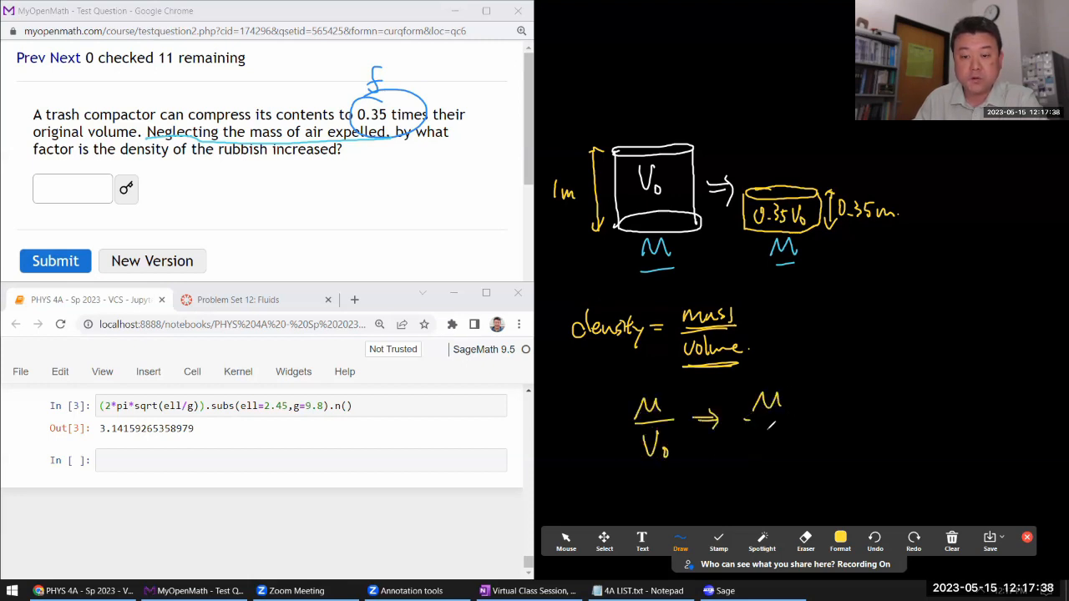
drag(743, 418, 785, 443)
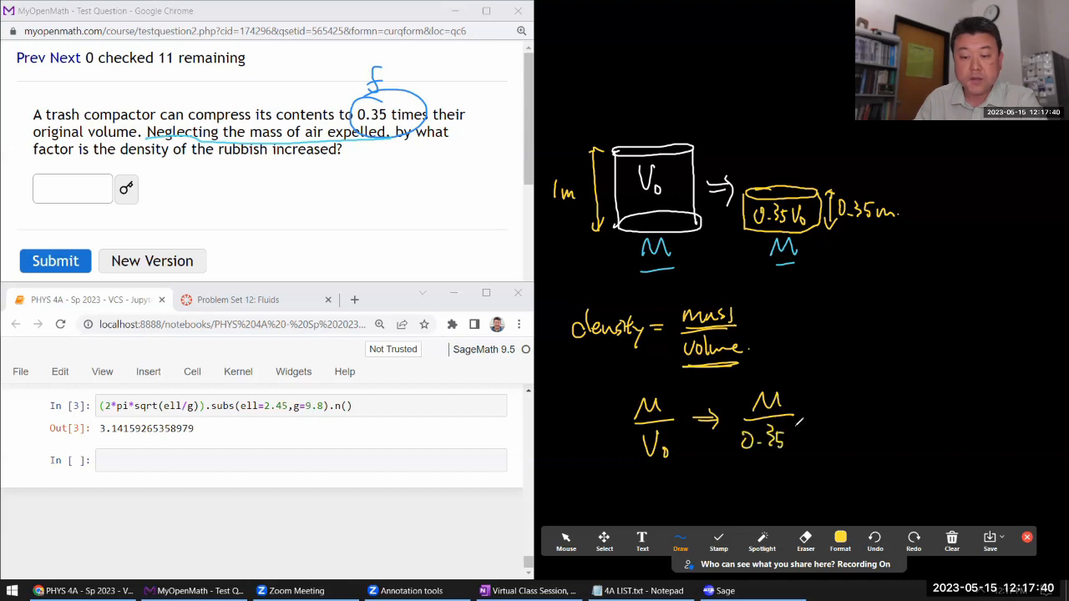
drag(794, 434, 814, 447)
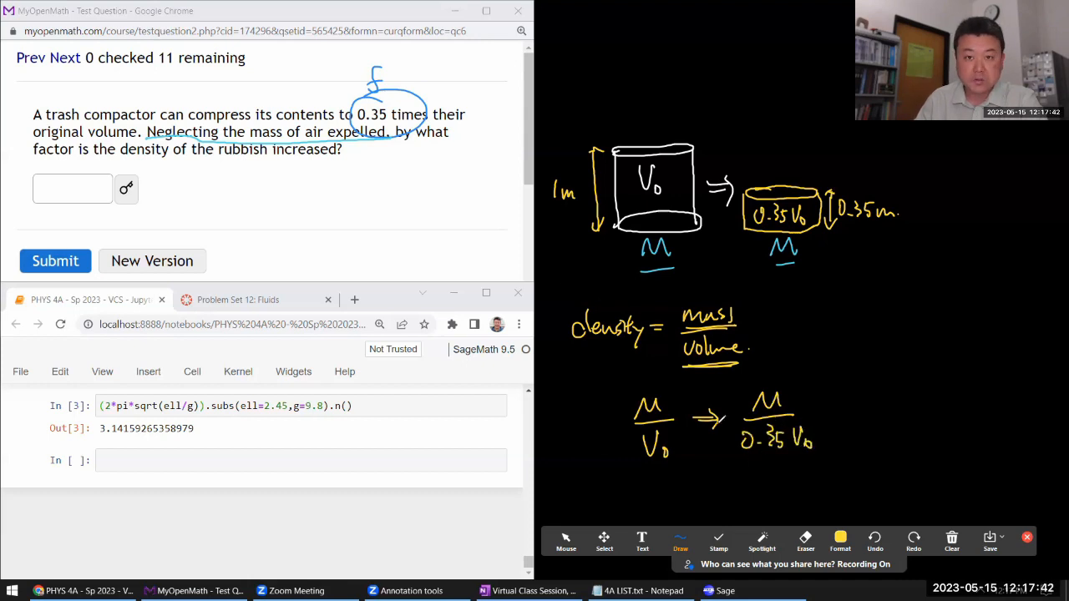
drag(33, 163, 155, 165)
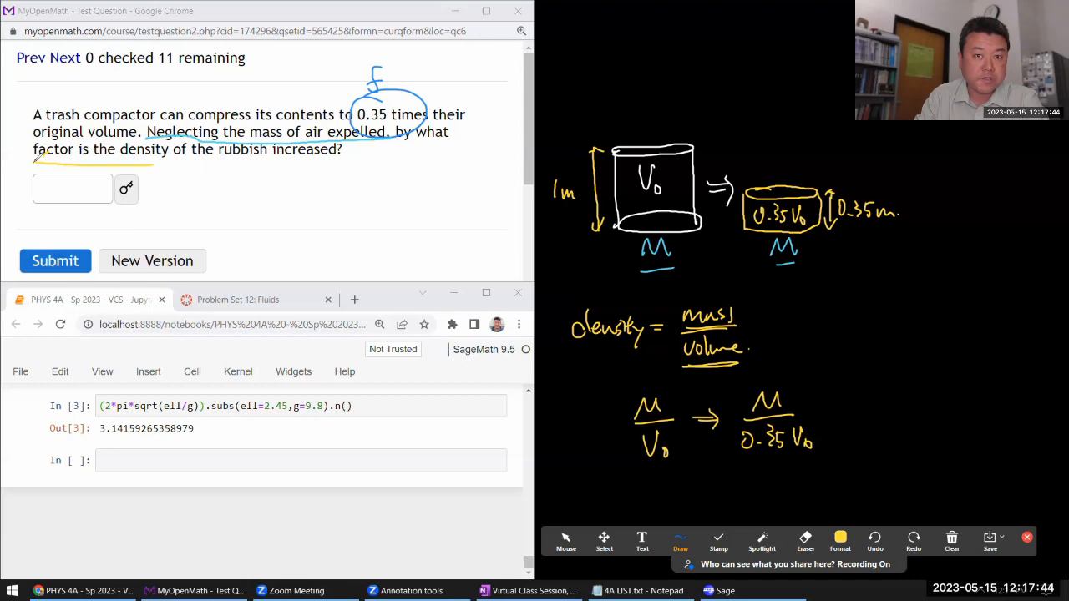
drag(844, 413, 864, 405)
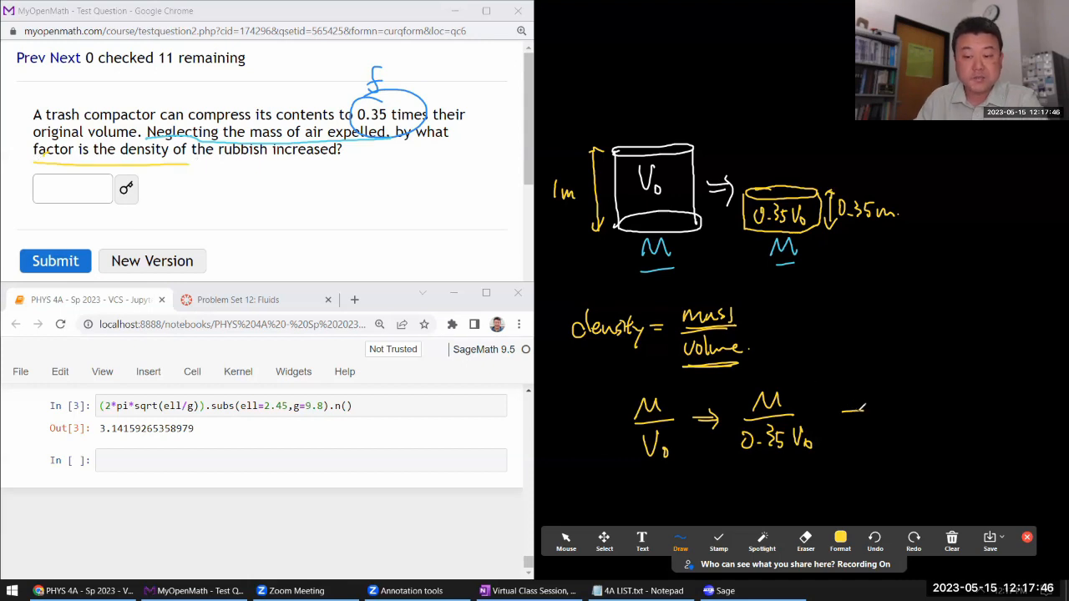
drag(851, 410, 927, 443)
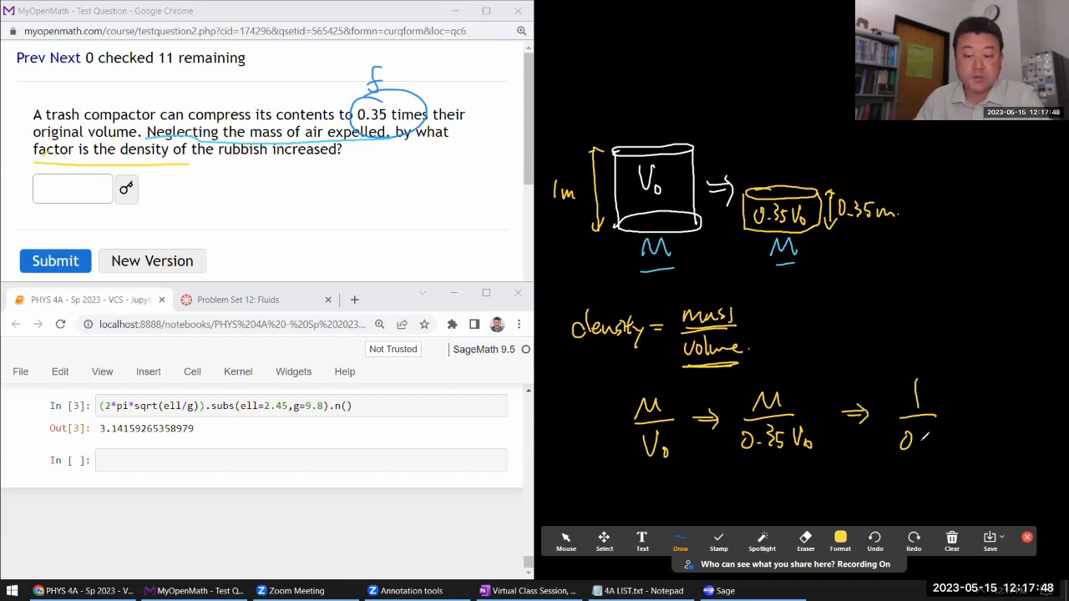
drag(897, 438, 948, 438)
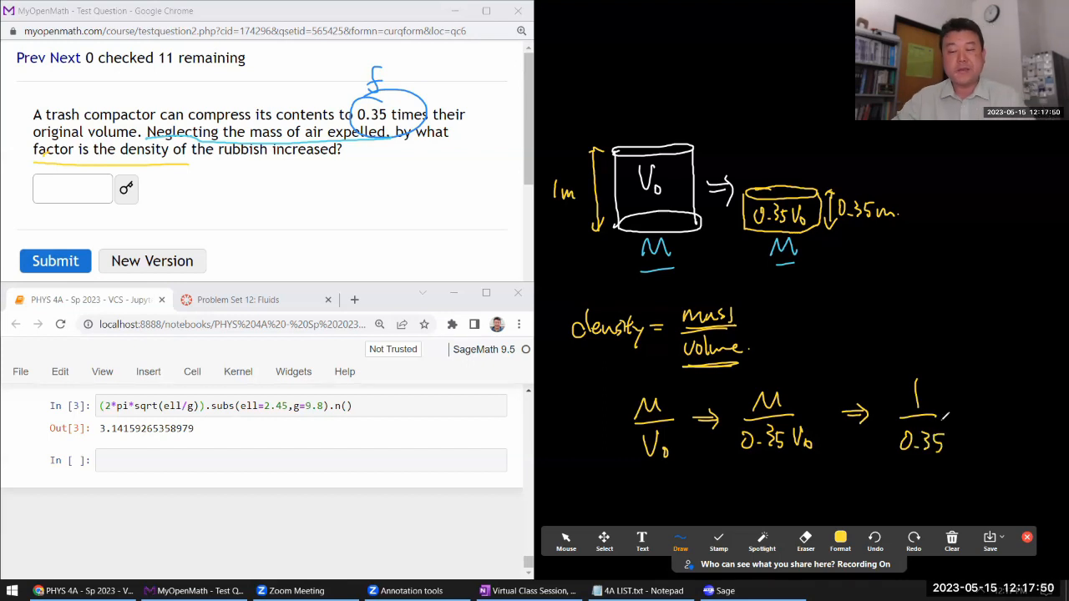
Evaluate 1/0.35 in SageMath (2.857…) and submit 2.86 as the density factor
click(566, 541)
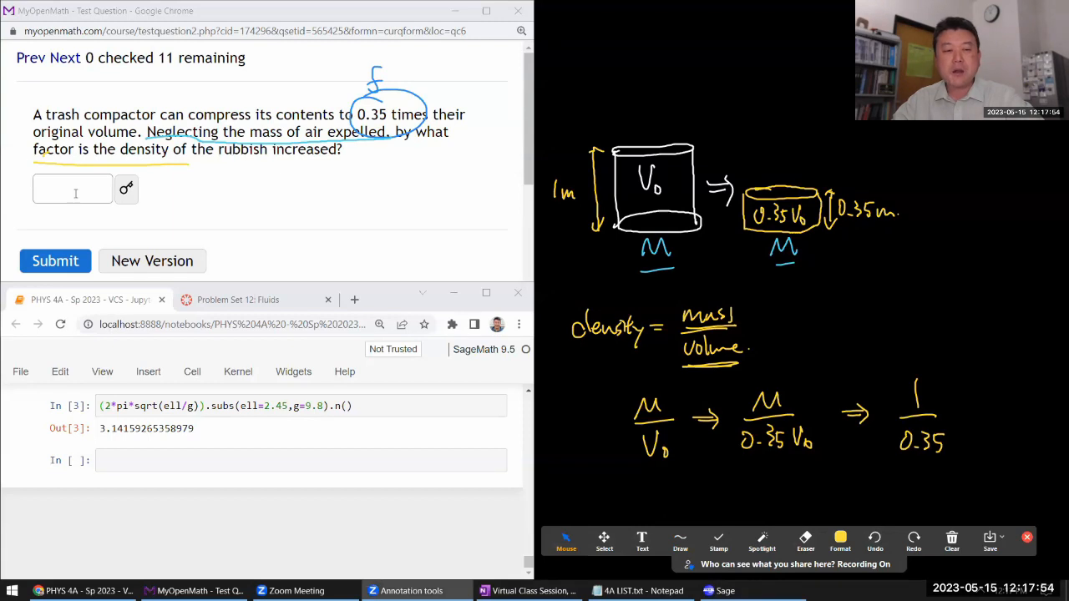
text(3)
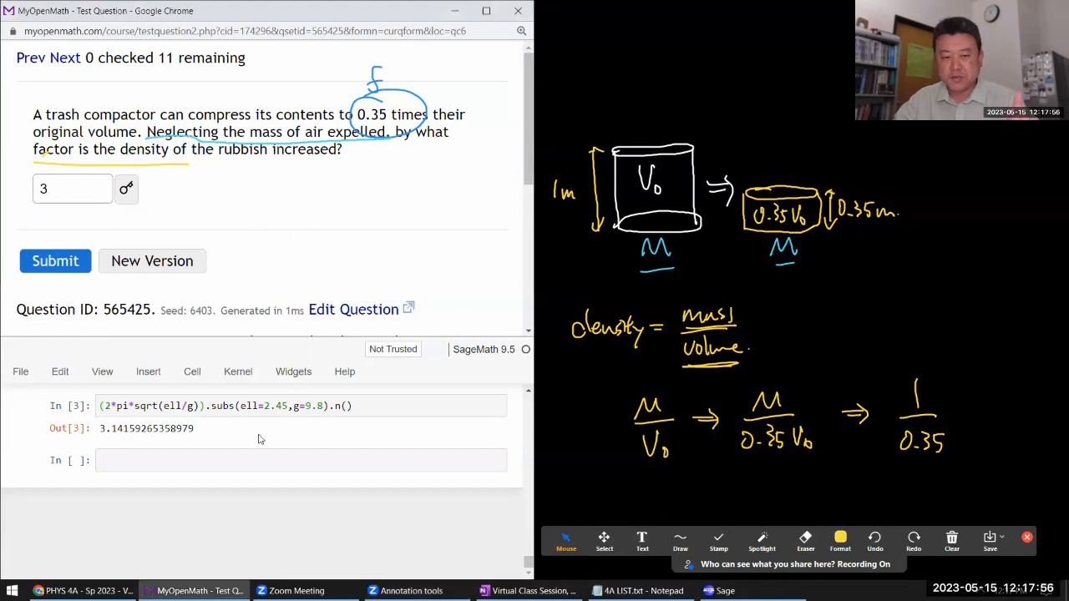
text(1)
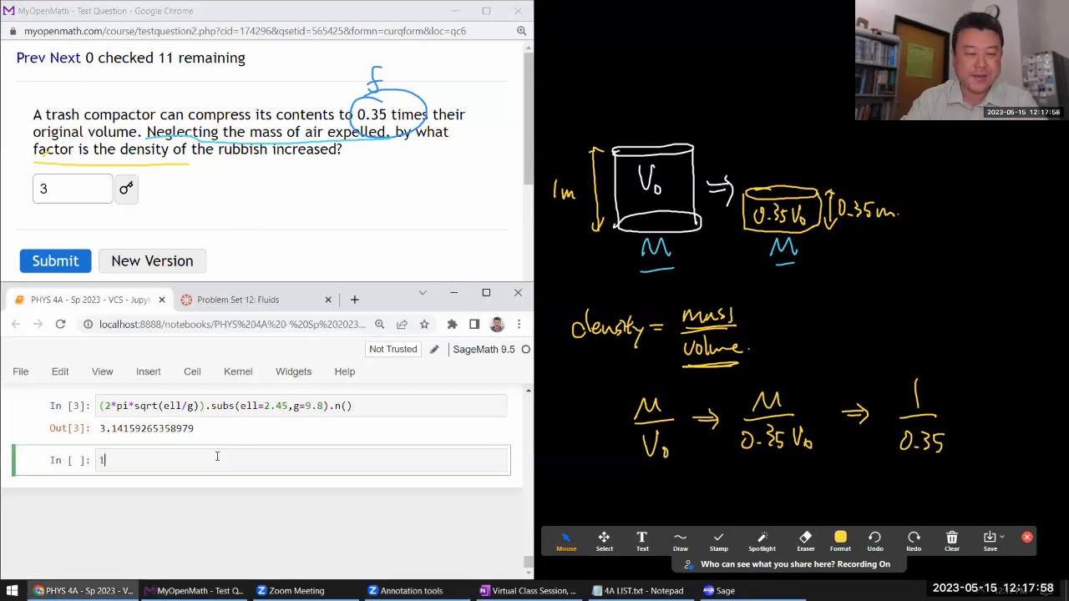
text(/0.35)
click(71, 189)
text(2.86)
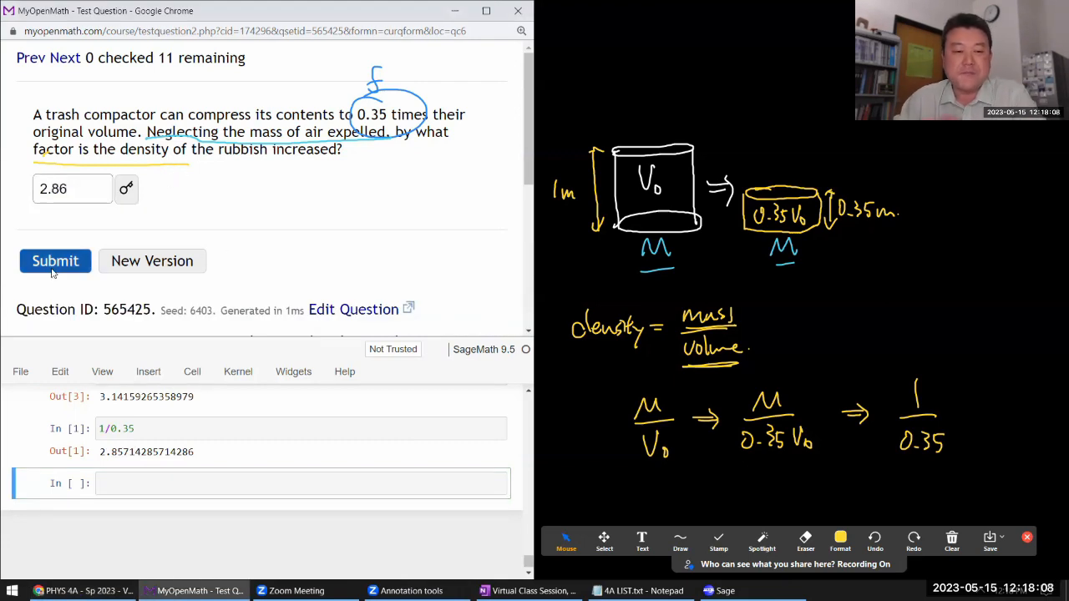
click(55, 261)
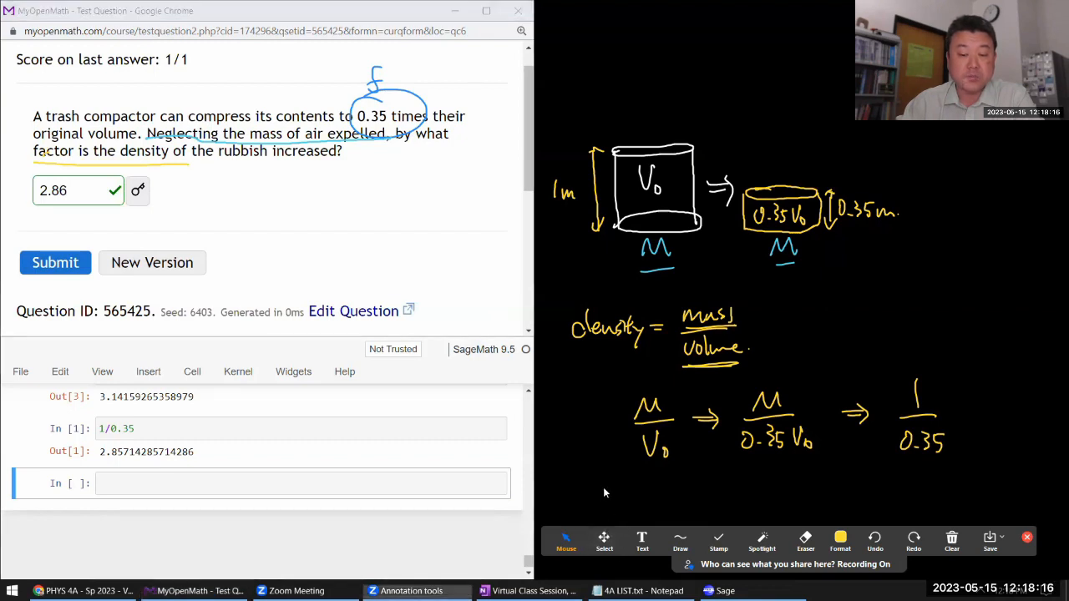
Go to the pressure cooker lid force question (27 cm diameter, 2 atm gauge)
click(604, 541)
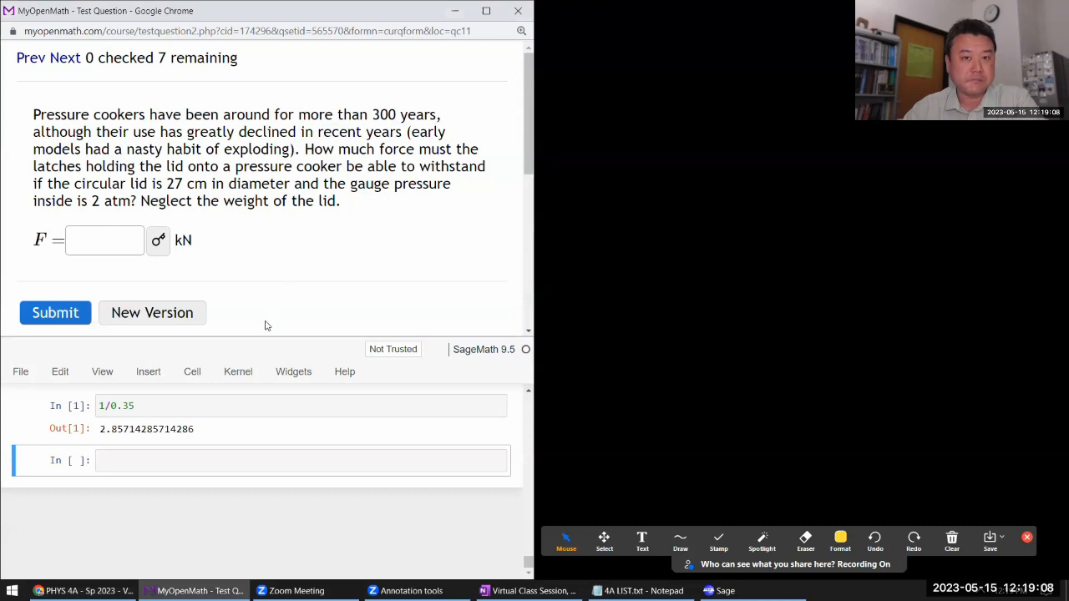
mouse_move(294, 317)
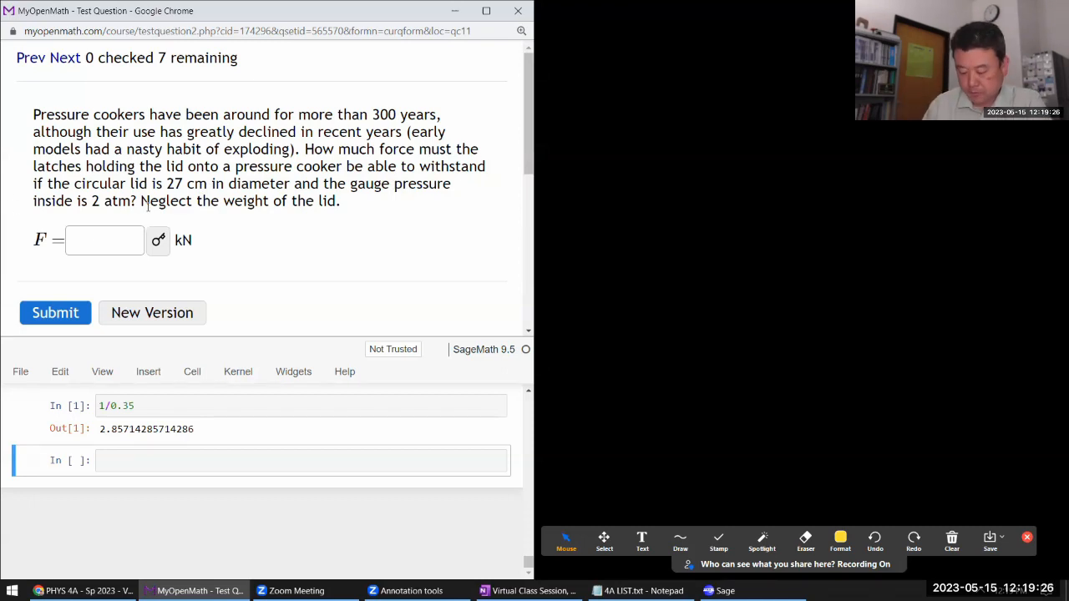
Sketch the cooker cylinder with a hatched lid labeled D and underline the gauge pressure phrase
click(840, 542)
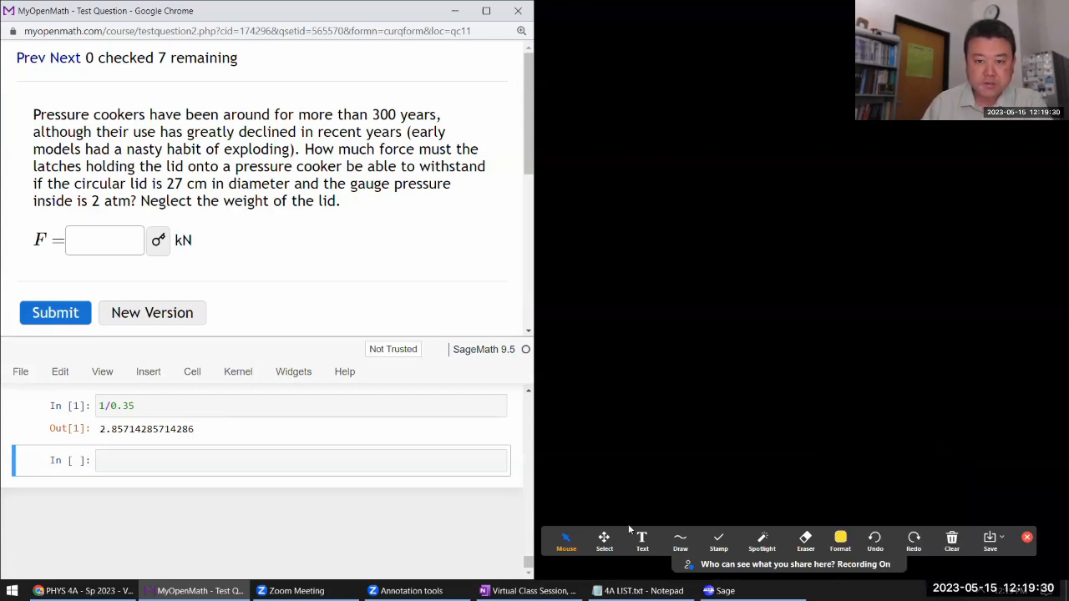
click(681, 541)
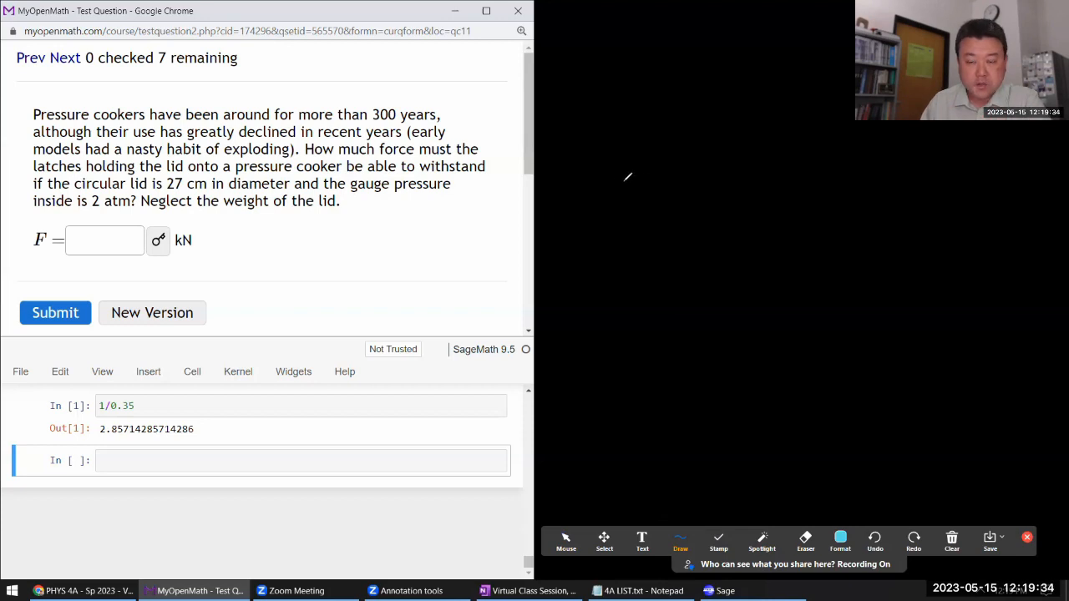
drag(631, 175, 716, 220)
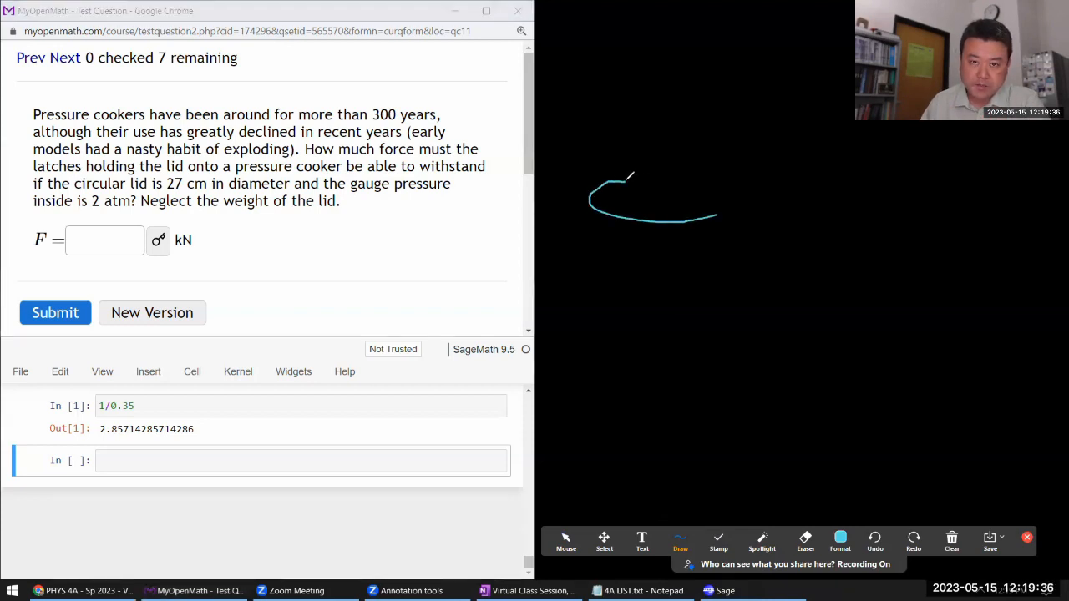
drag(716, 226, 589, 192)
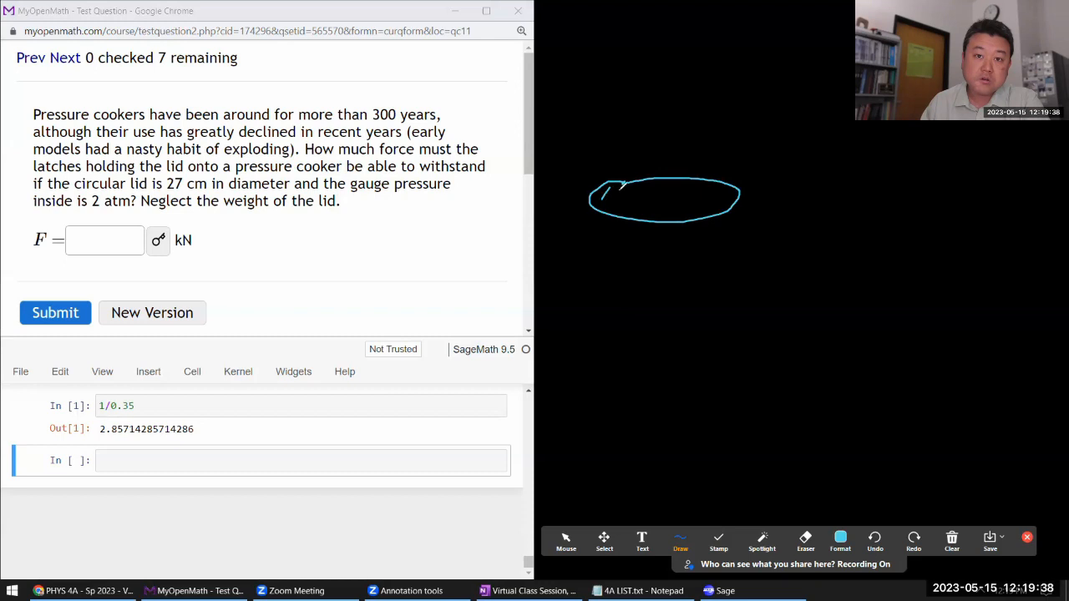
drag(602, 209, 697, 192)
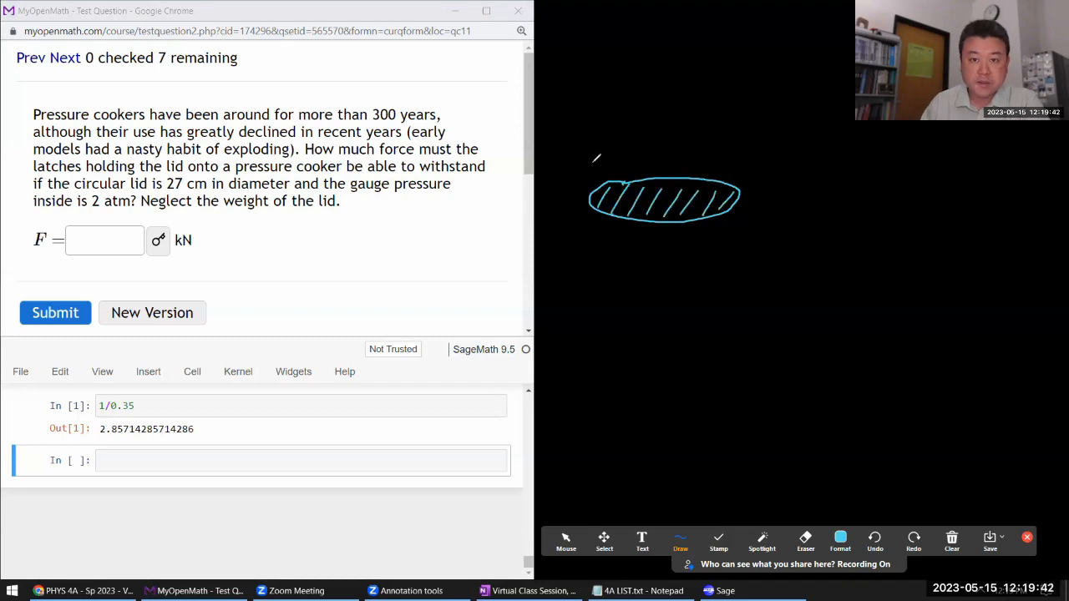
drag(584, 167, 739, 167)
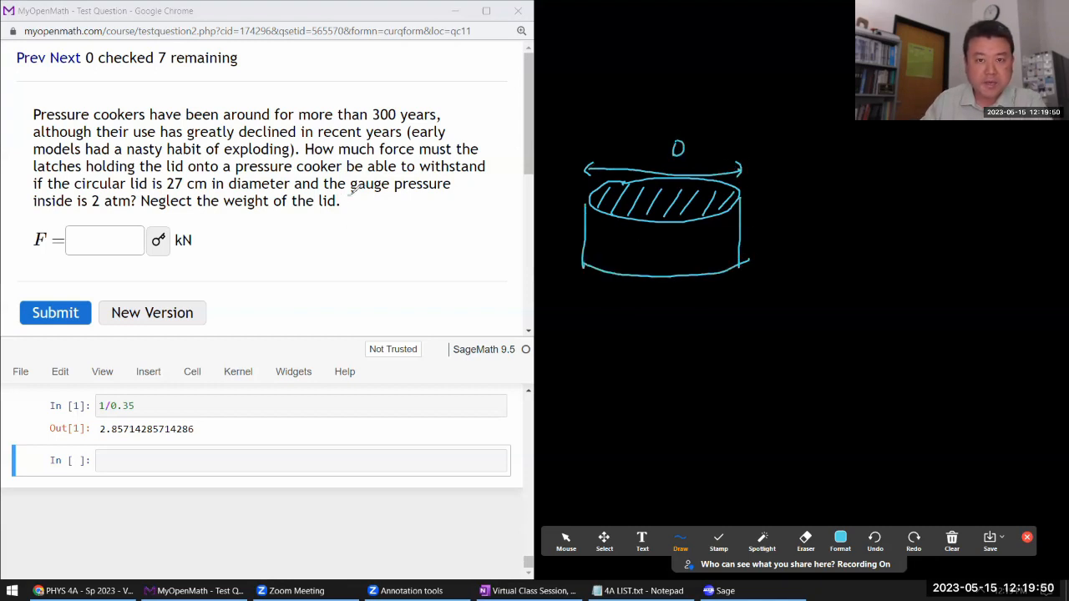
drag(351, 194, 443, 194)
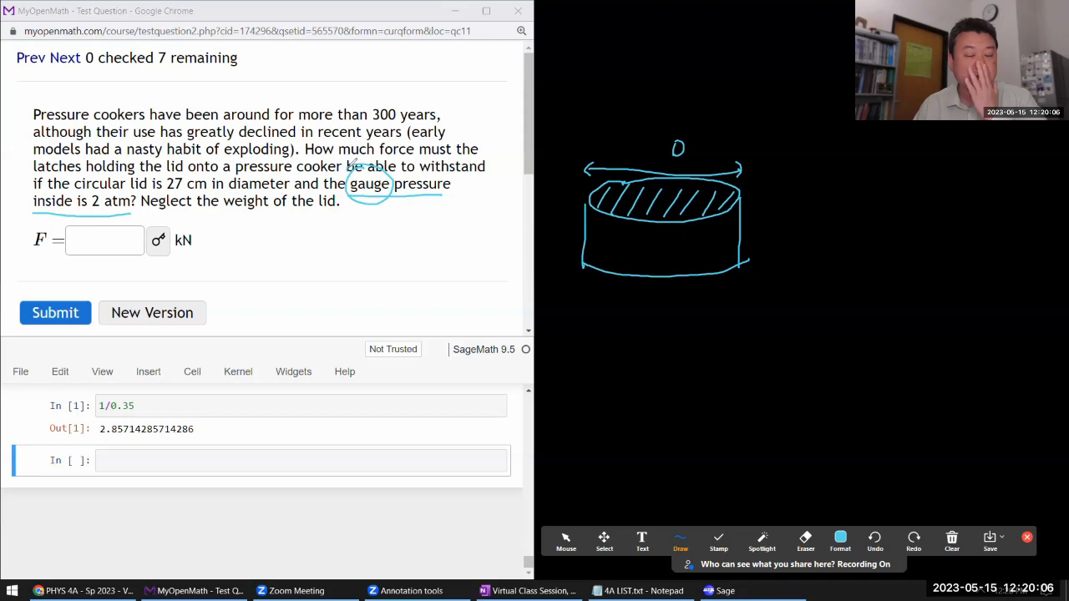
Write P = 2 atm + 1 atm inside the cooker, 1 atm outside, and box 2 atm
click(840, 542)
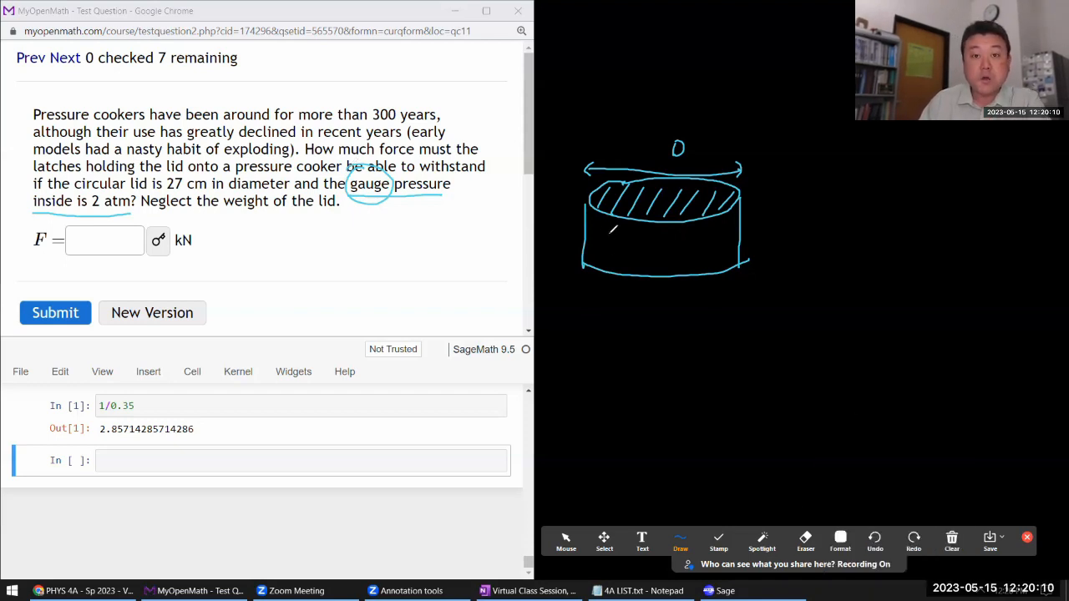
drag(605, 242, 635, 251)
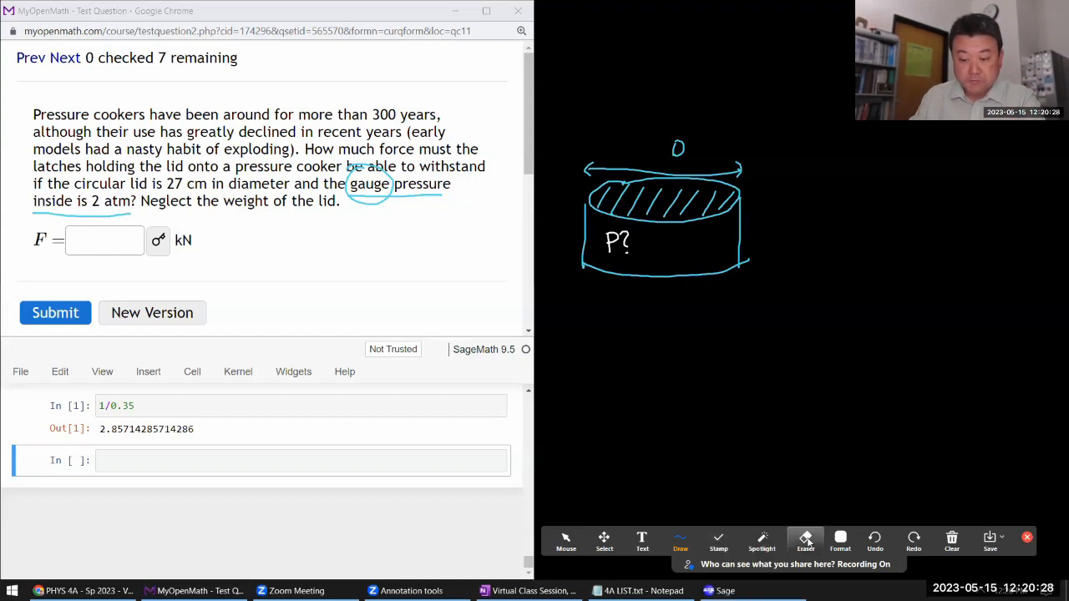
click(681, 541)
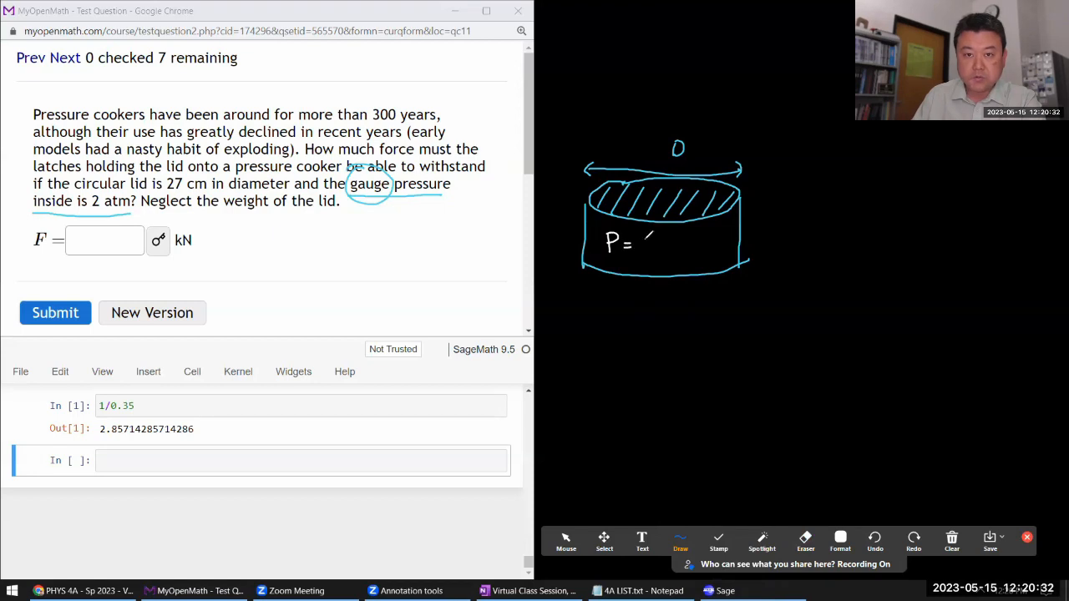
drag(639, 245, 680, 245)
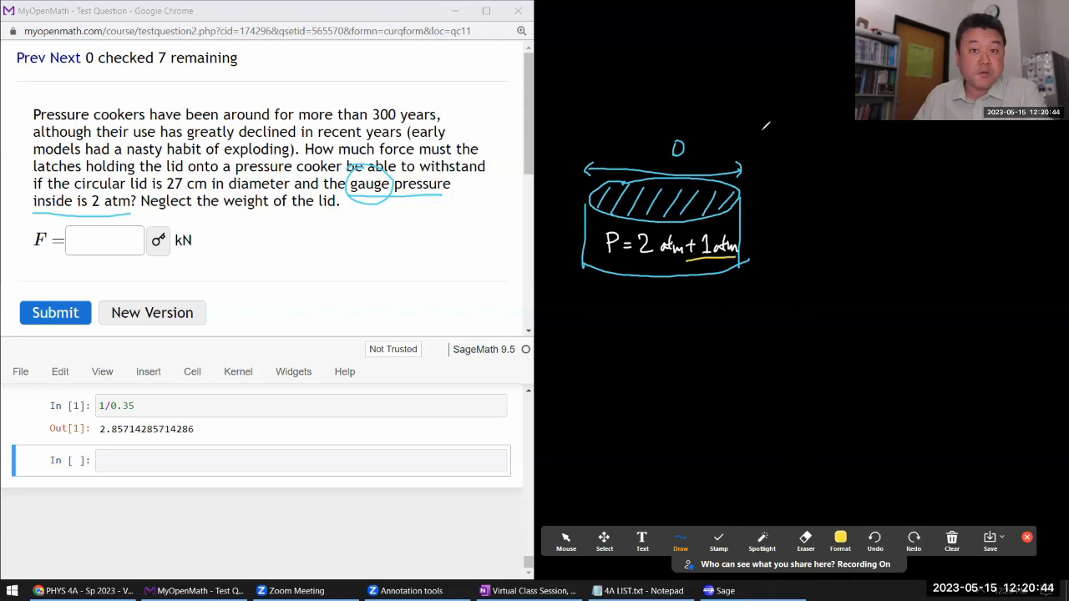
drag(756, 117, 806, 142)
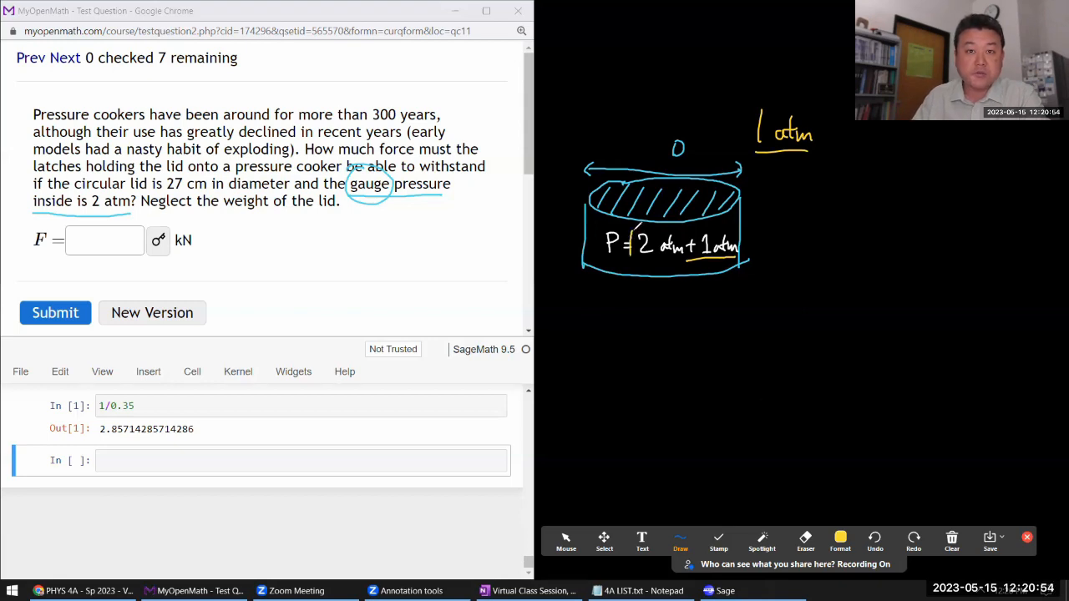
drag(635, 229, 685, 263)
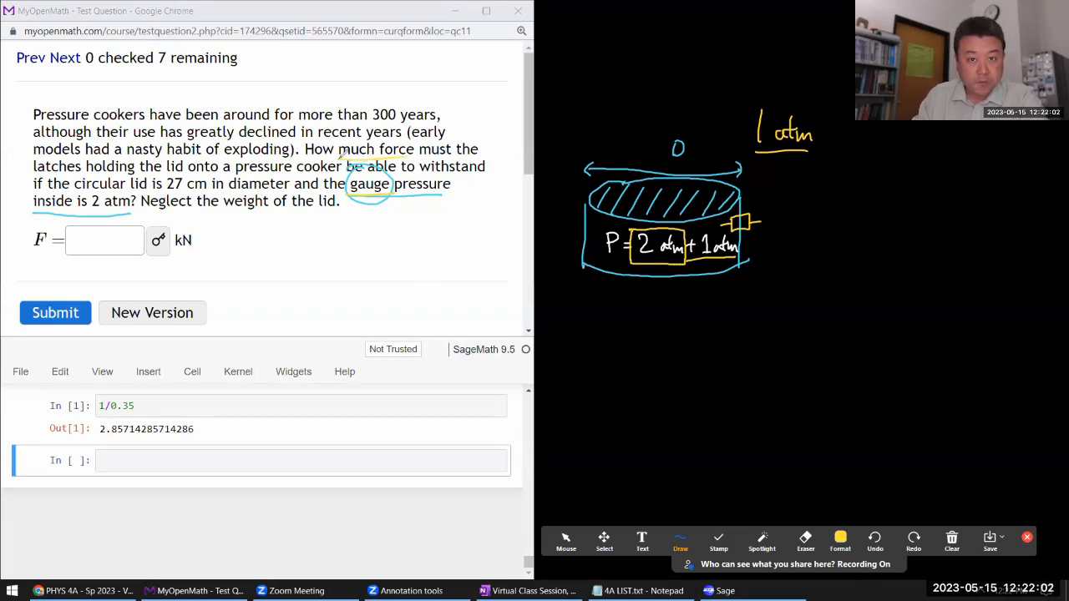
Write 'force = pressure · area' underlined below the sketch and 'P = F/A' beside it
drag(689, 305, 706, 297)
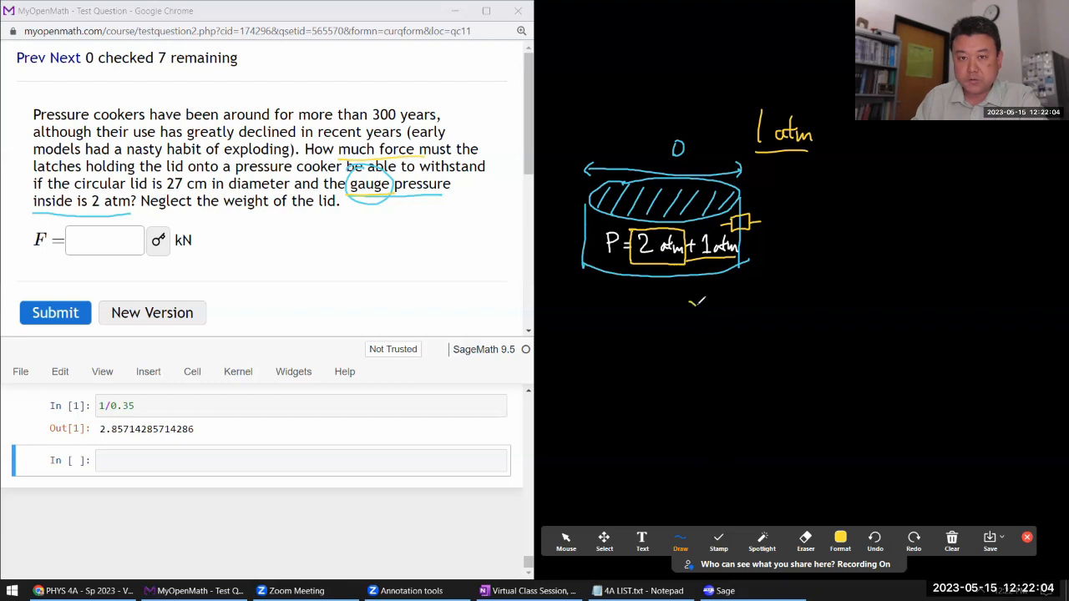
drag(685, 309, 702, 347)
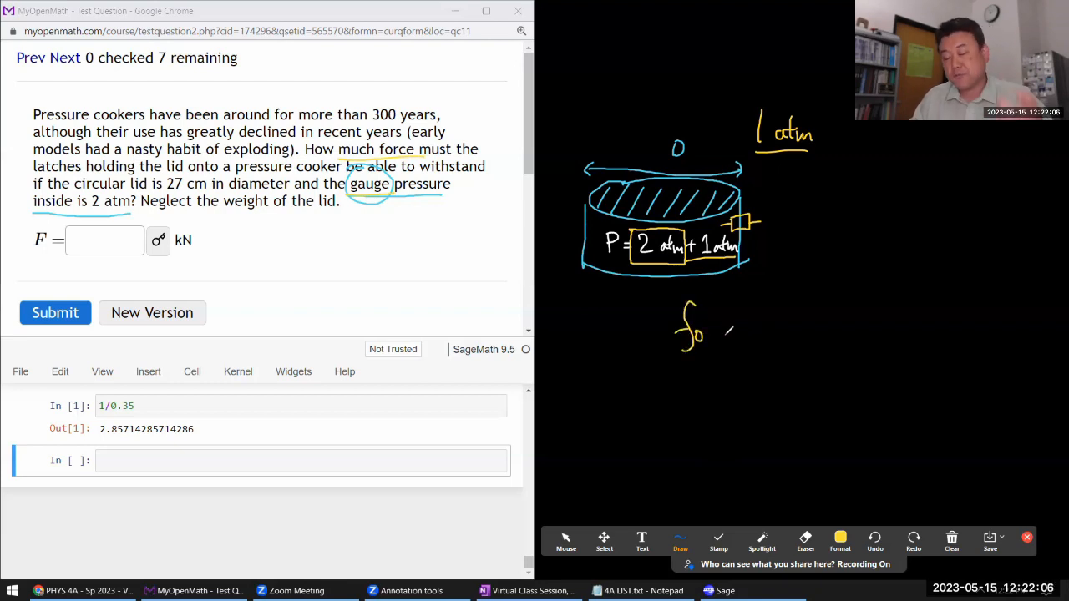
drag(697, 330, 748, 334)
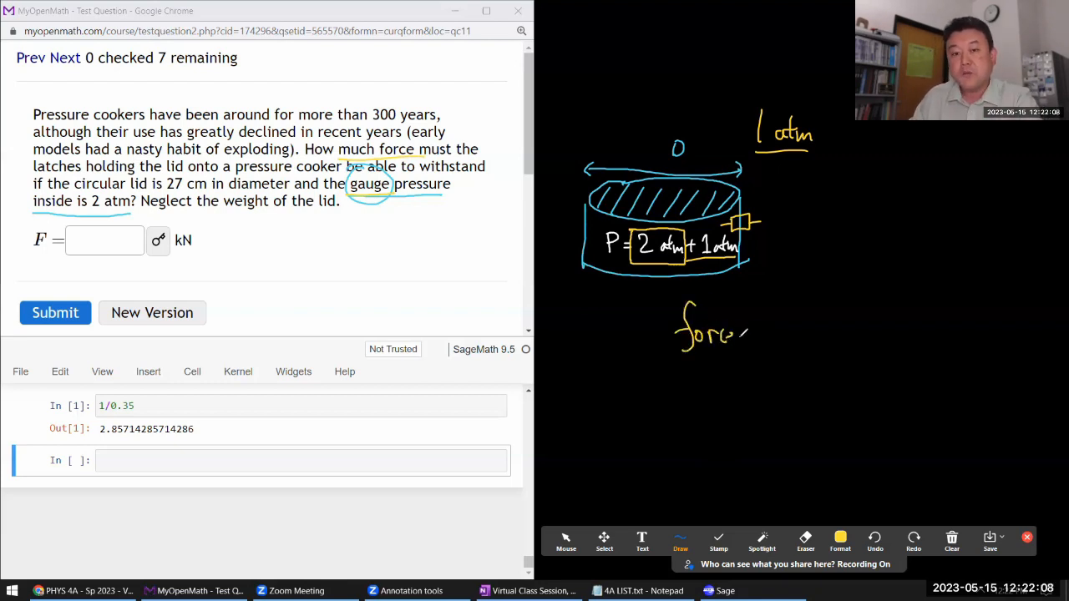
drag(751, 334, 777, 335)
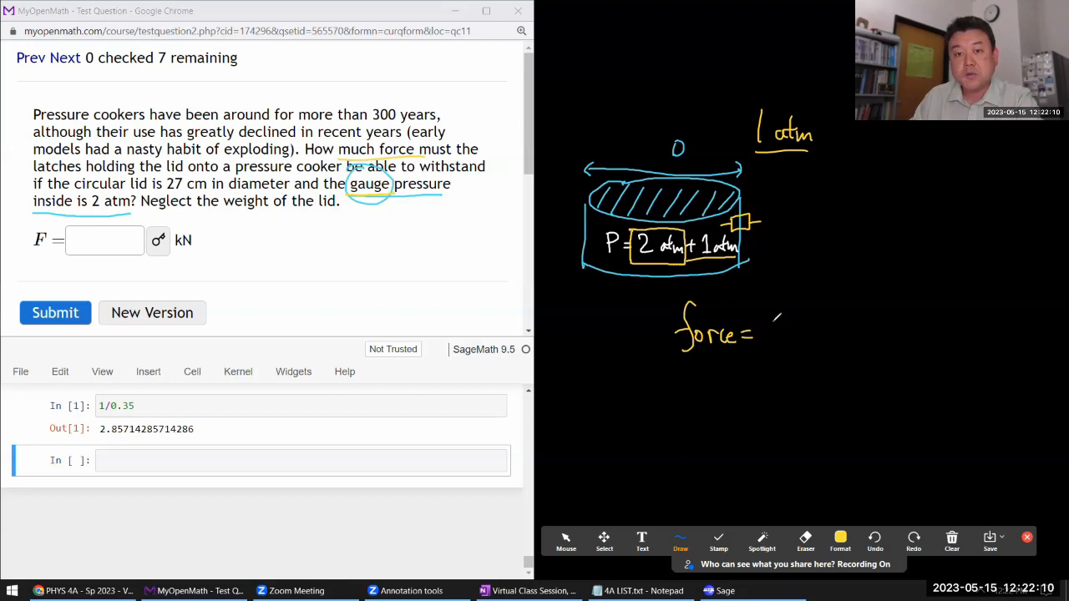
drag(768, 325, 823, 338)
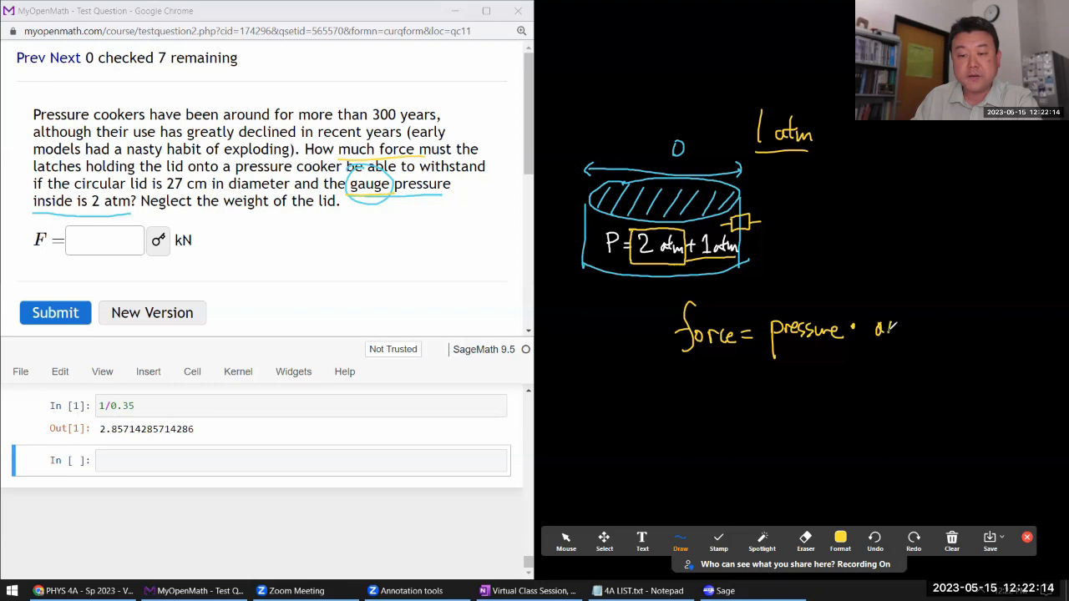
drag(861, 330, 928, 346)
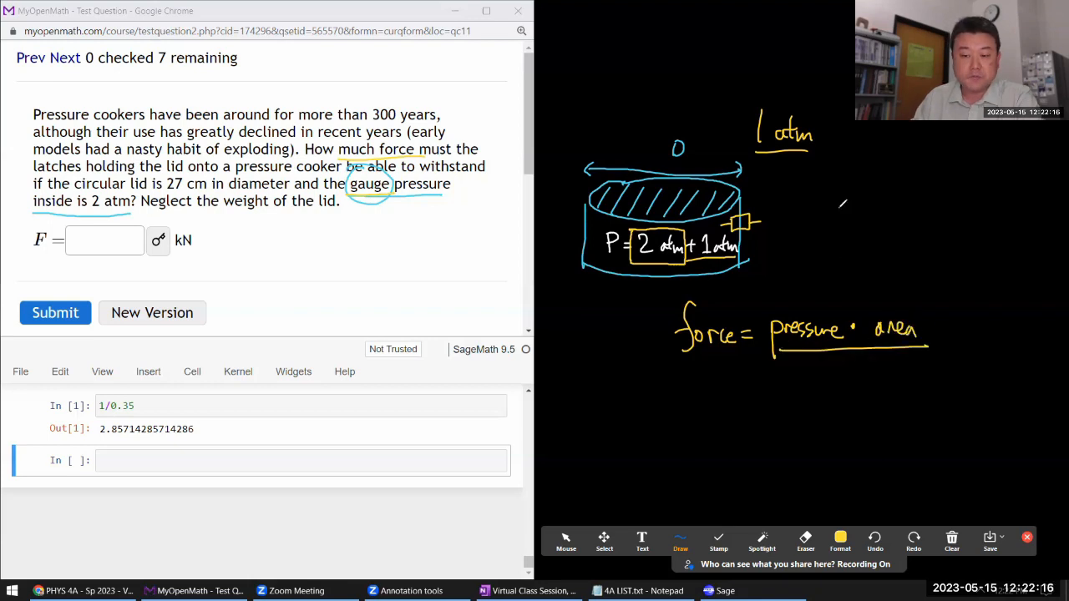
drag(823, 200, 906, 200)
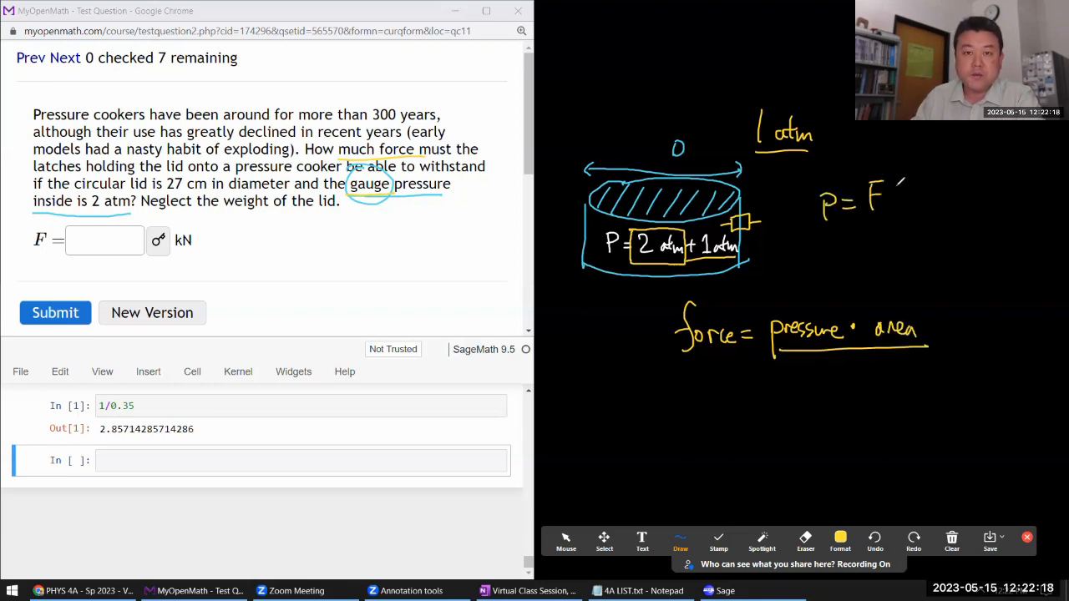
drag(885, 193, 906, 229)
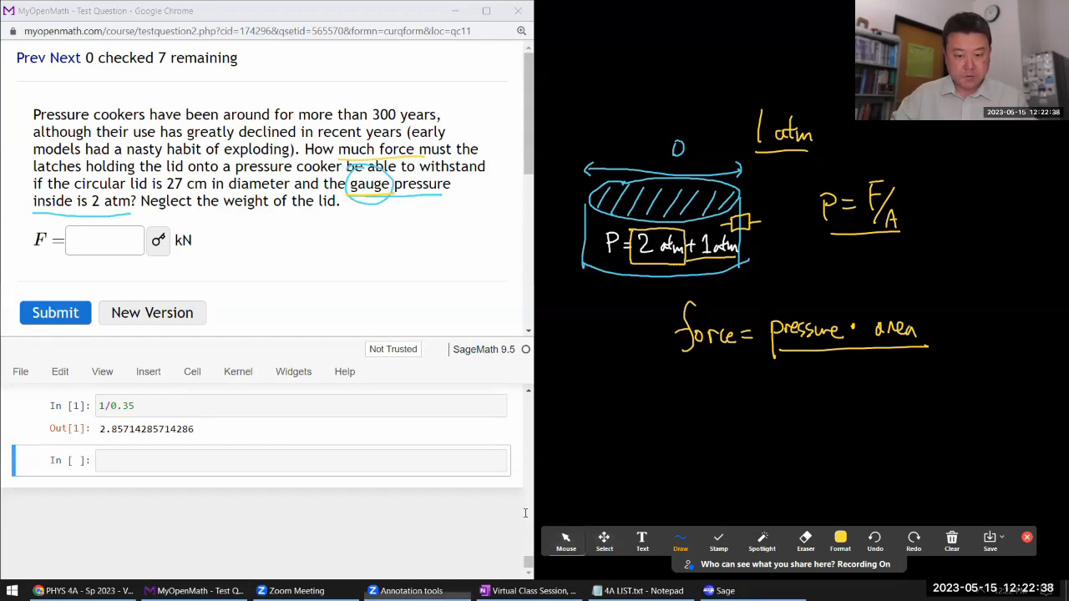
Declare R, D and atm as Sage variables with var('R,D,atm')
text(var)
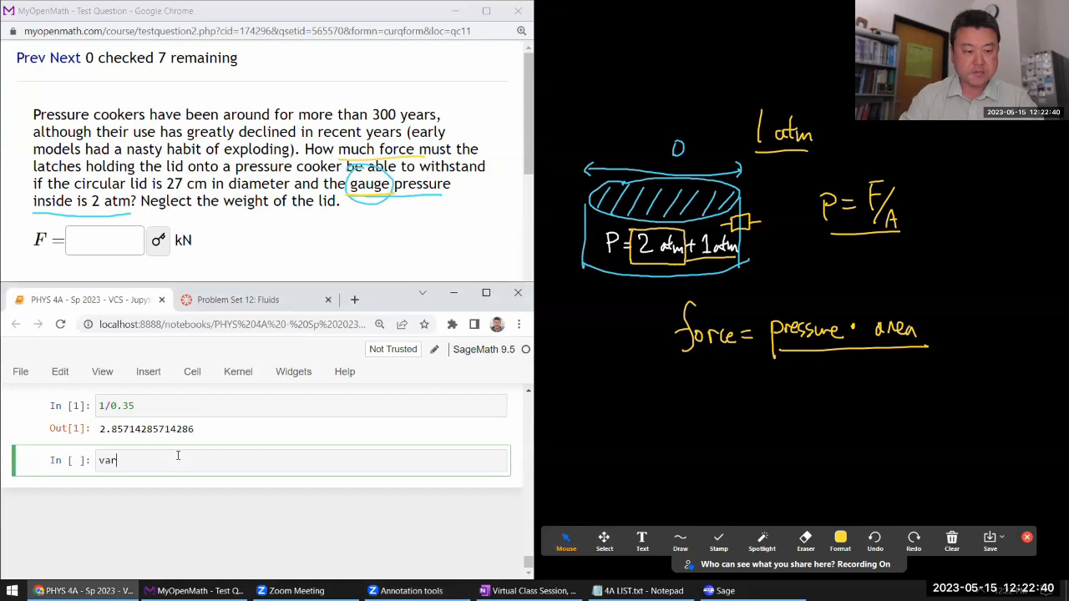
text(('D,'))
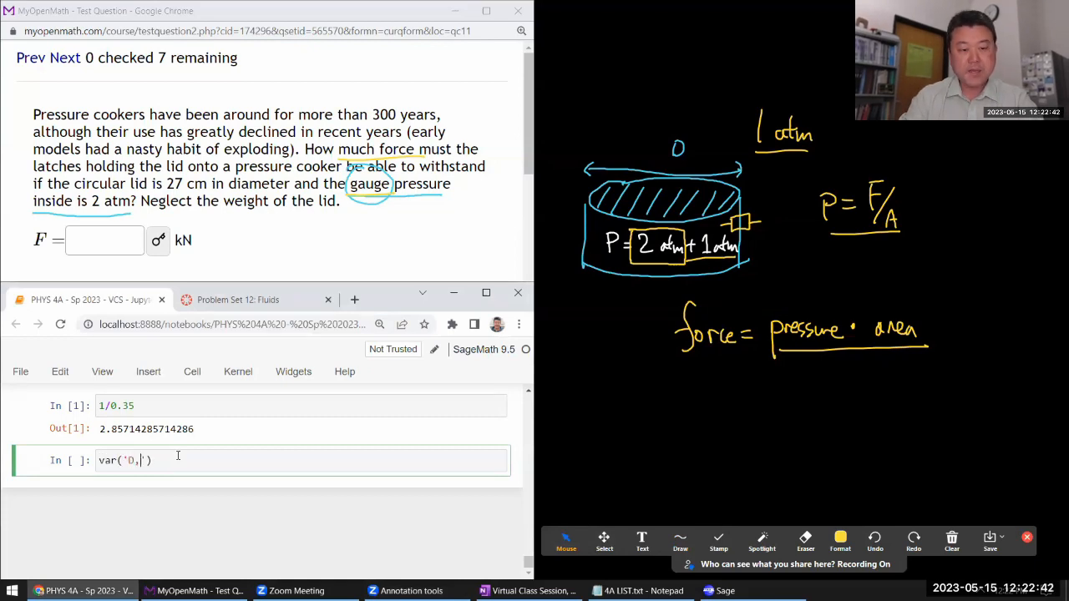
text(atm)
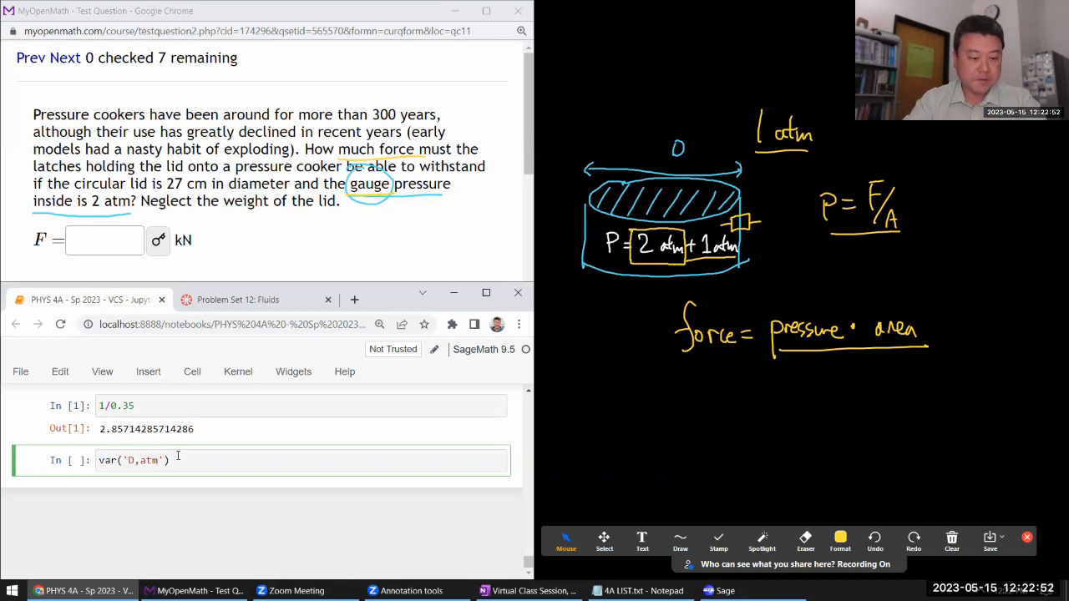
mouse_move(178, 460)
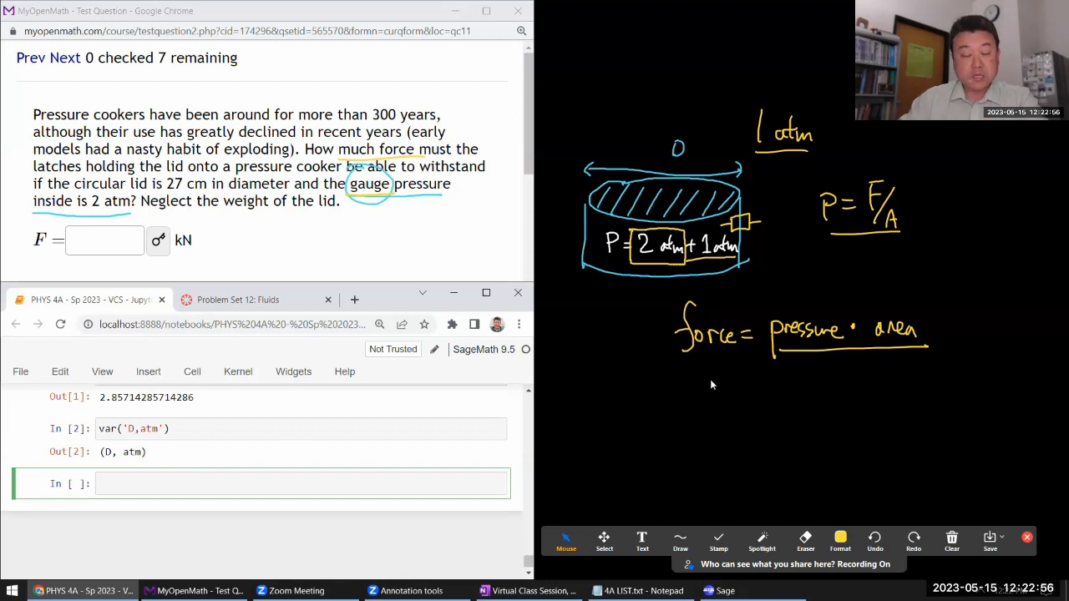
mouse_move(978, 334)
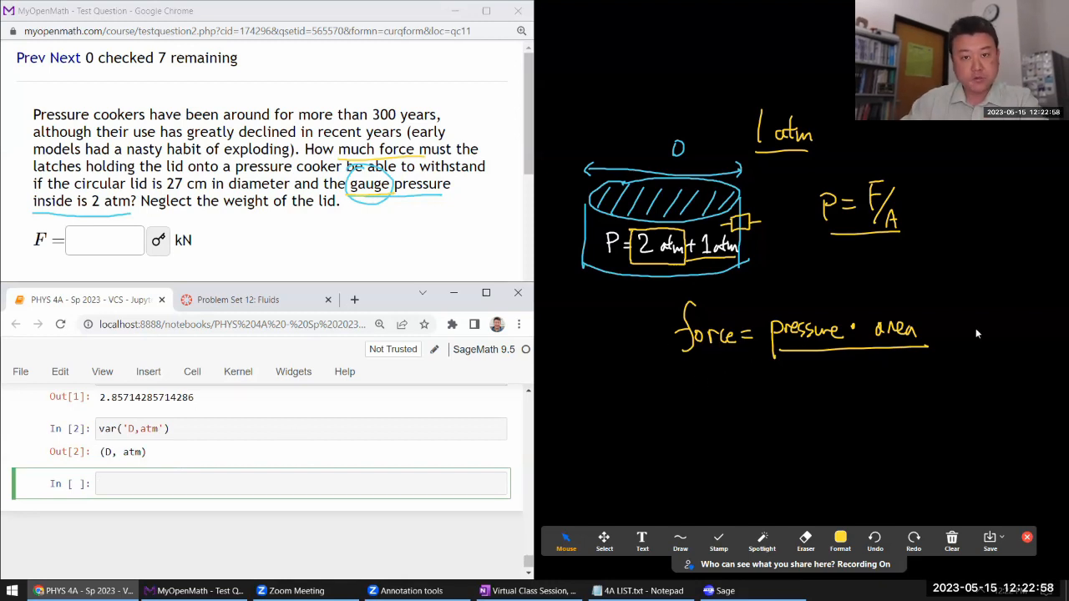
Evaluate (2*atm)*pi*R^2 in a new cell, giving 2*pi*R^2*atm
click(265, 484)
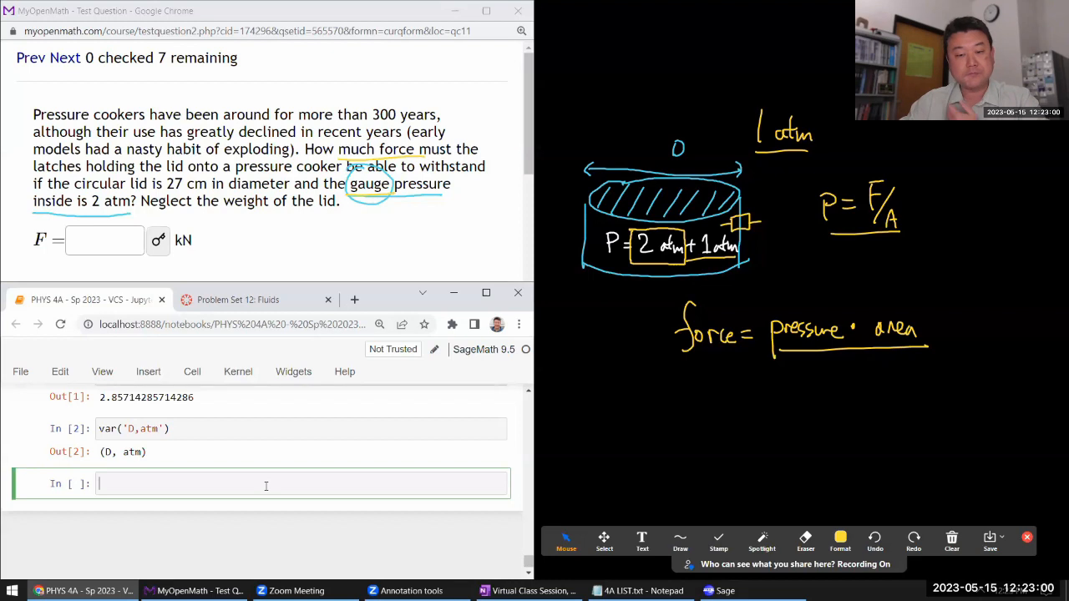
text(2*)
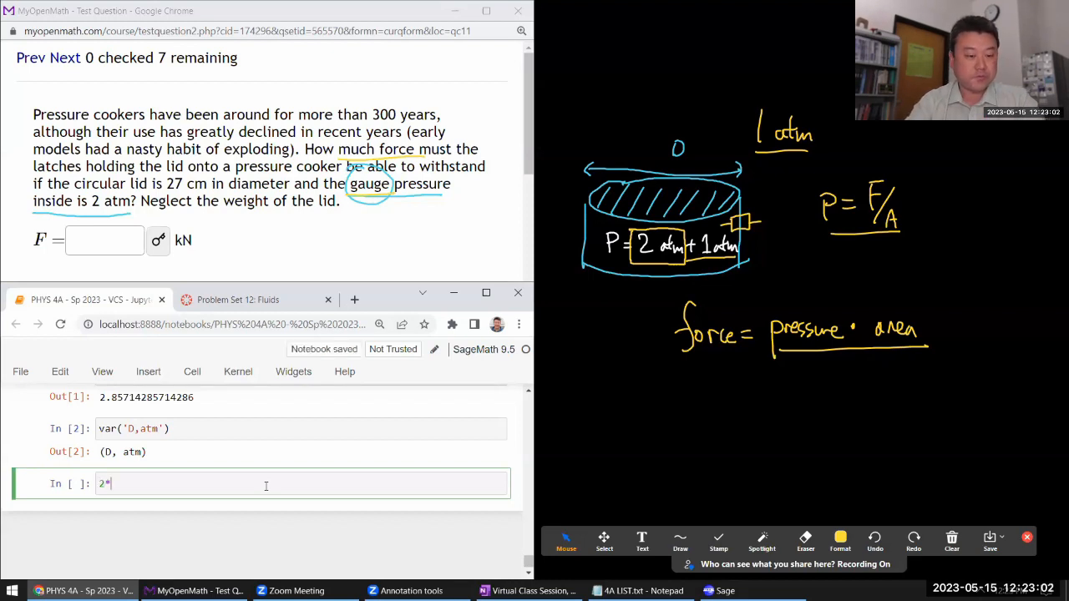
text(atm)
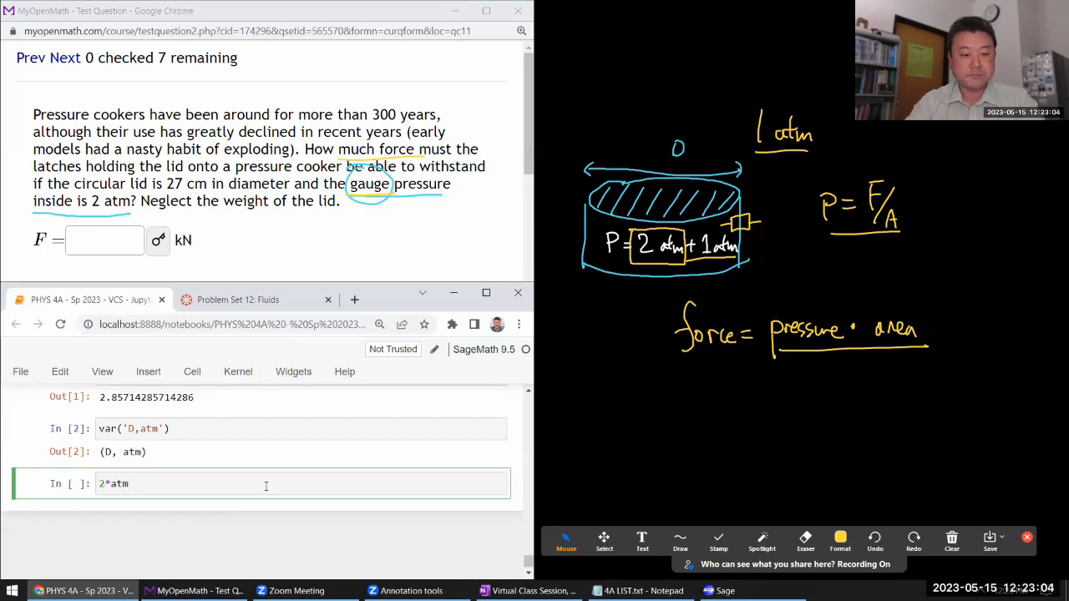
text(()
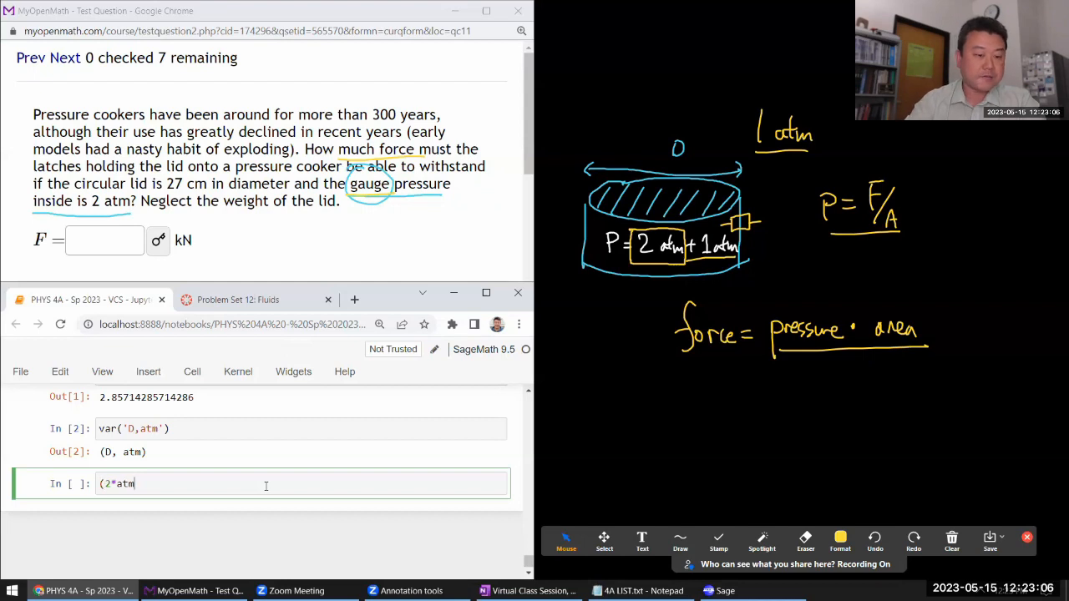
text()*)
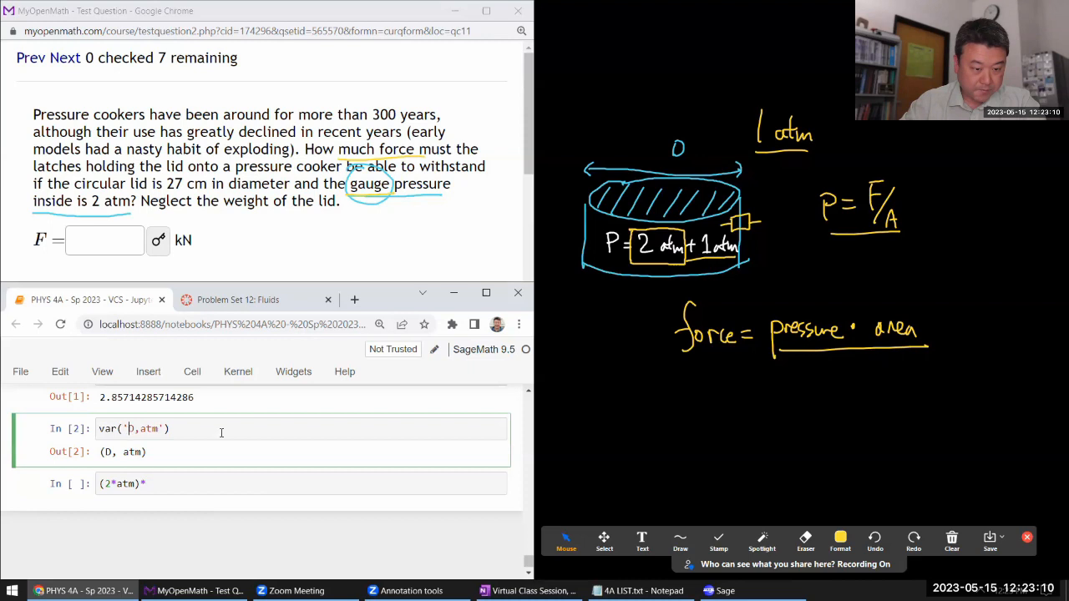
text(R,)
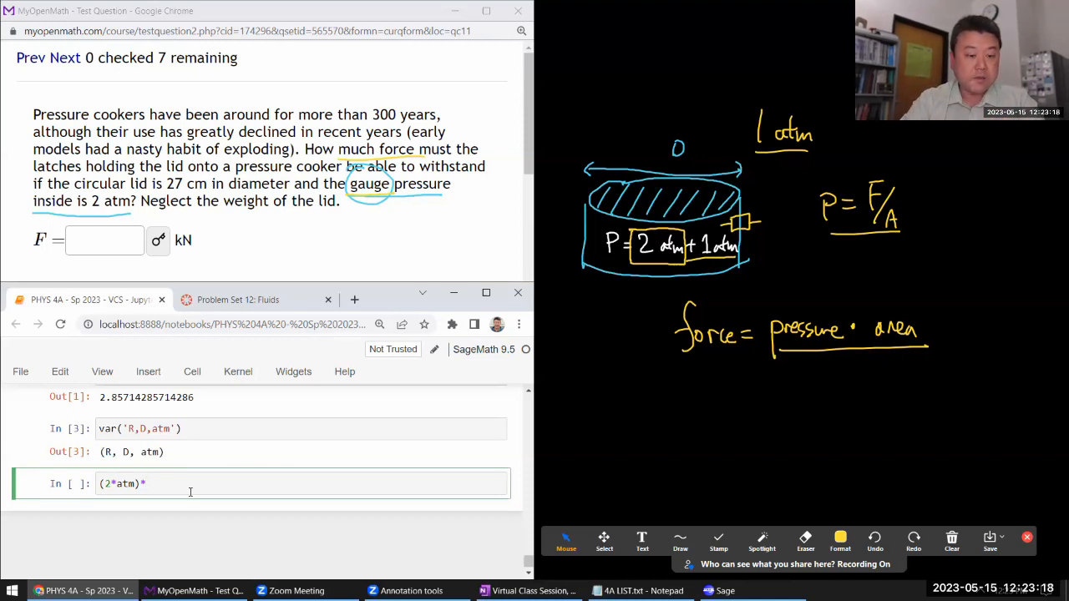
text(pi*R^)
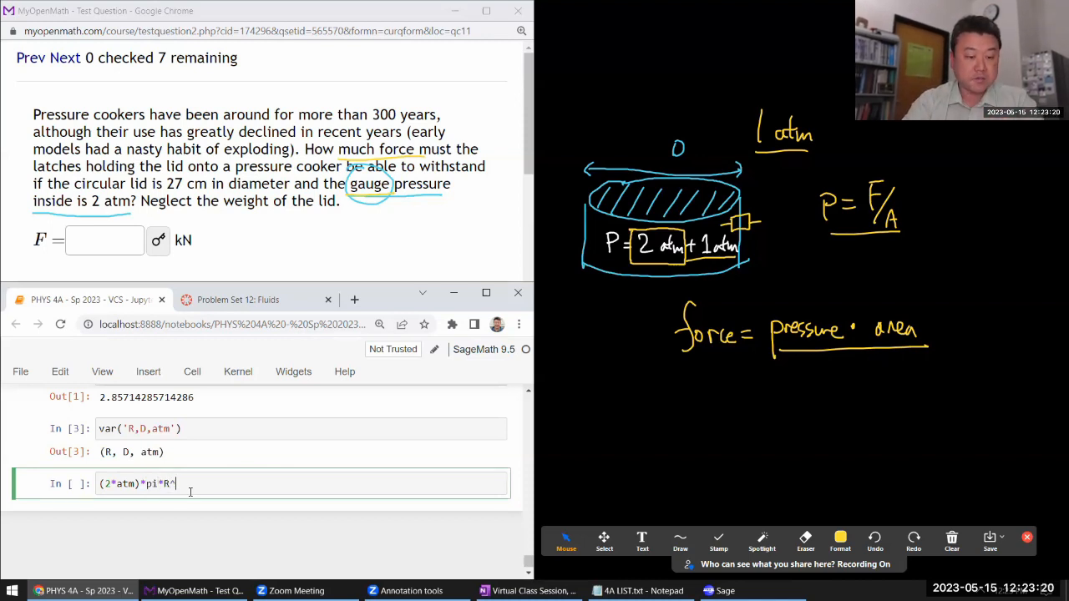
text(2)
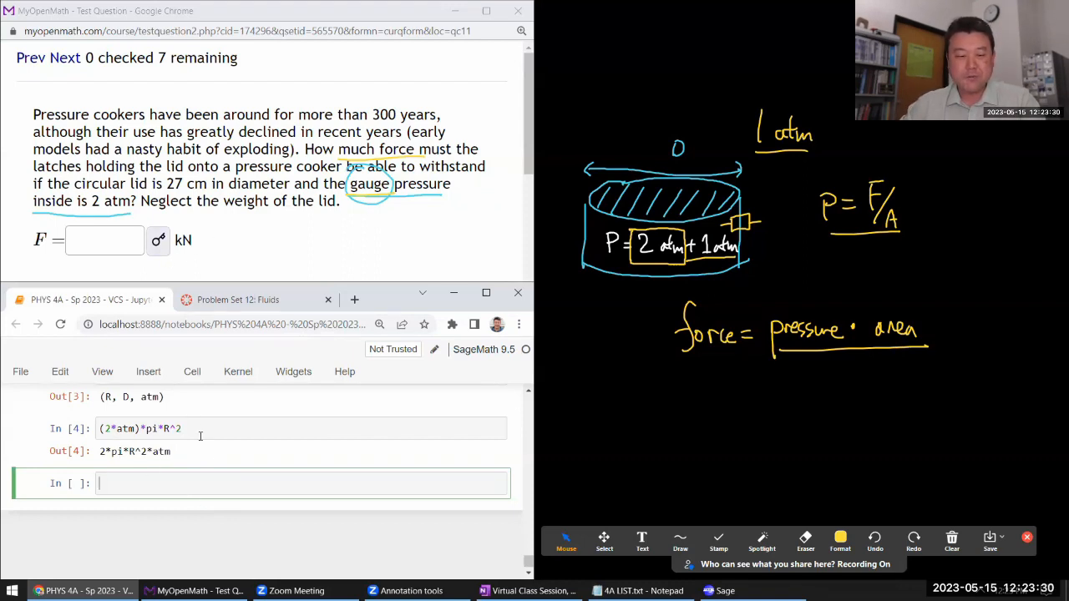
Run the force expression with .subs(R=D/2).subs(D=0.27), giving 0.03645*pi*atm
click(179, 428)
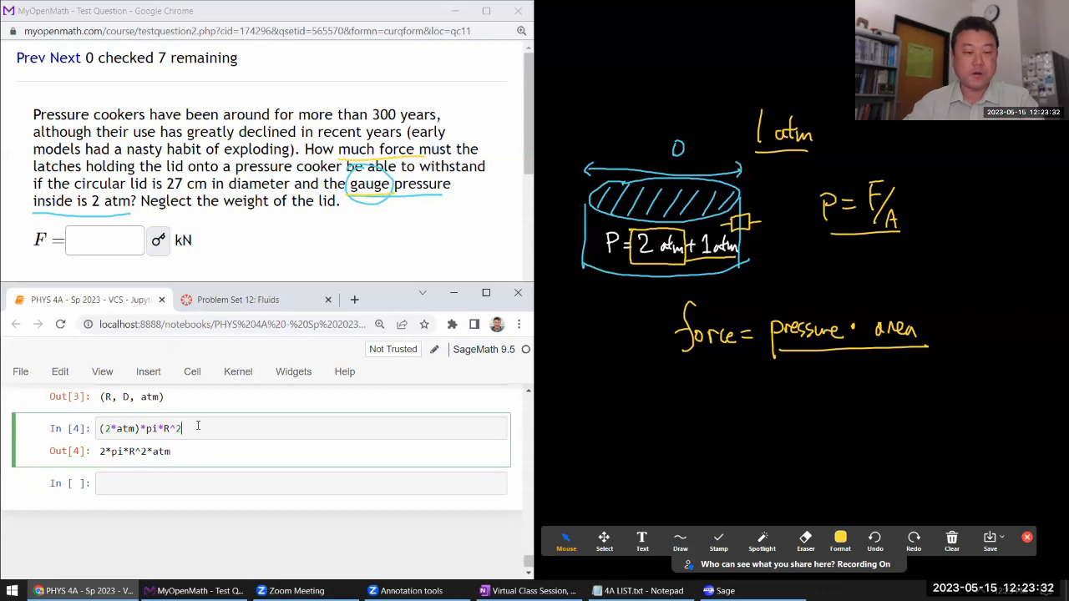
text(()
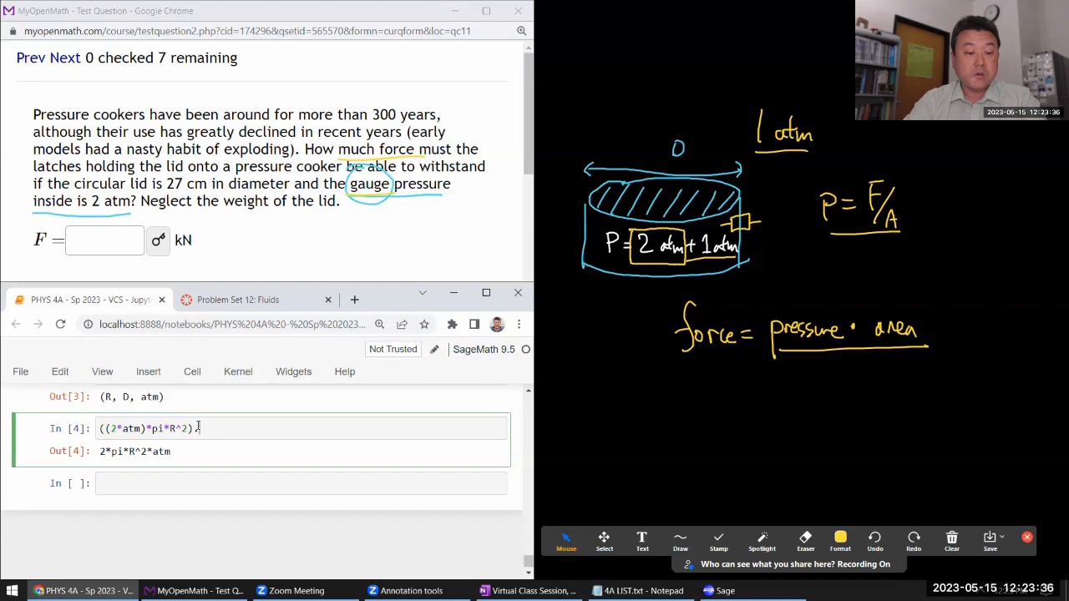
text(.subs(R))
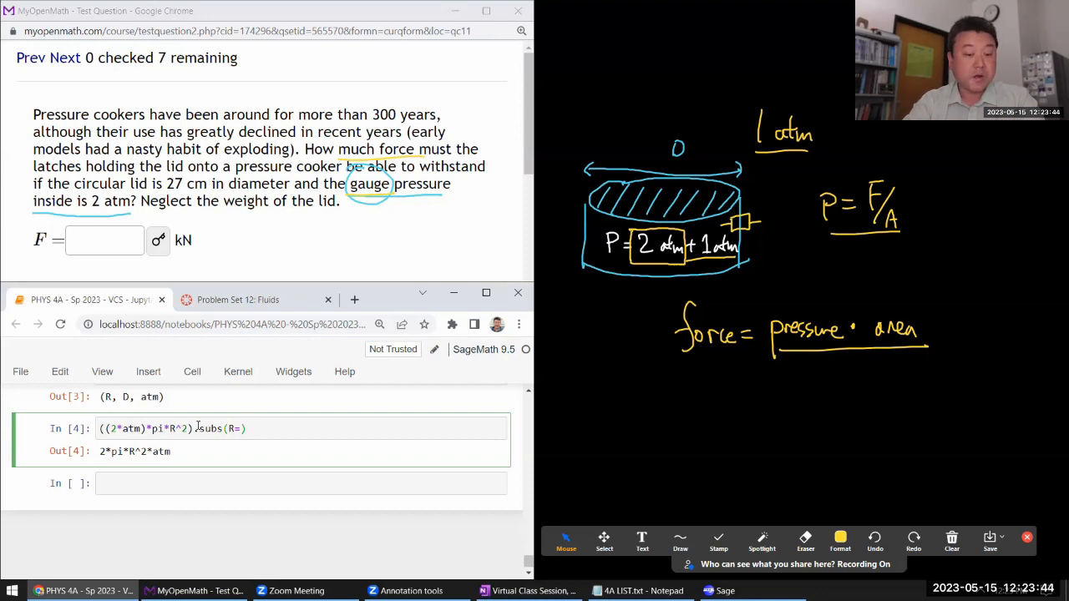
text(D/2)
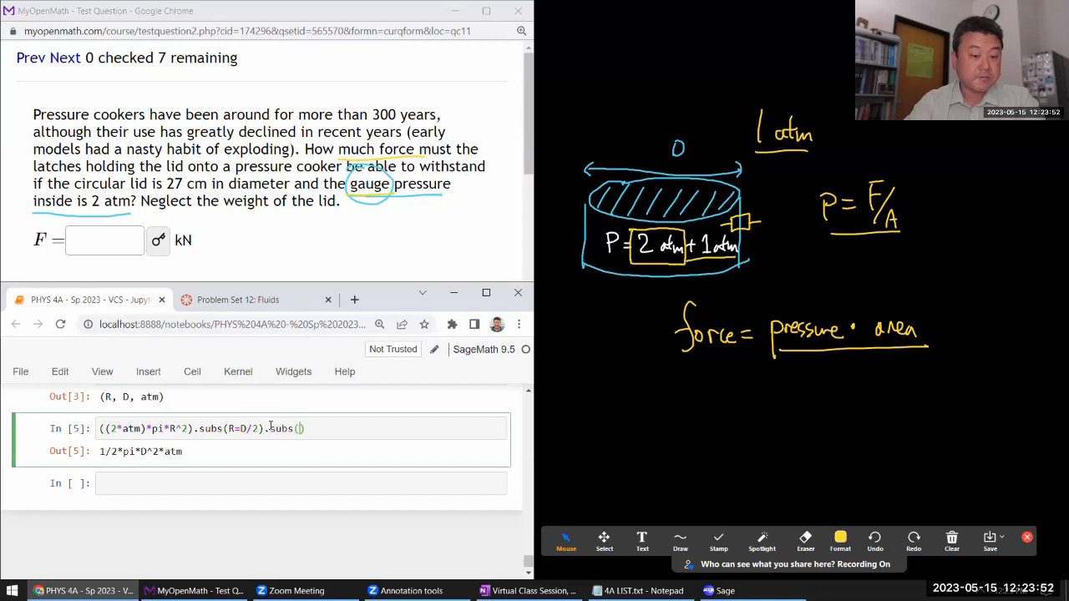
text(D=)
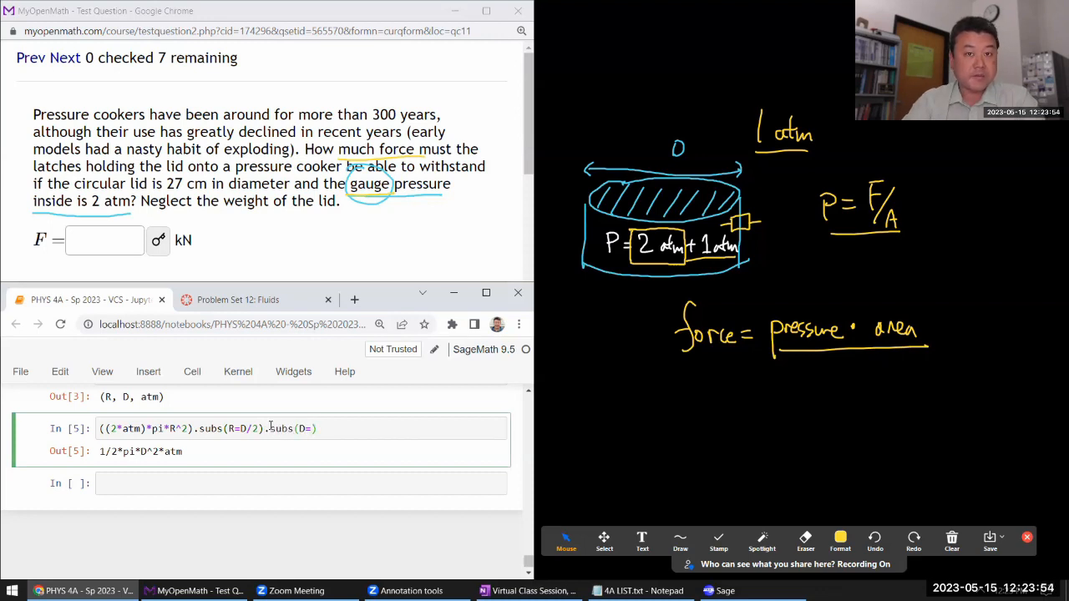
text(0.27)
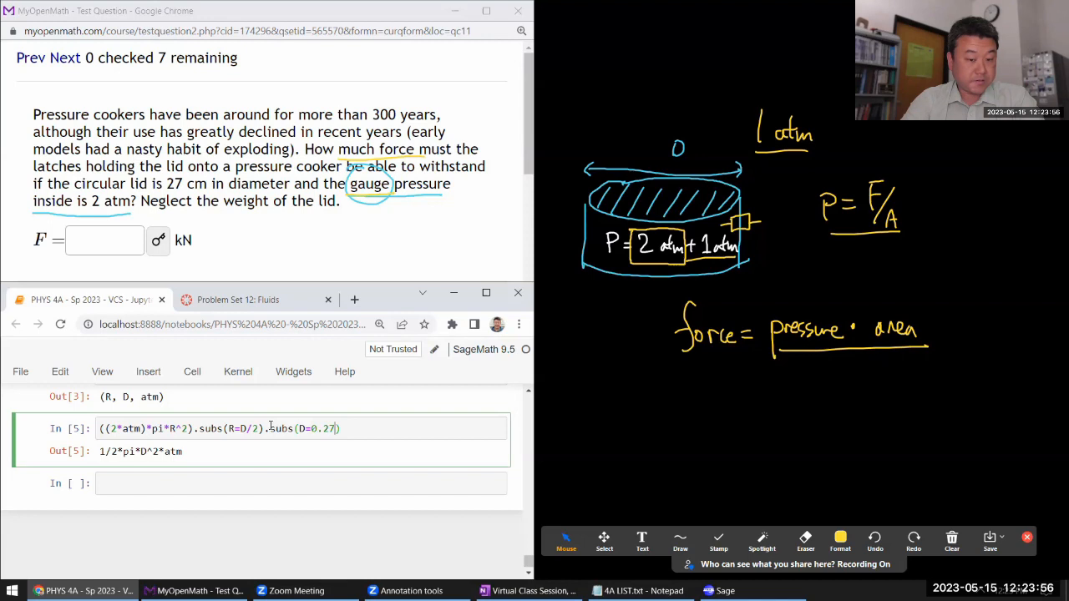
key(shift+Return)
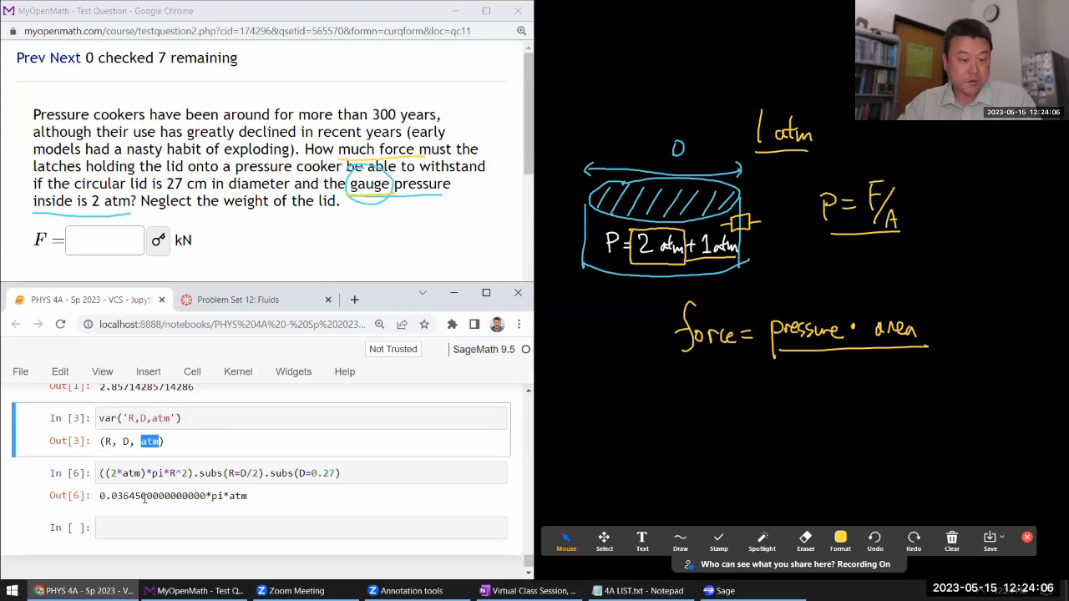
mouse_move(259, 496)
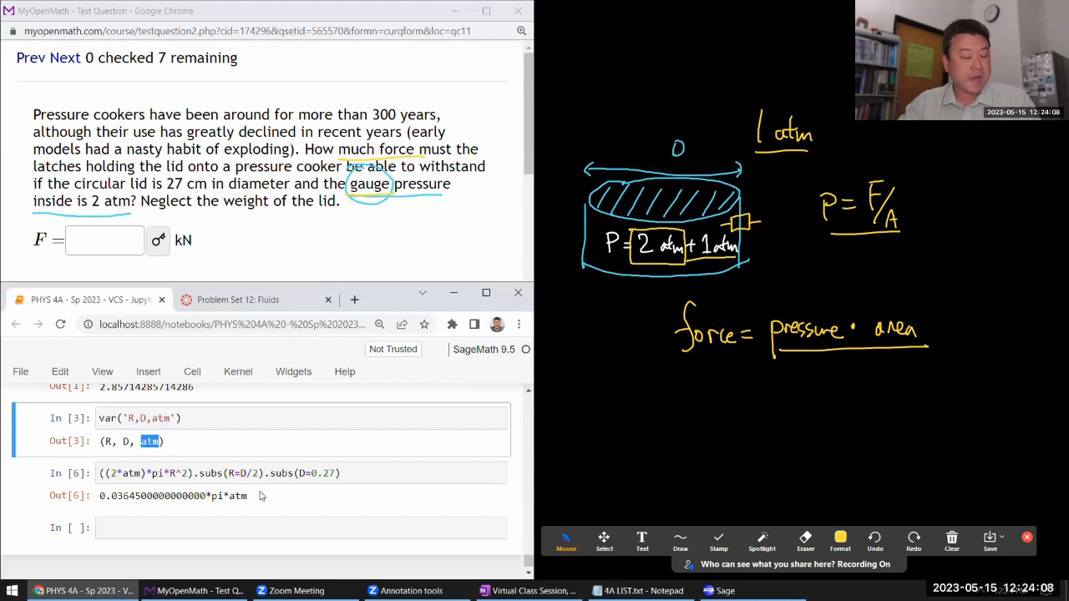
mouse_move(195, 259)
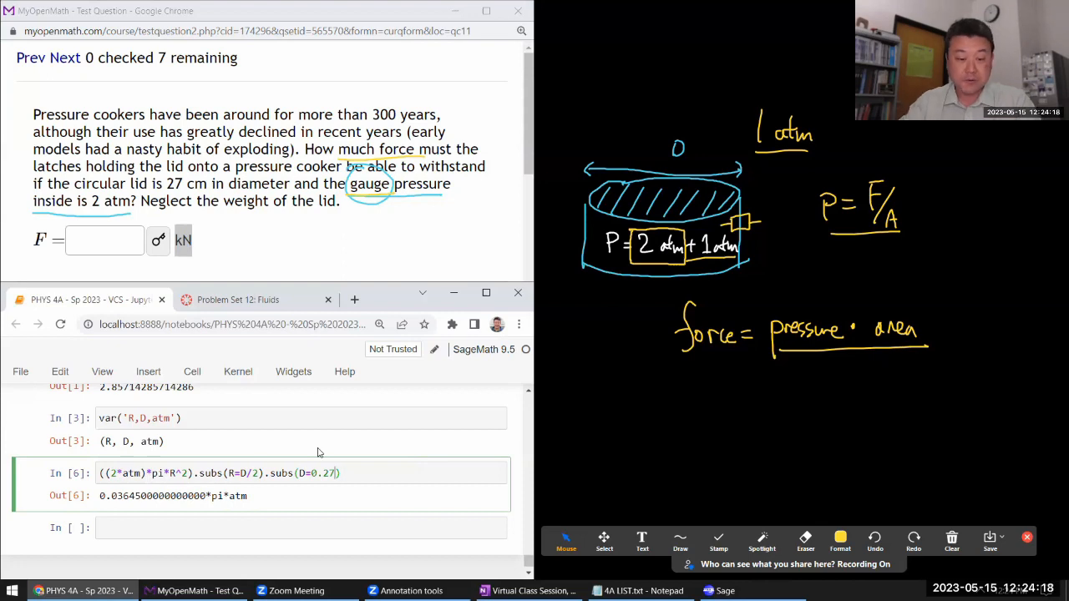
text(,)
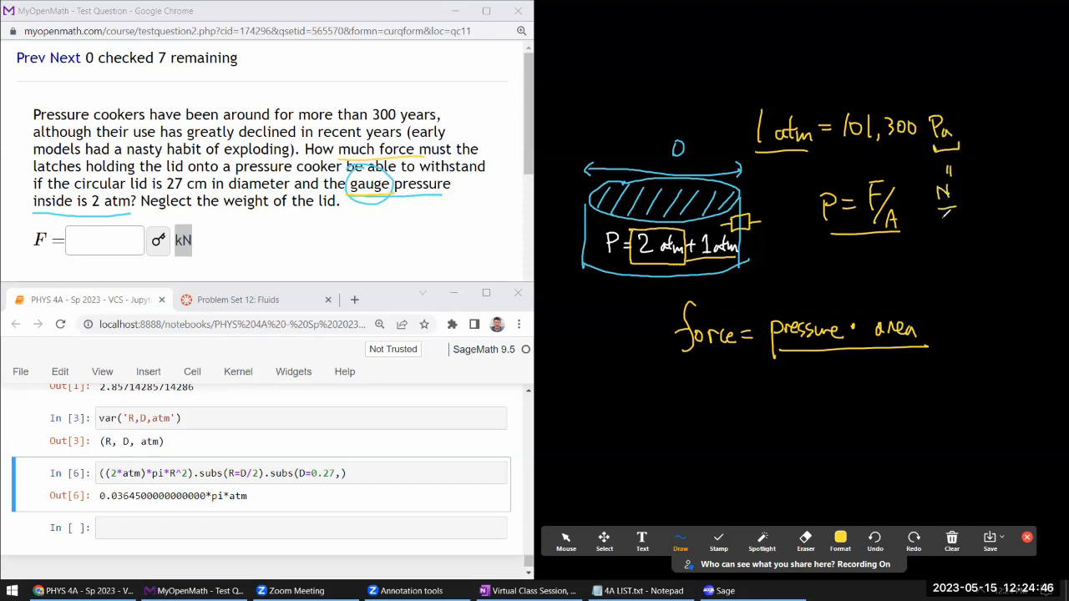
Annotate m² under N, then evaluate the lid force numerically with atm=101300, giving 11599.97 N
drag(940, 222, 969, 238)
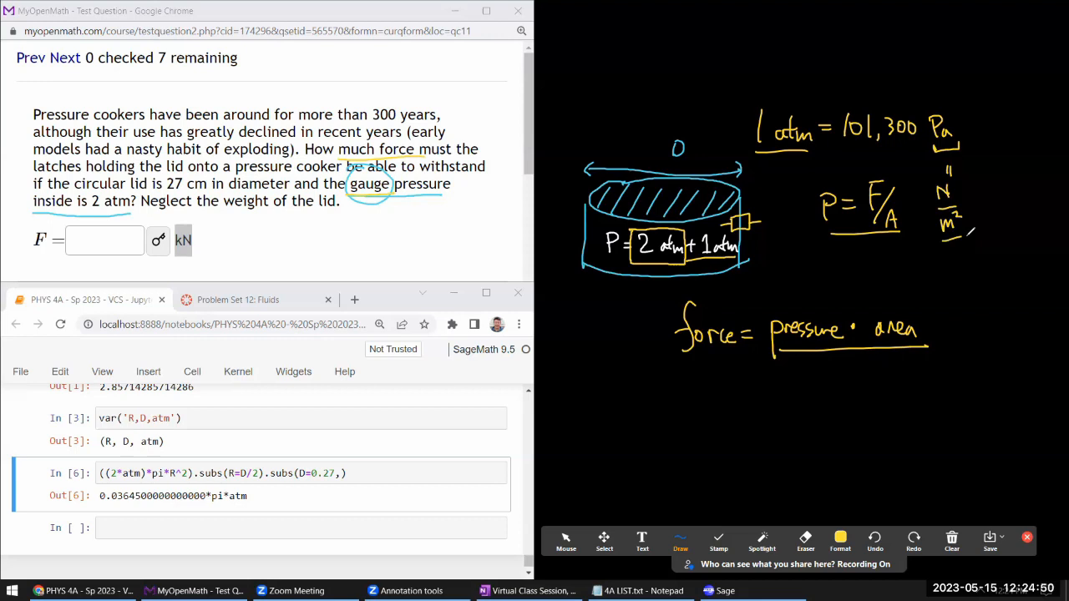
click(566, 542)
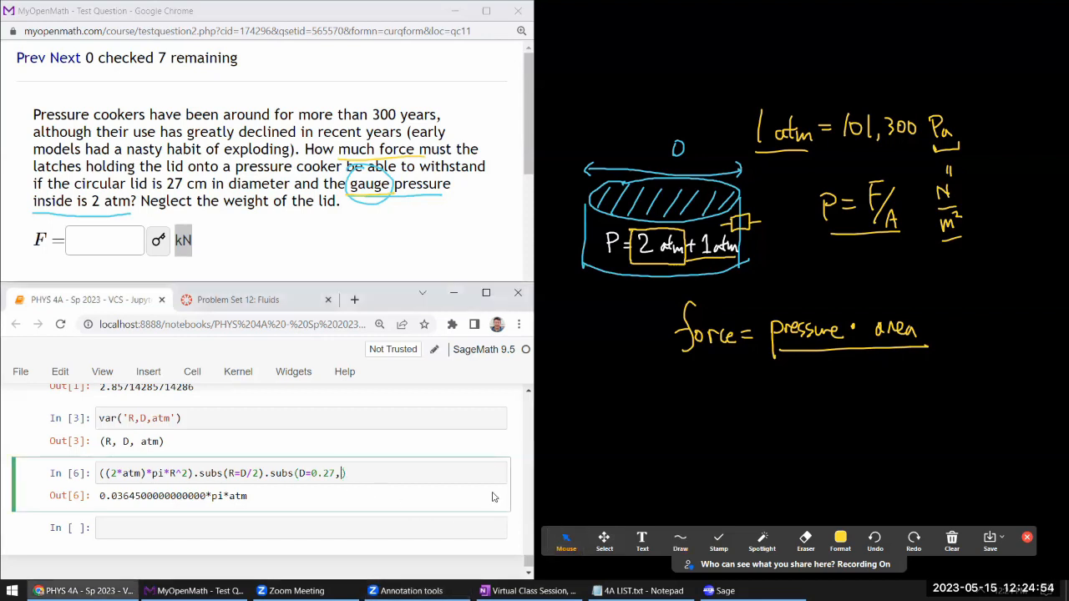
text(atm=)
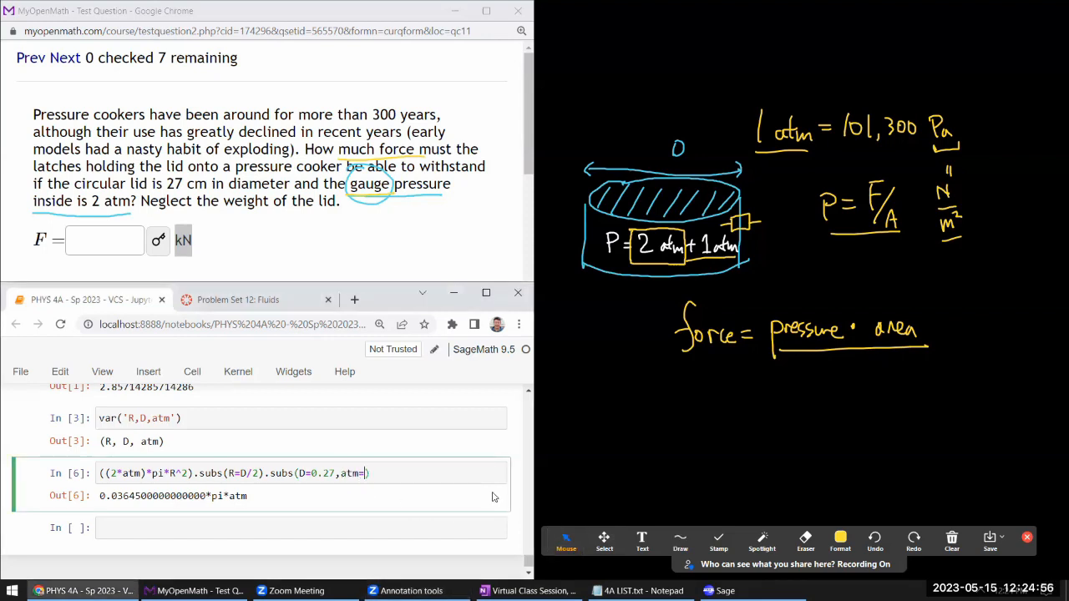
text(101,)
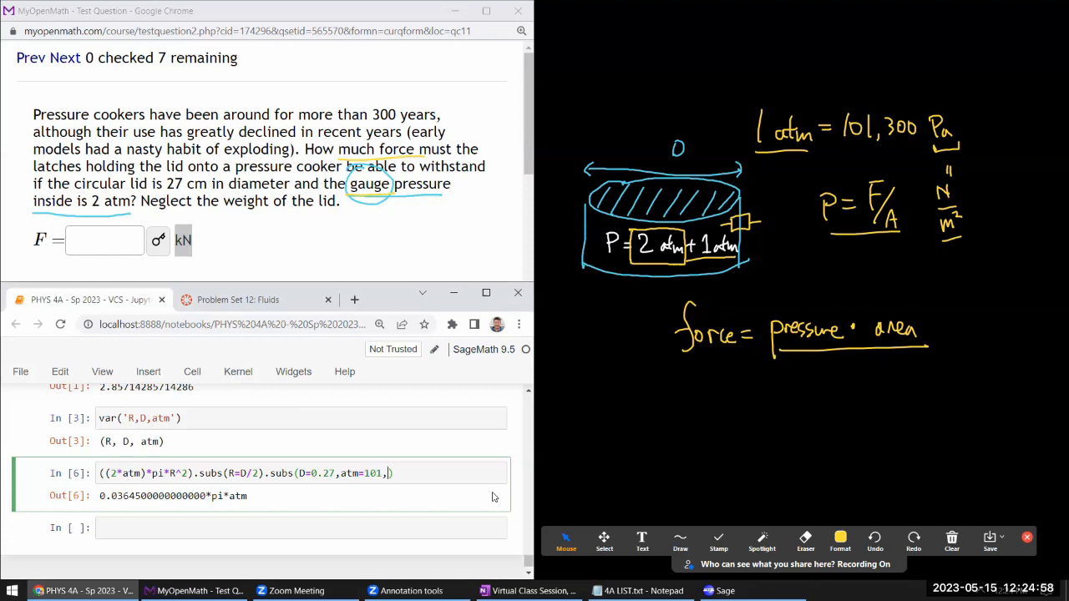
text(300))
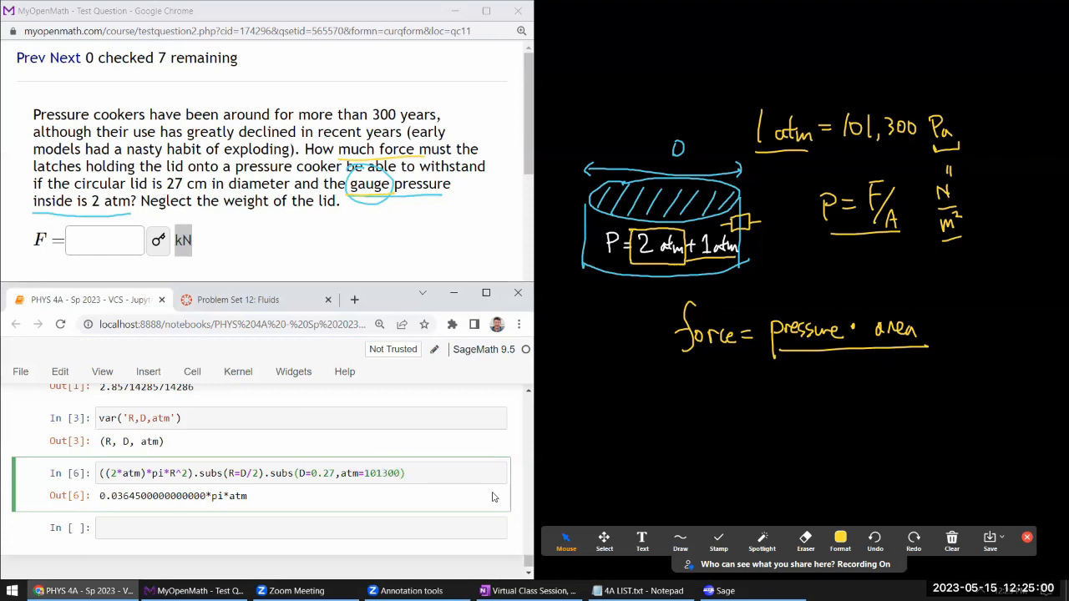
key(ctrl+s)
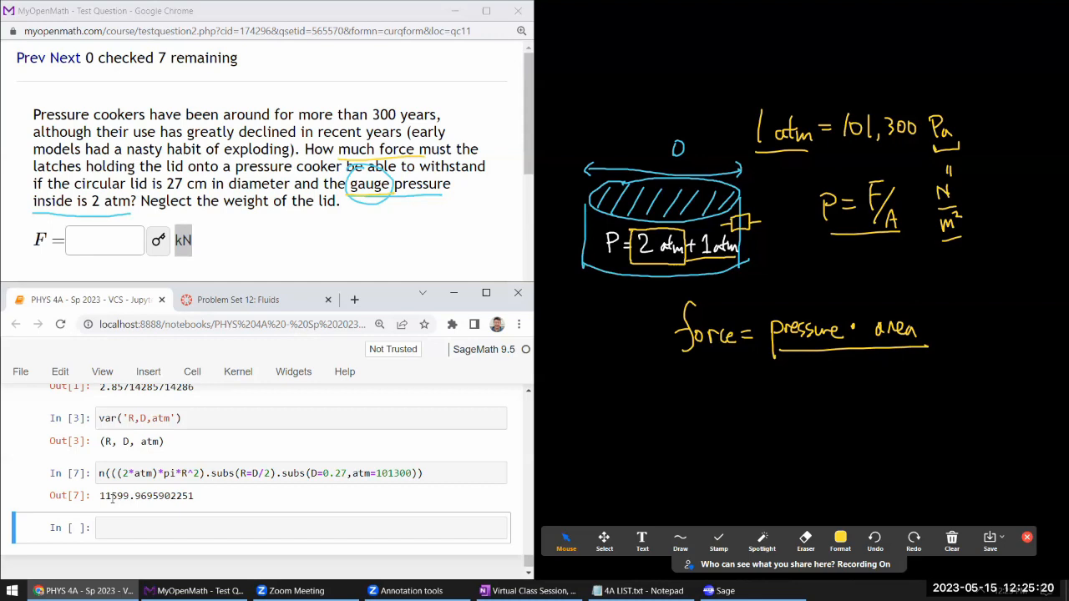
Enter 11.6 kN as the force F, submit it as correct, and clear annotations
click(105, 240)
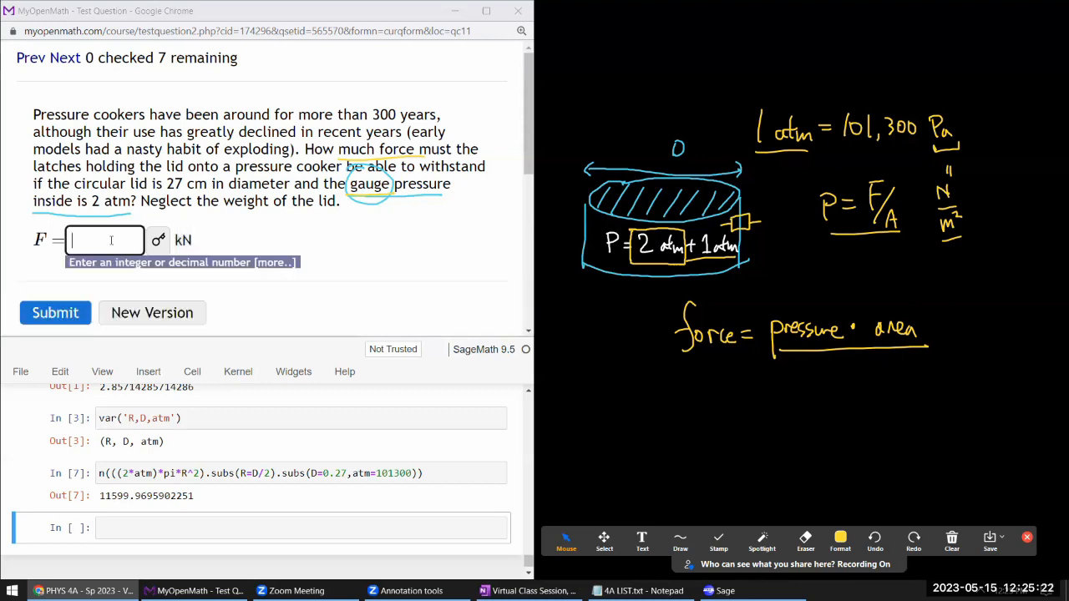
text(11.6)
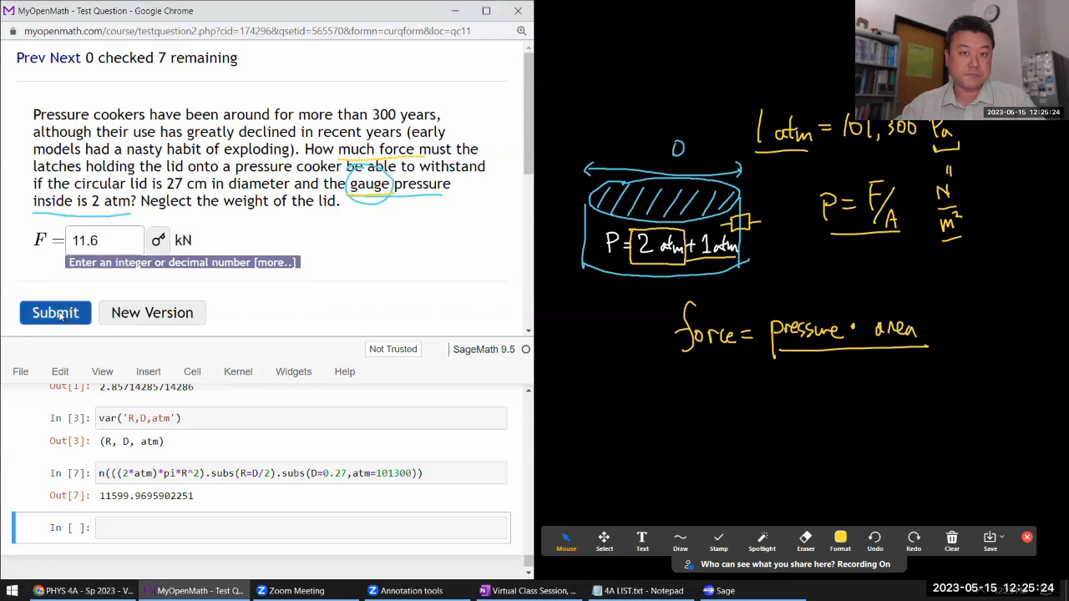
click(55, 312)
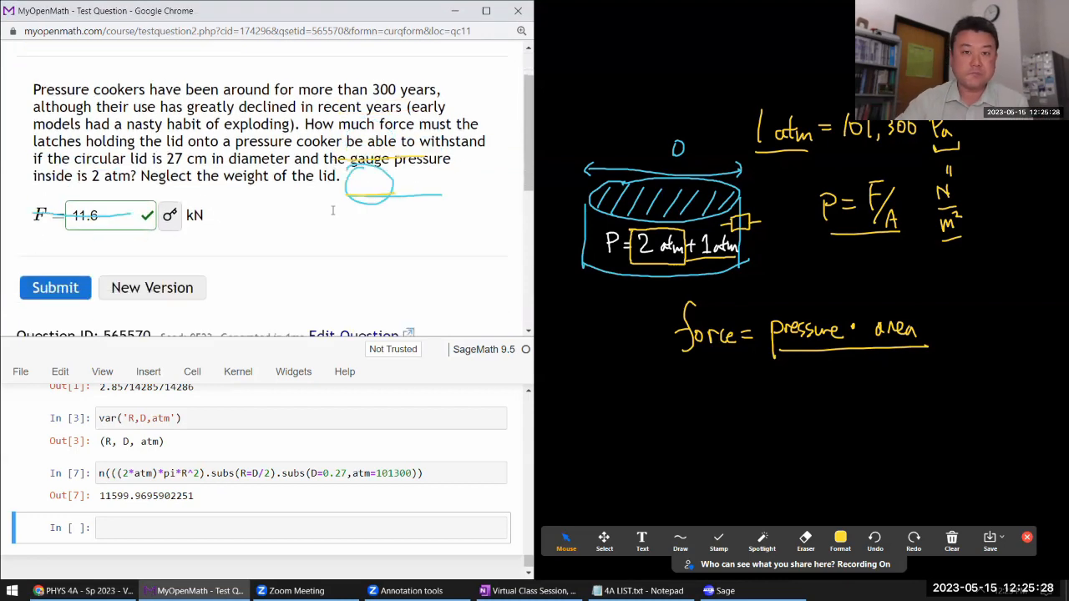
click(55, 287)
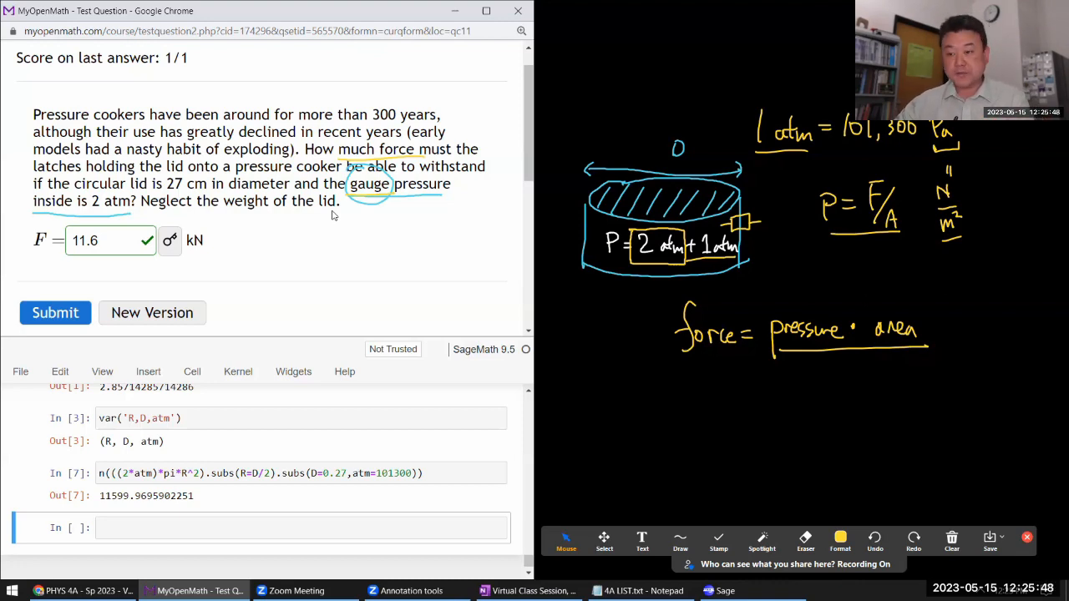
mouse_move(341, 230)
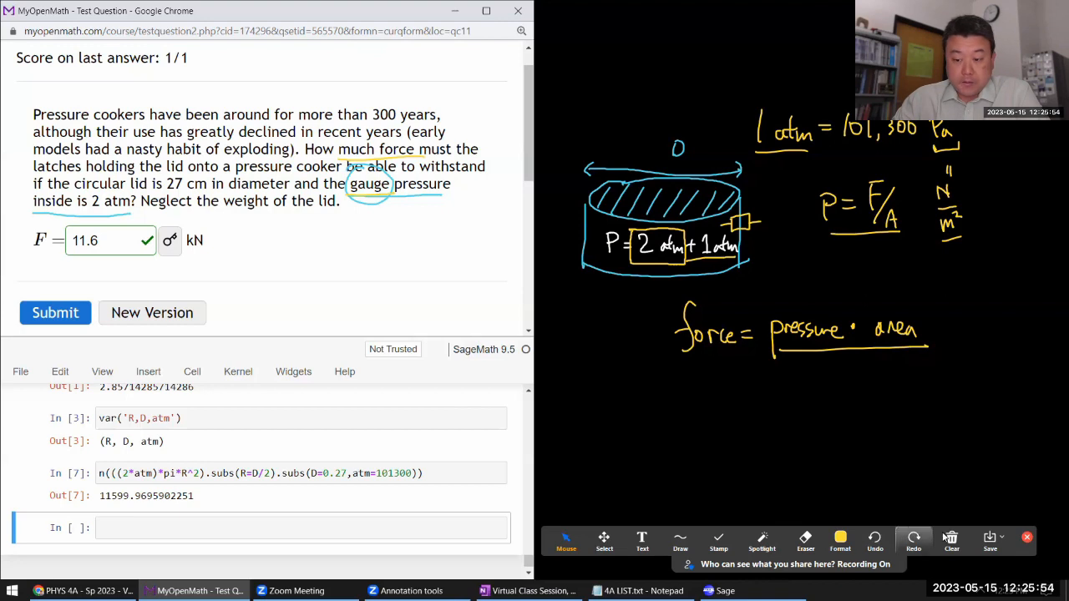
click(952, 539)
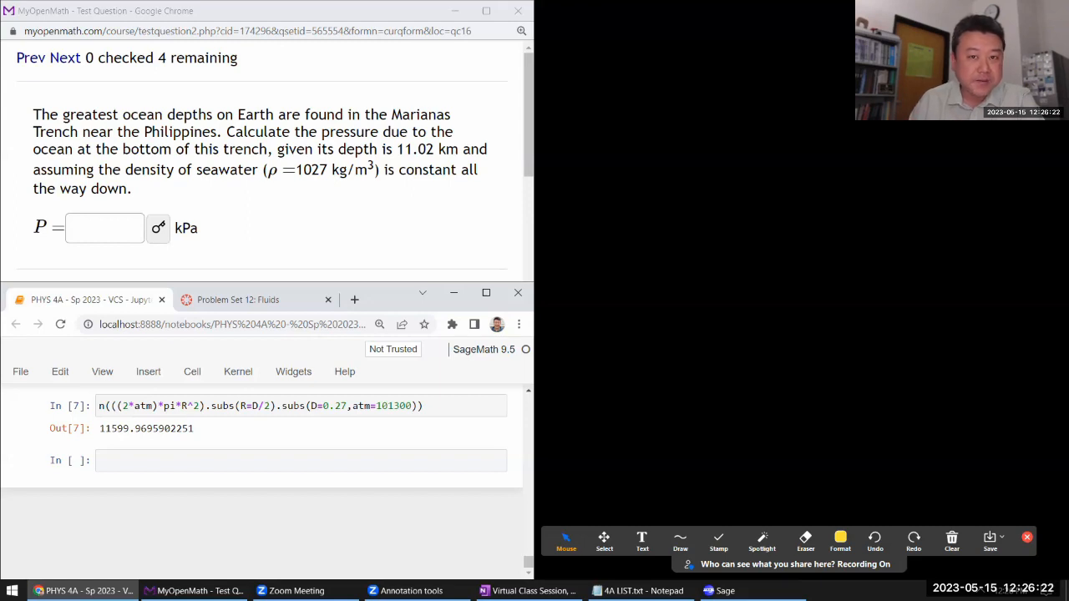
mouse_move(251, 279)
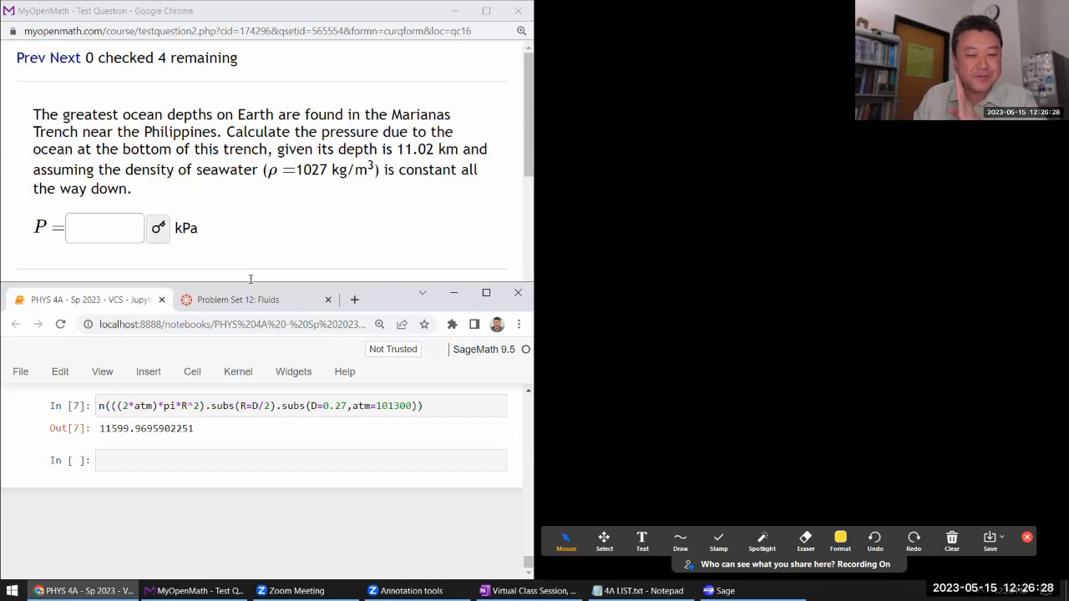
Box the 11.02 km trench depth, label it H, and underline the 1027 kg/m³ density
click(841, 542)
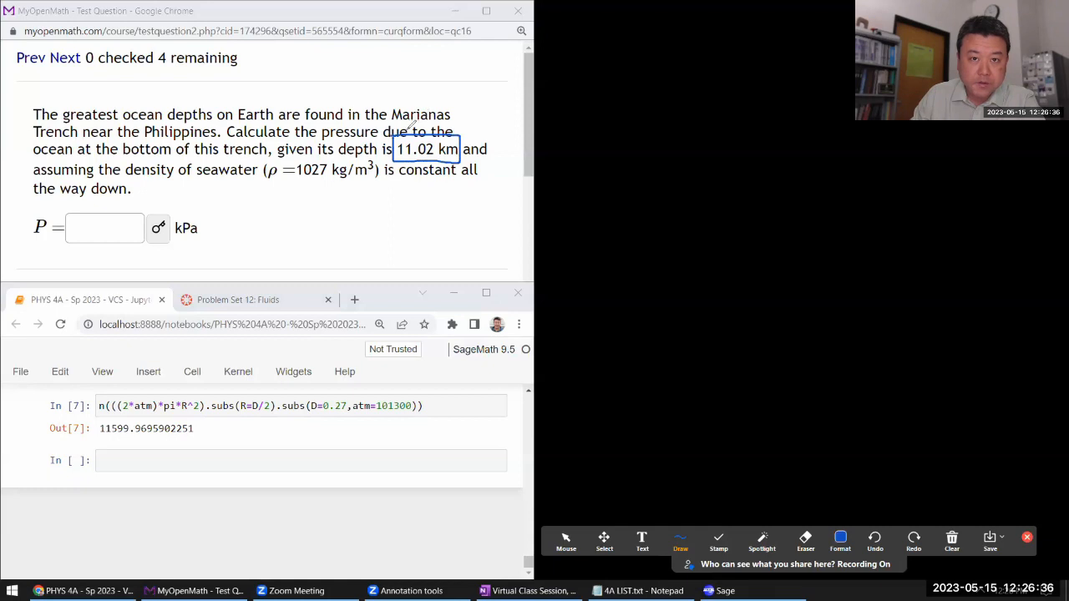
drag(409, 126, 405, 79)
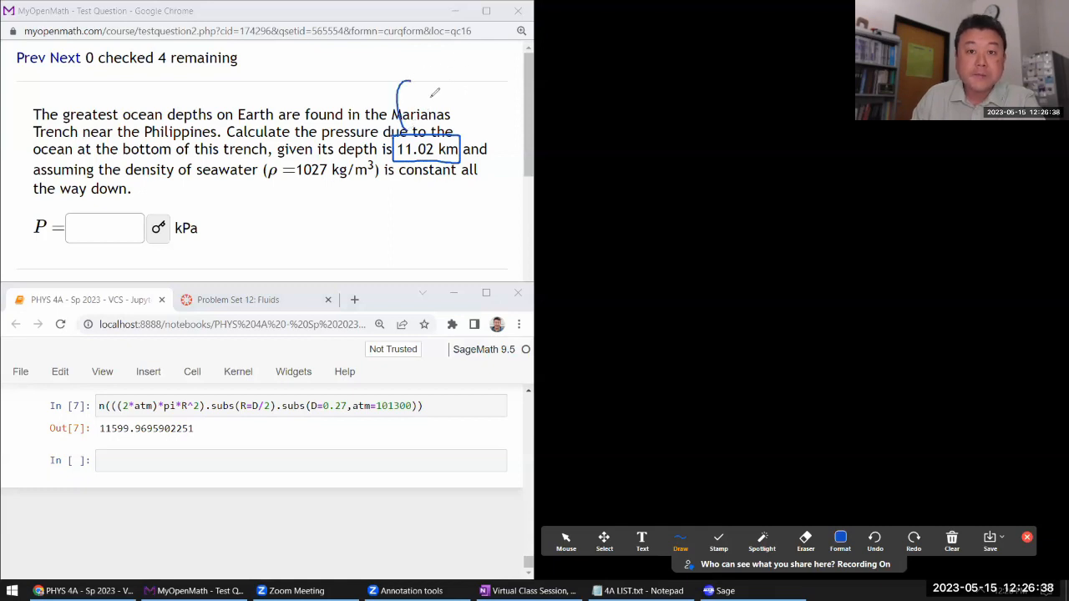
drag(409, 92, 430, 79)
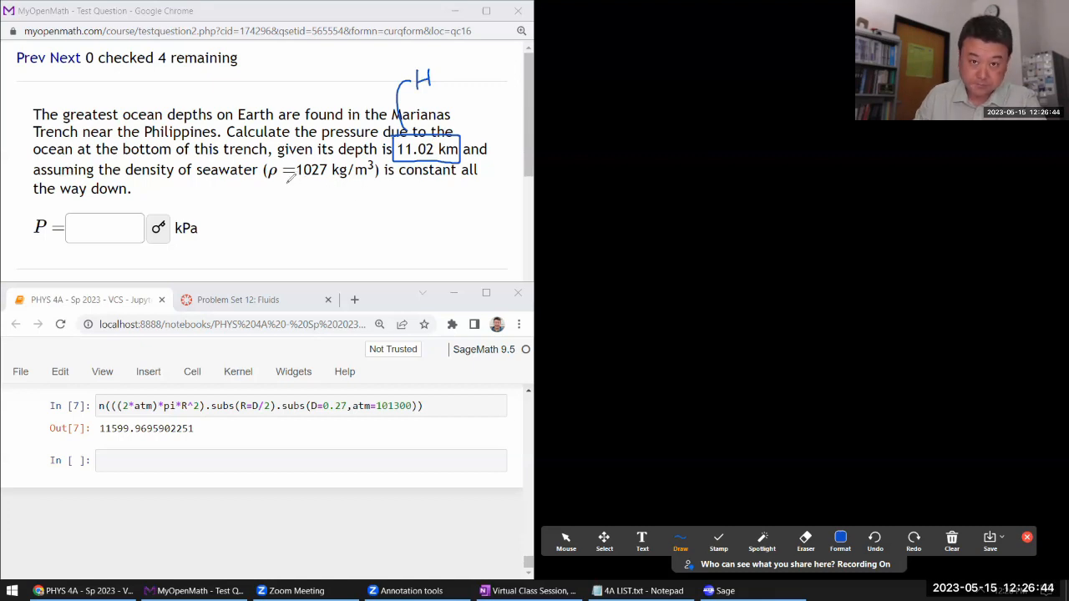
drag(286, 183, 380, 182)
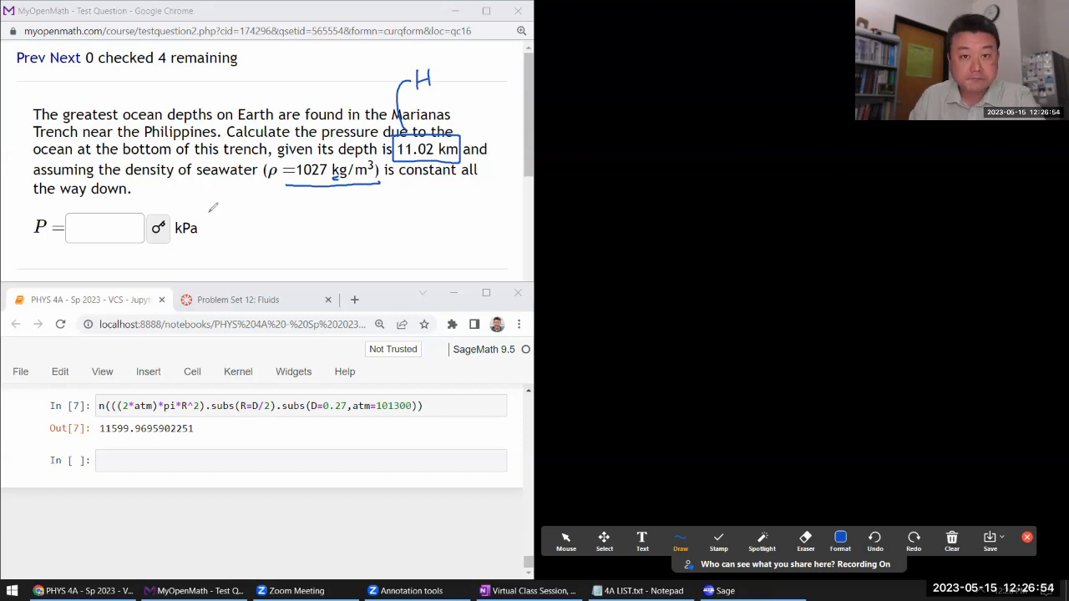
mouse_move(809, 441)
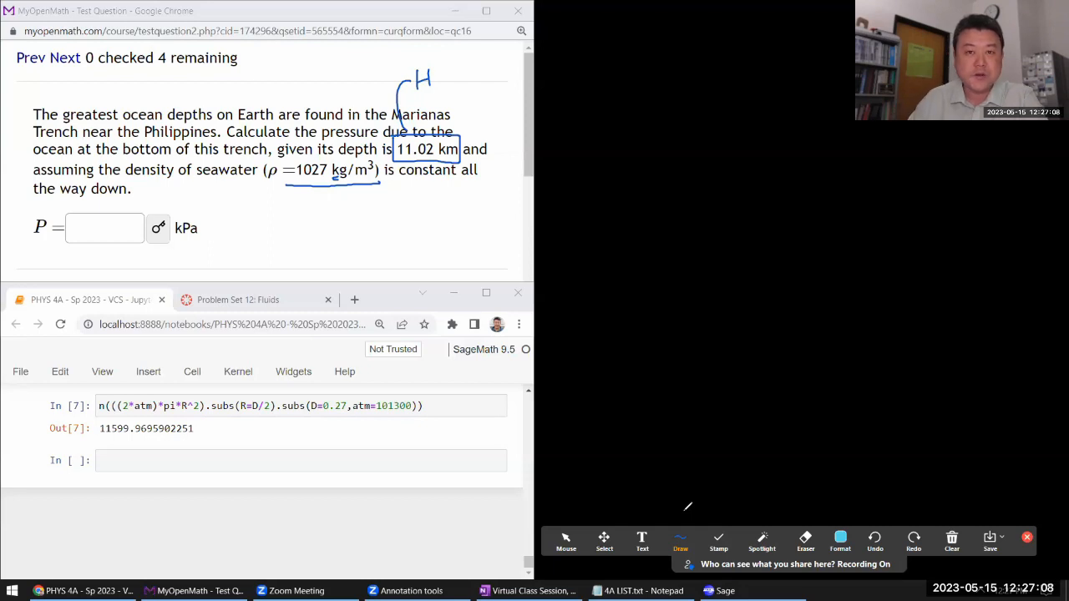
Handwrite 'Pressure due to weight of fluid = ρ·g·H' on the whiteboard
drag(559, 80, 580, 108)
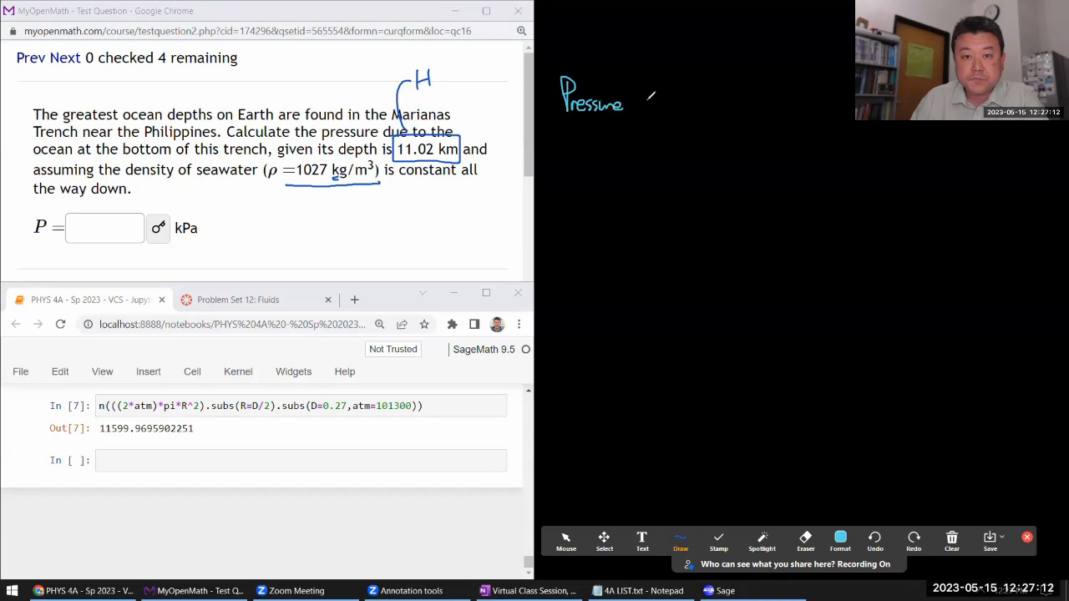
drag(639, 100, 705, 104)
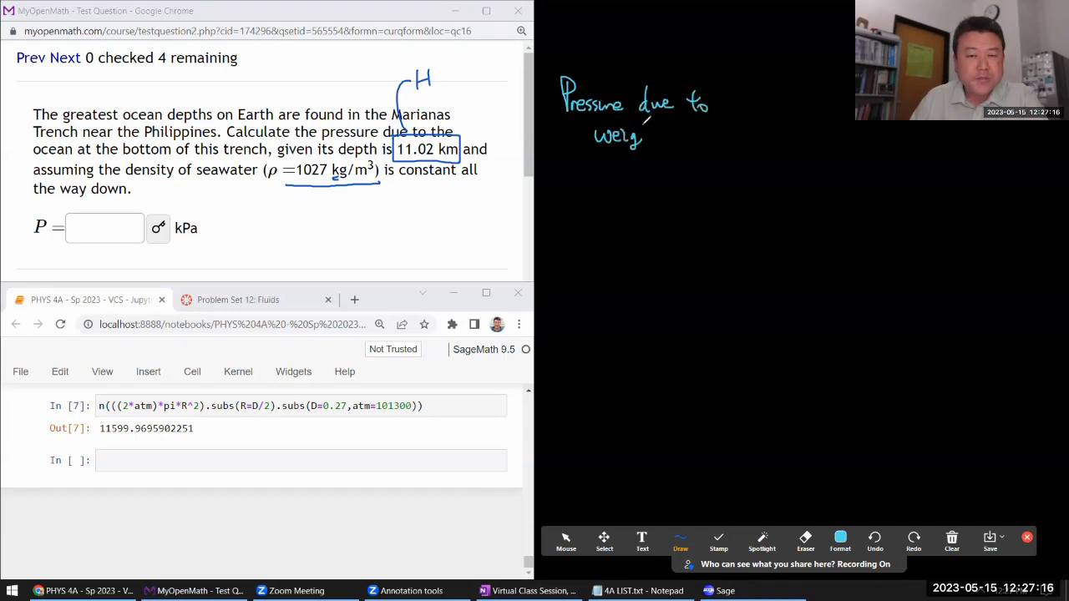
drag(635, 136, 693, 136)
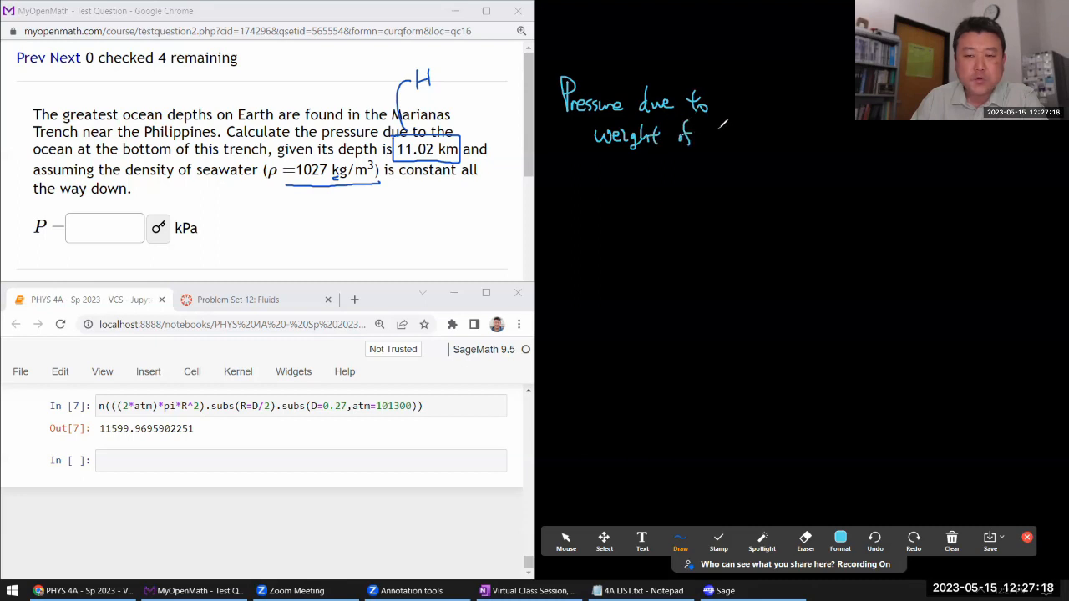
drag(708, 138, 747, 138)
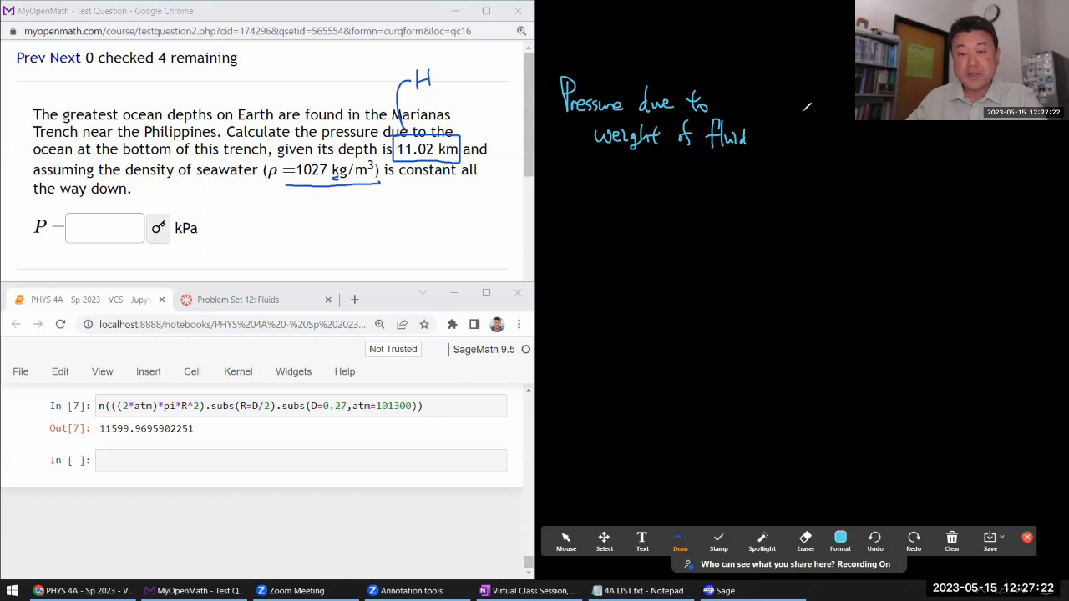
drag(747, 109, 764, 109)
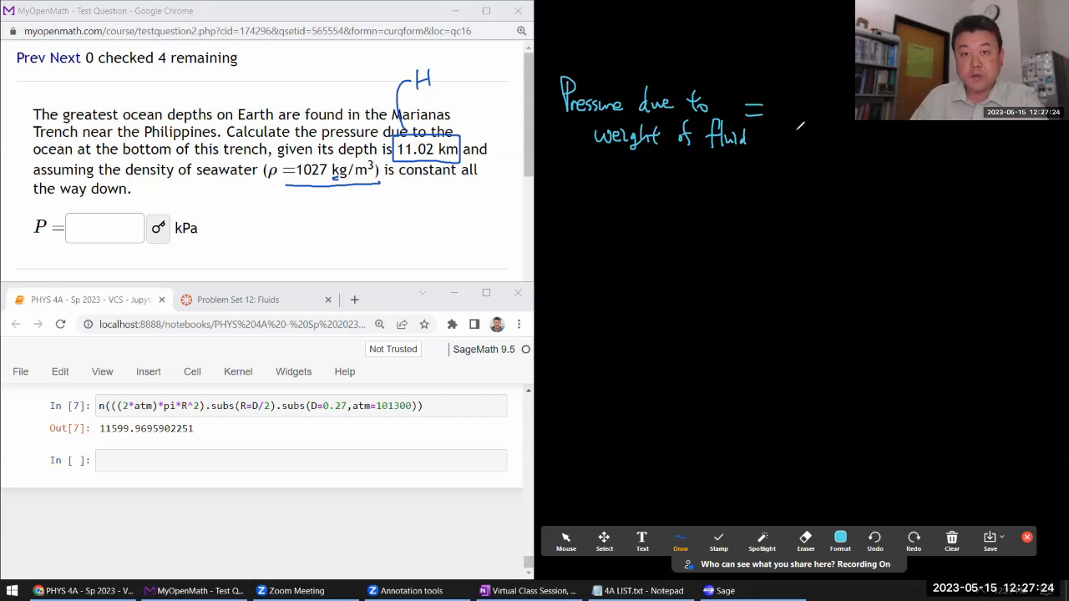
drag(790, 96, 802, 138)
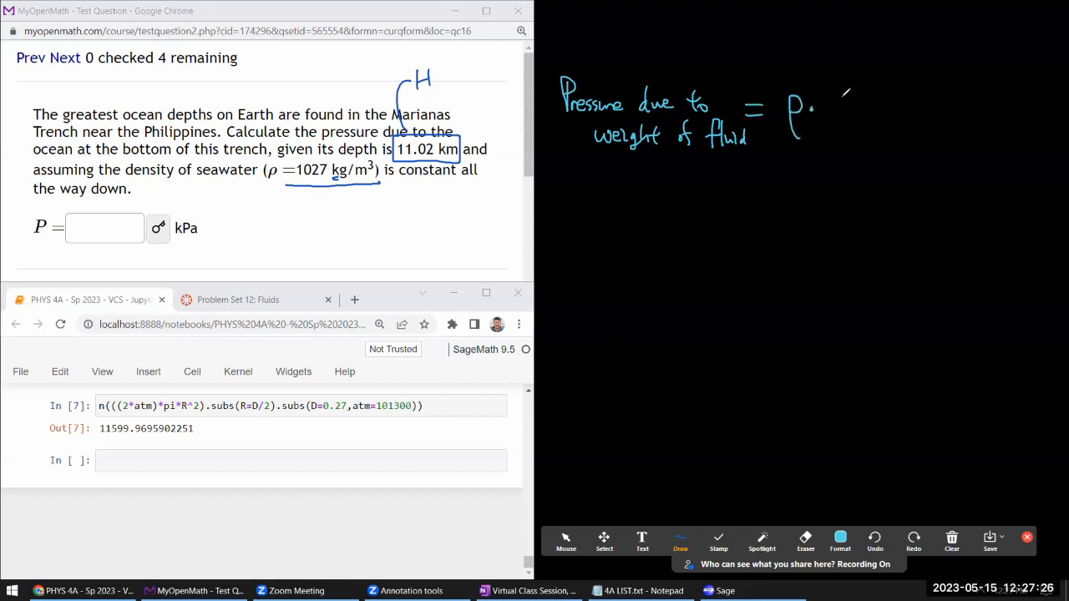
drag(827, 113, 852, 134)
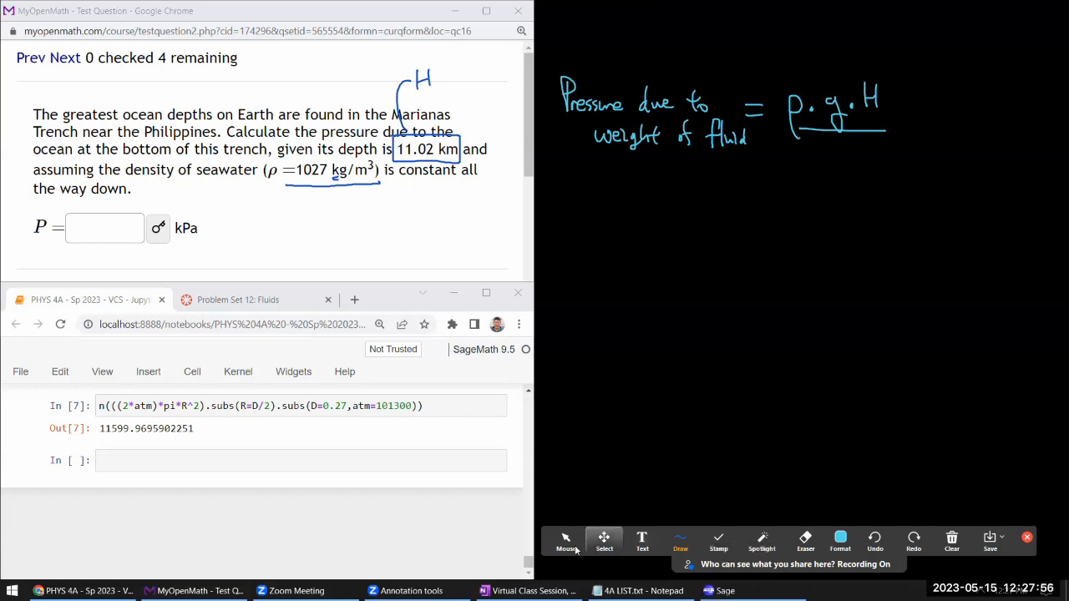
Stop drawing, leave annotation mode, and open a new browser tab
click(604, 541)
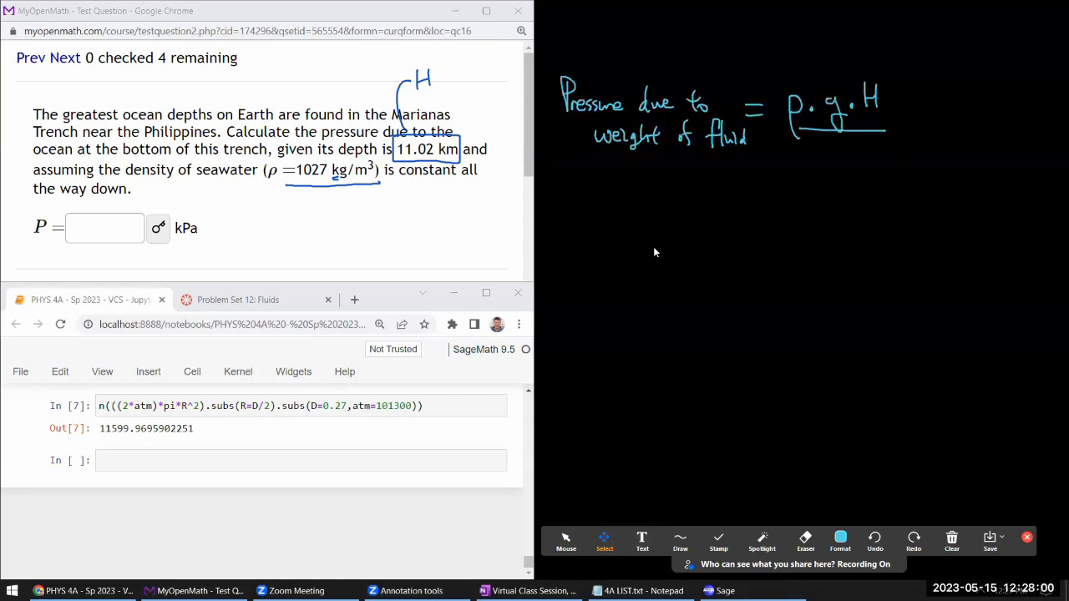
mouse_move(553, 183)
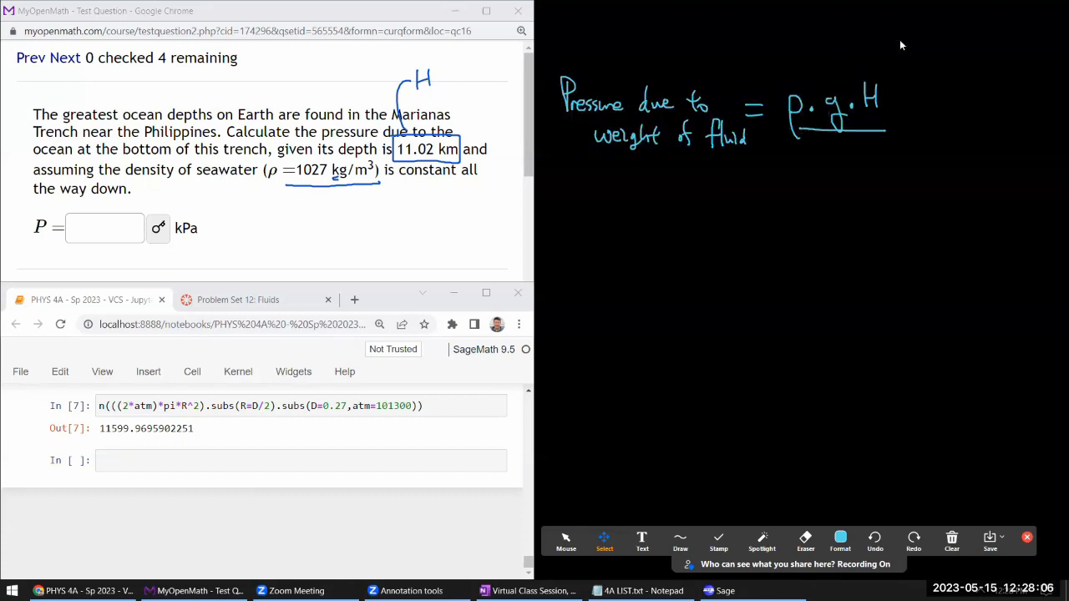
mouse_move(618, 505)
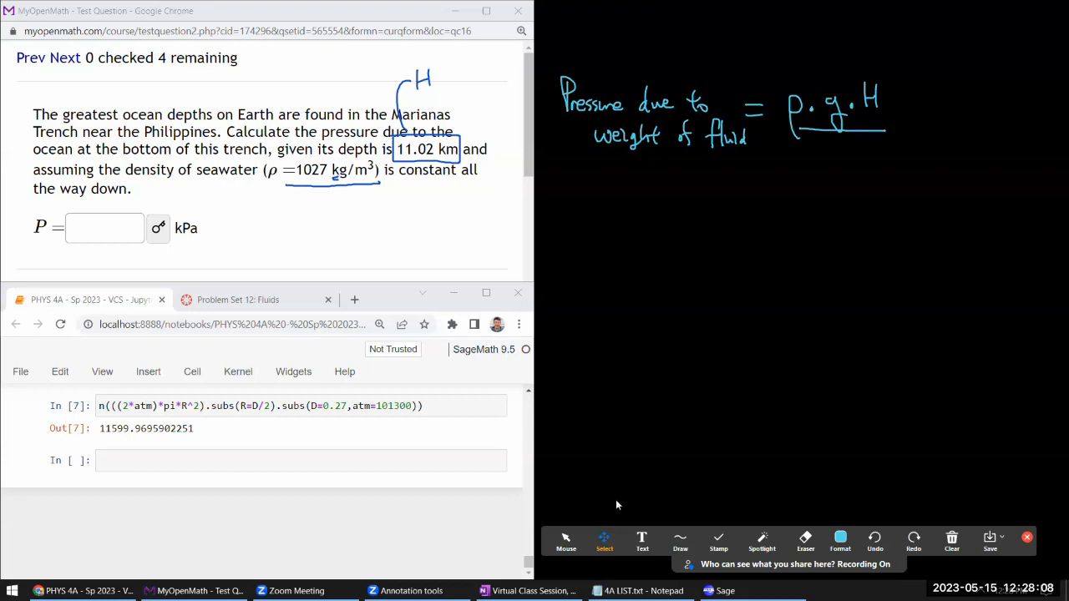
click(565, 541)
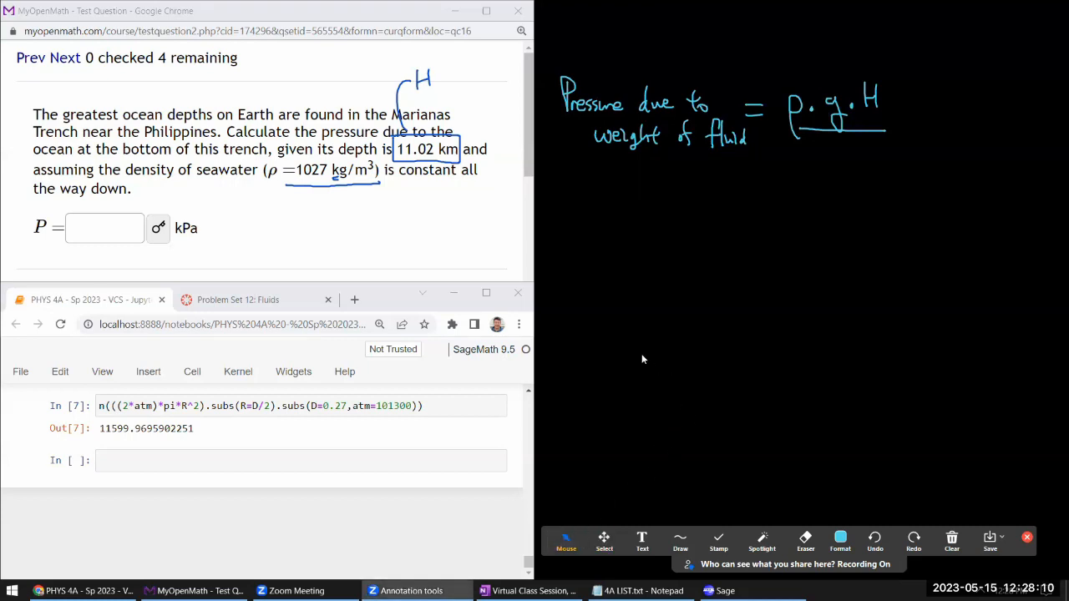
click(354, 299)
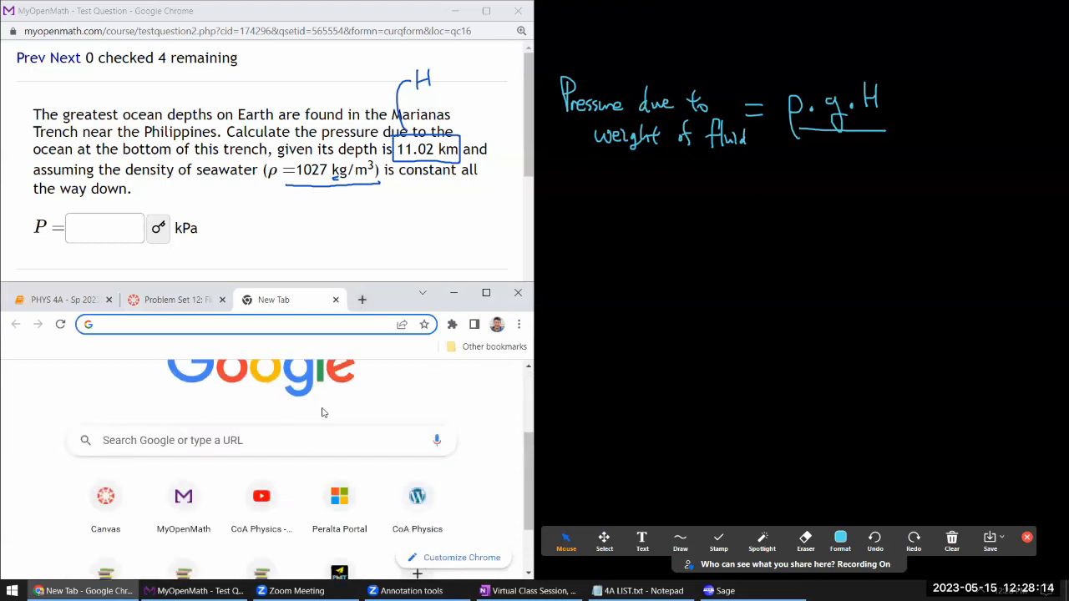
Open University Physics Vol 1 online, dismissing the donation banner, and show its Contents menu
click(105, 488)
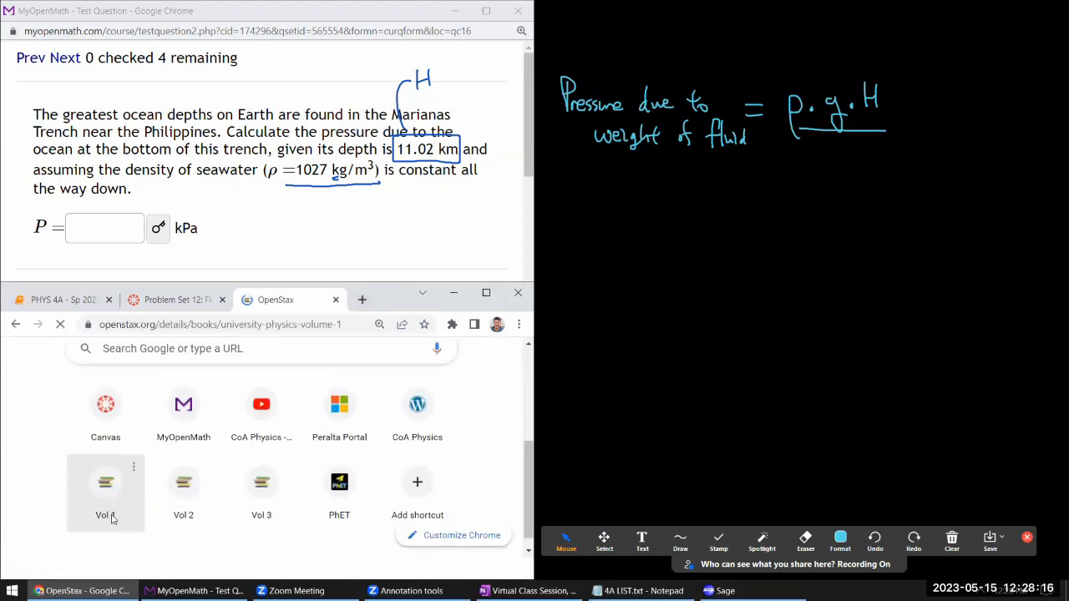
click(105, 493)
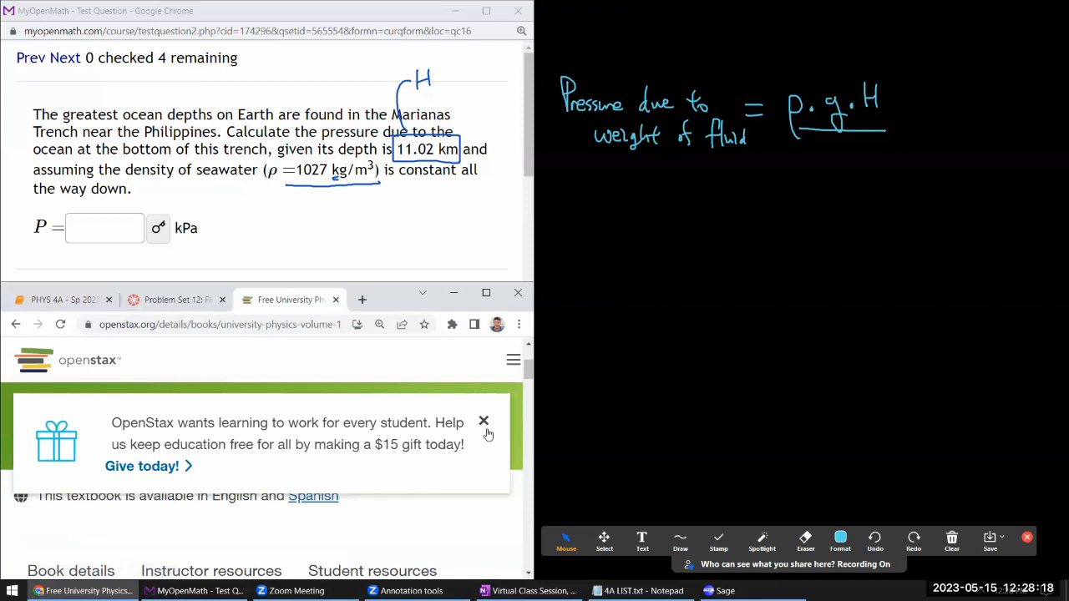
click(483, 421)
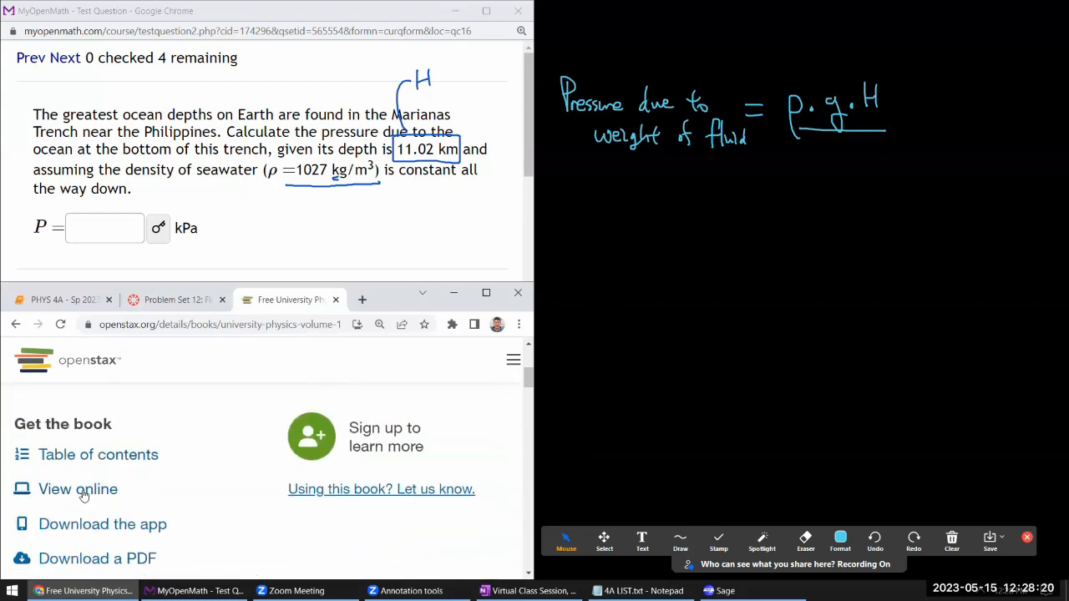
click(78, 488)
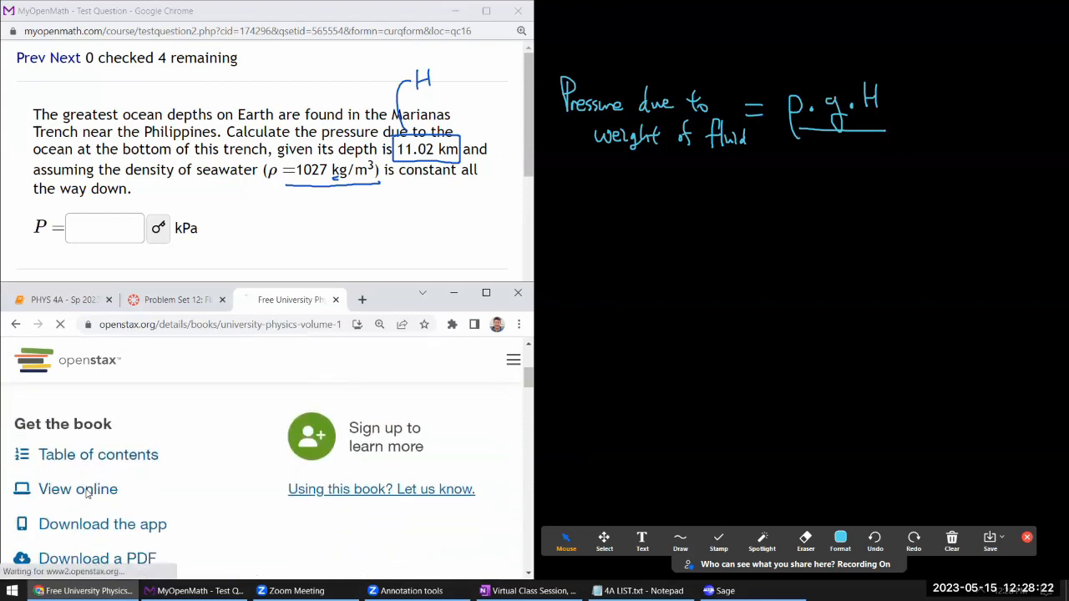
click(78, 489)
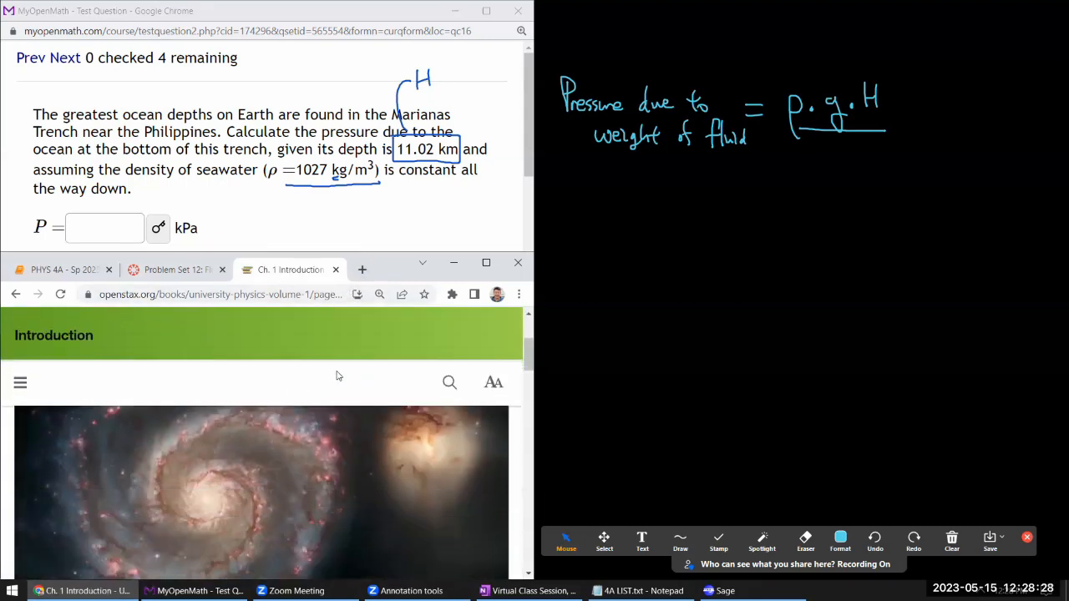
click(20, 381)
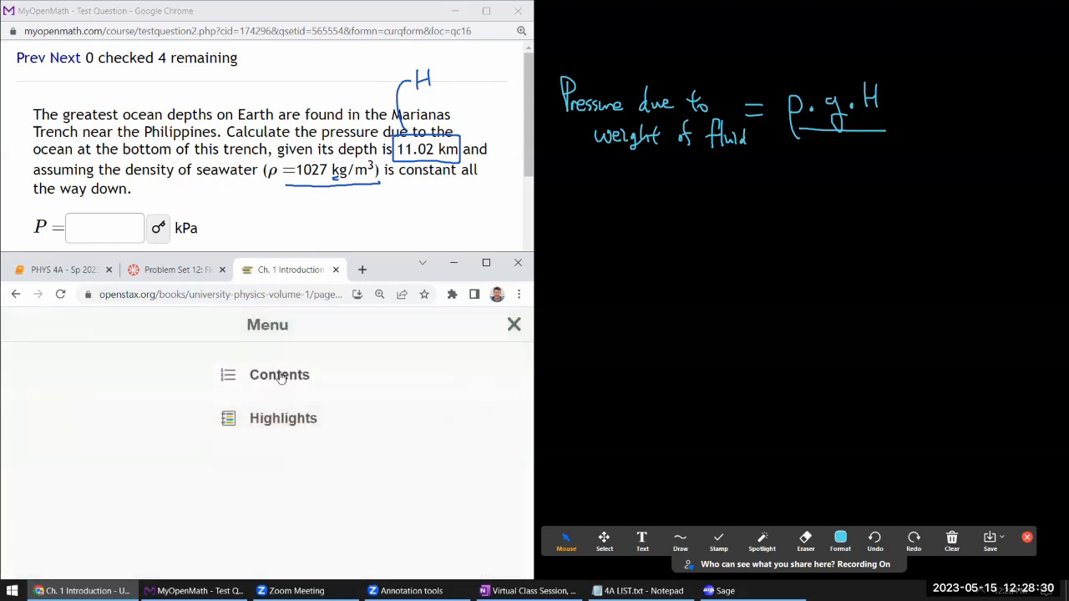
click(279, 374)
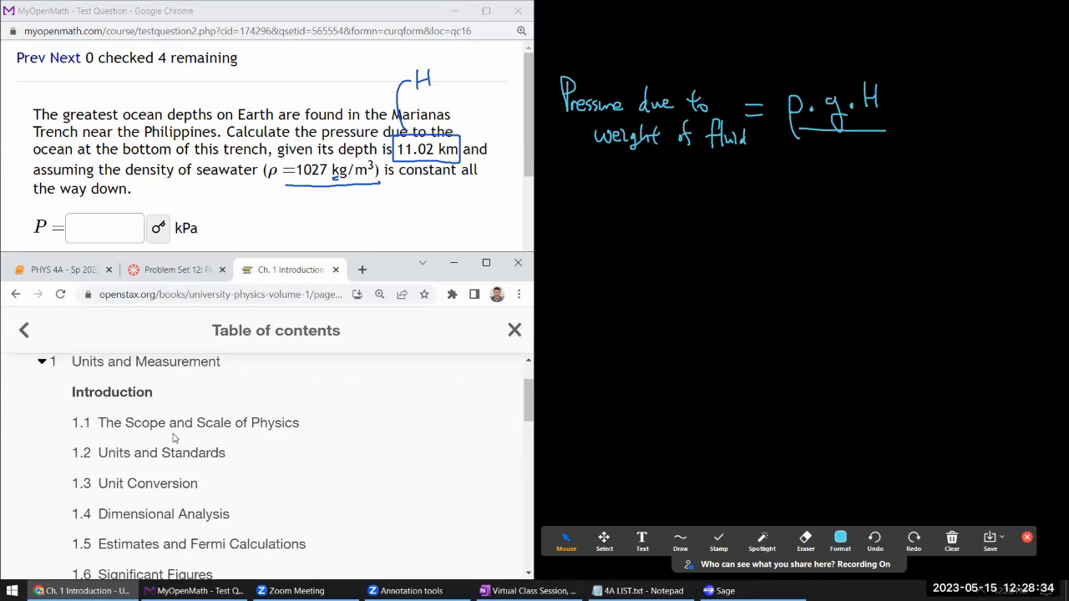
click(41, 361)
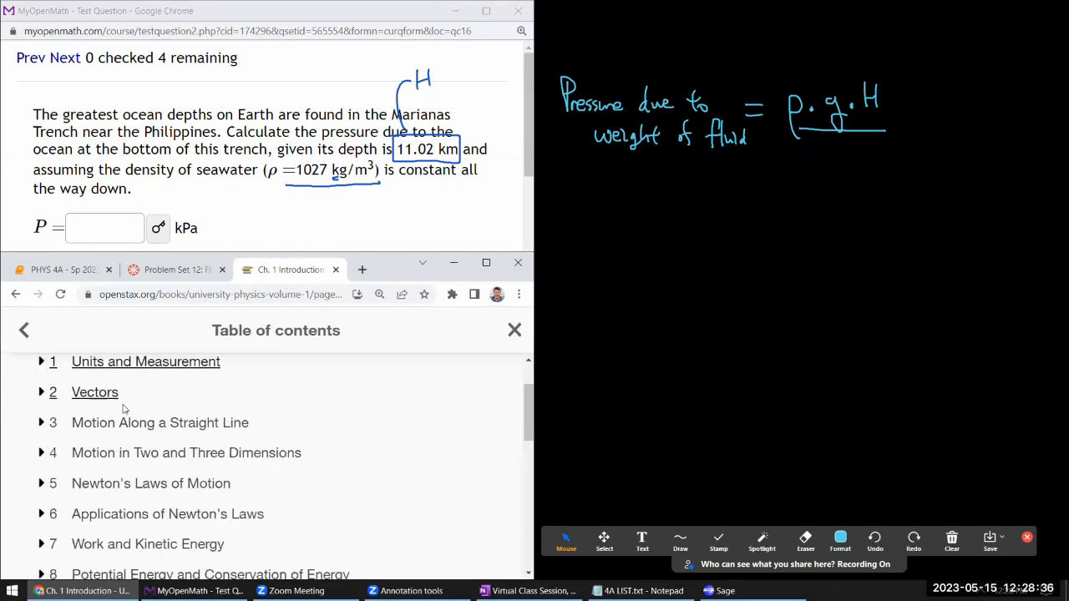
scroll(down, 3)
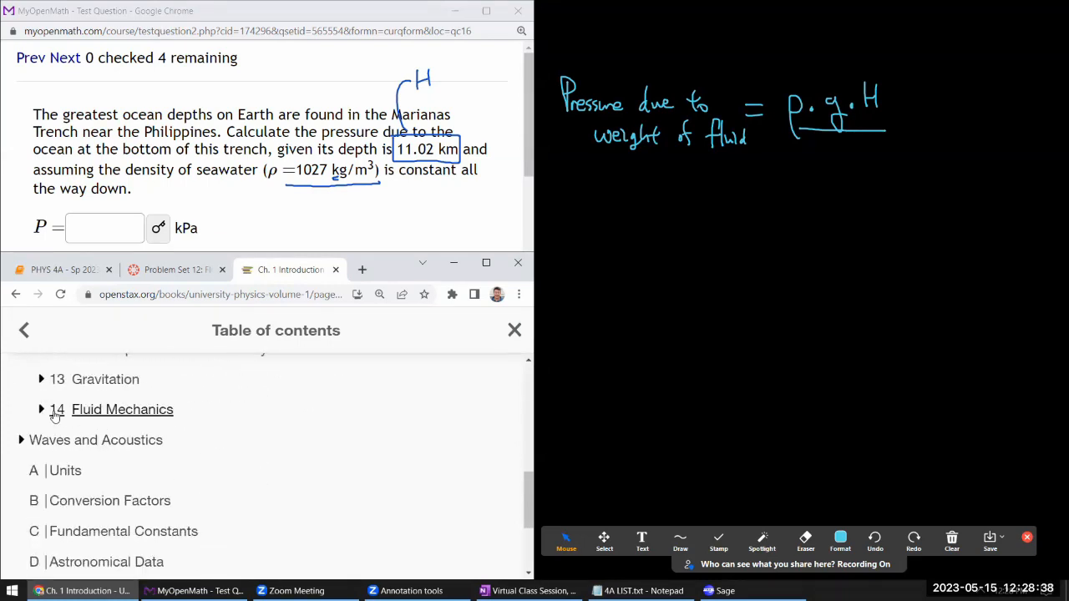
click(40, 410)
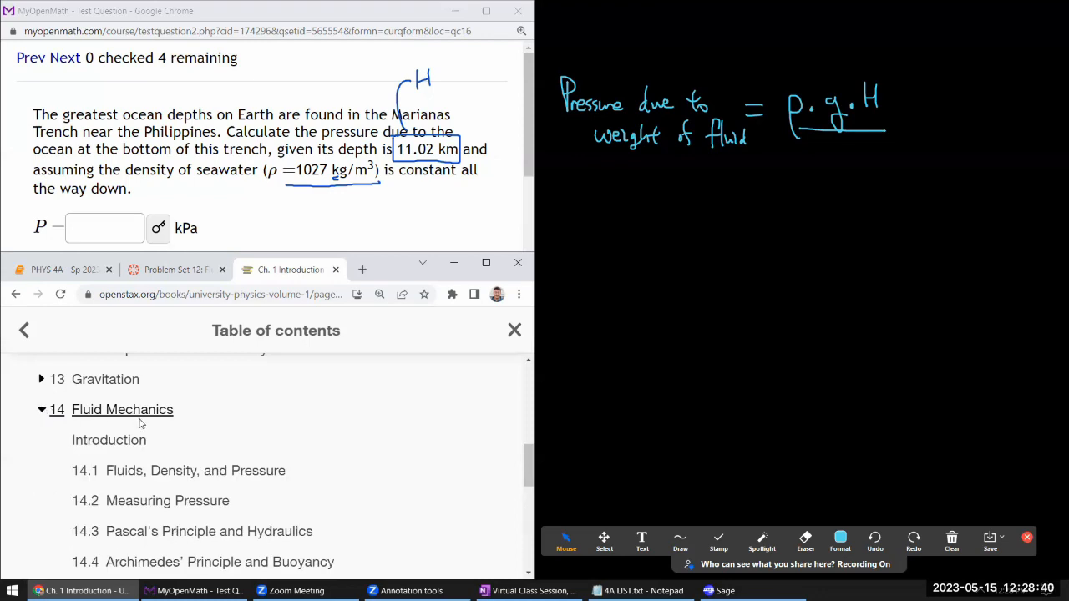
scroll(down, 3)
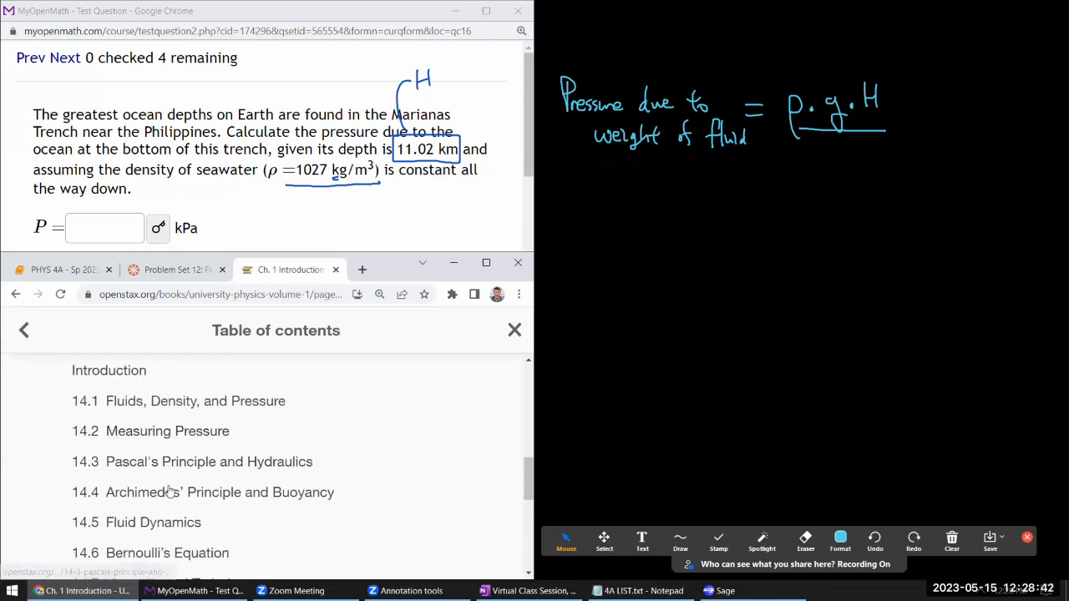
scroll(down, 3)
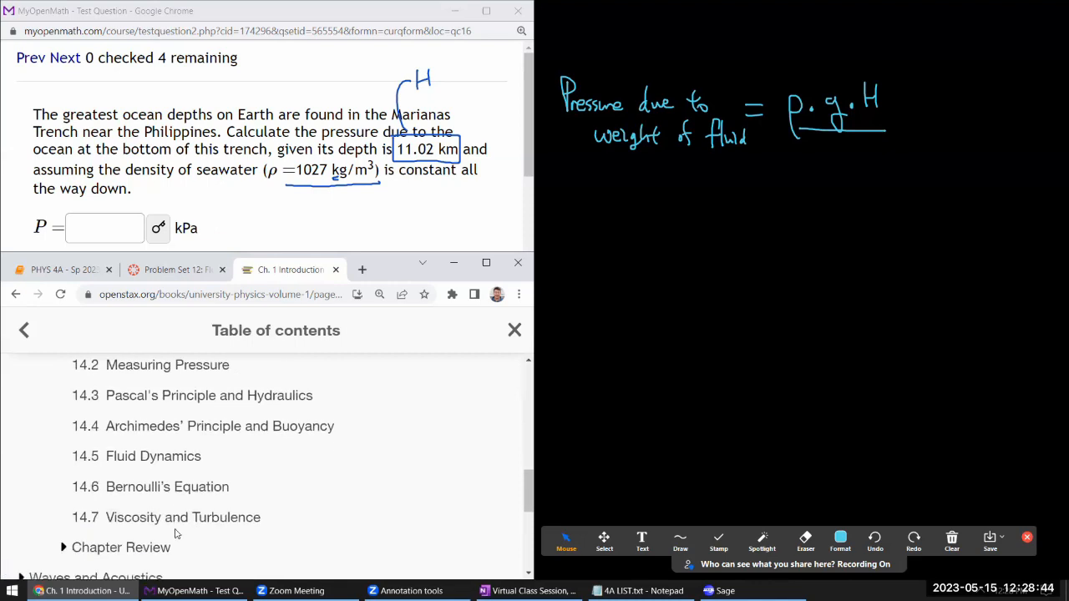
scroll(up, 3)
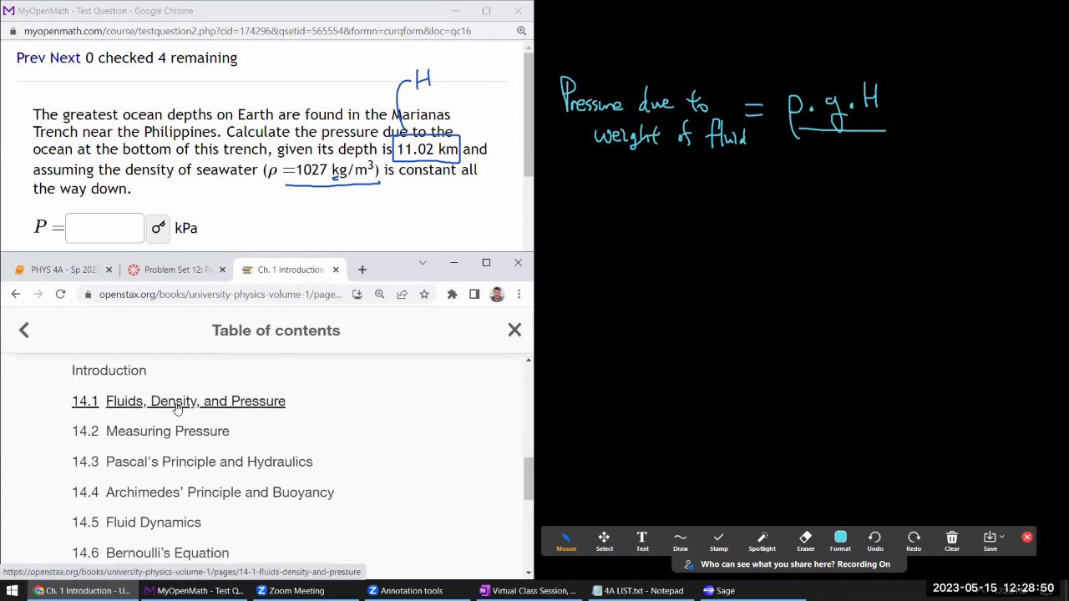
click(195, 401)
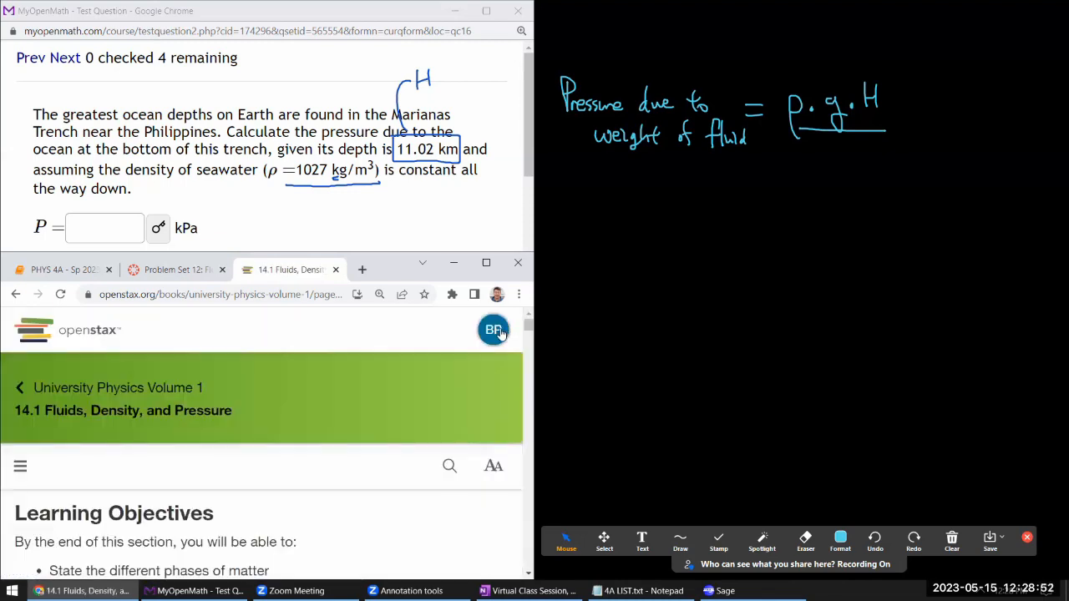
scroll(down, 3)
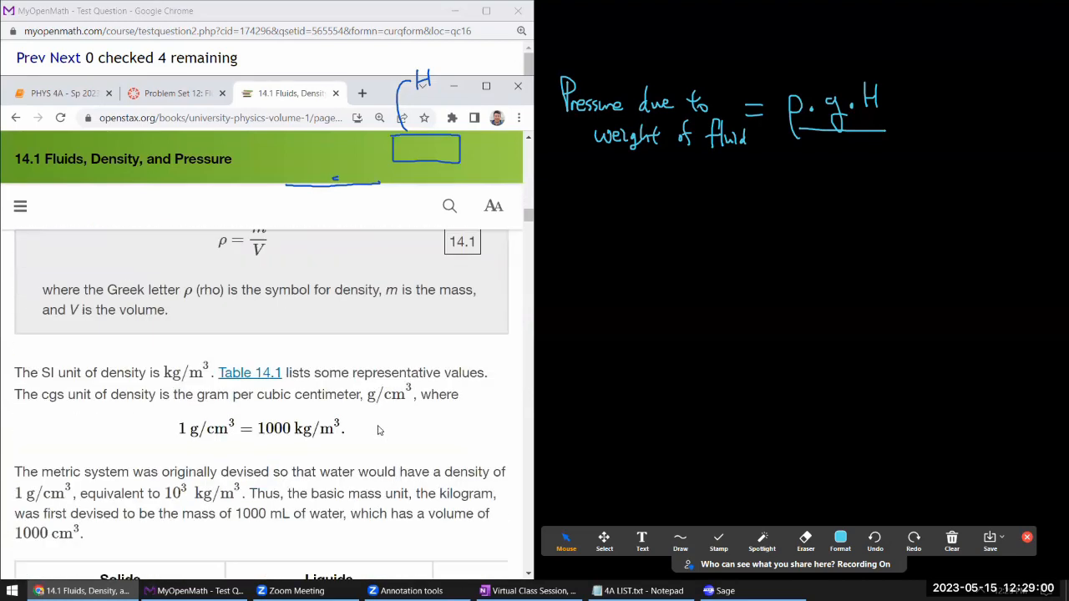
scroll(down, 3)
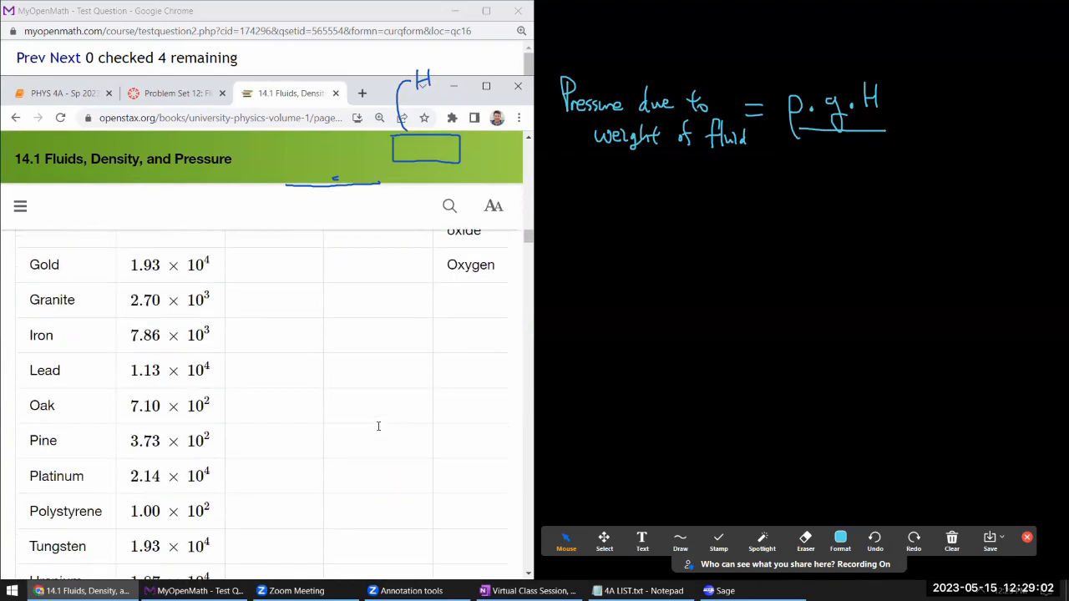
scroll(up, 3)
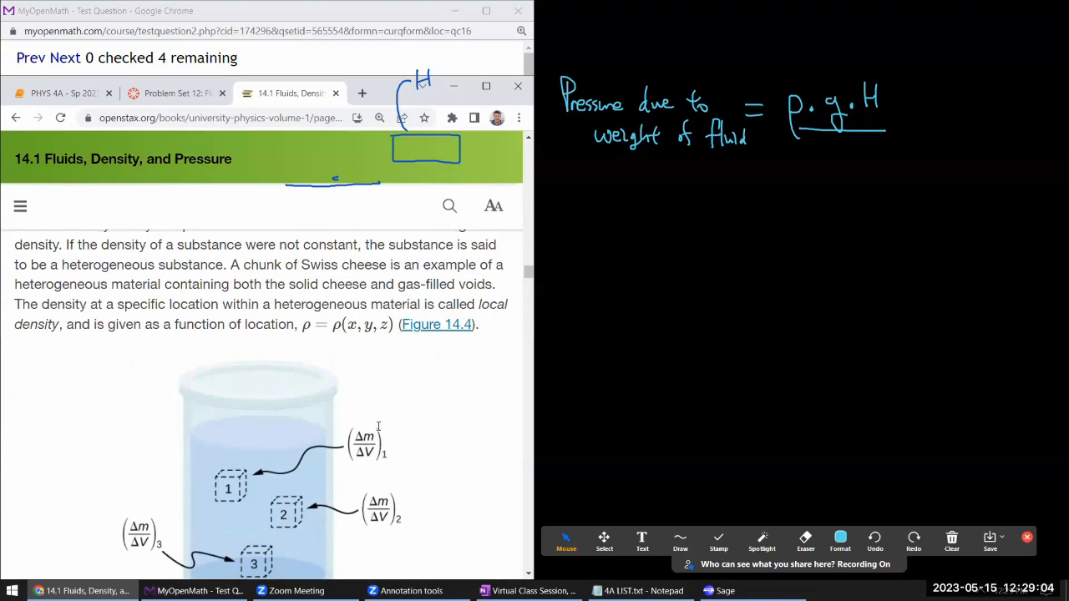
scroll(down, 3)
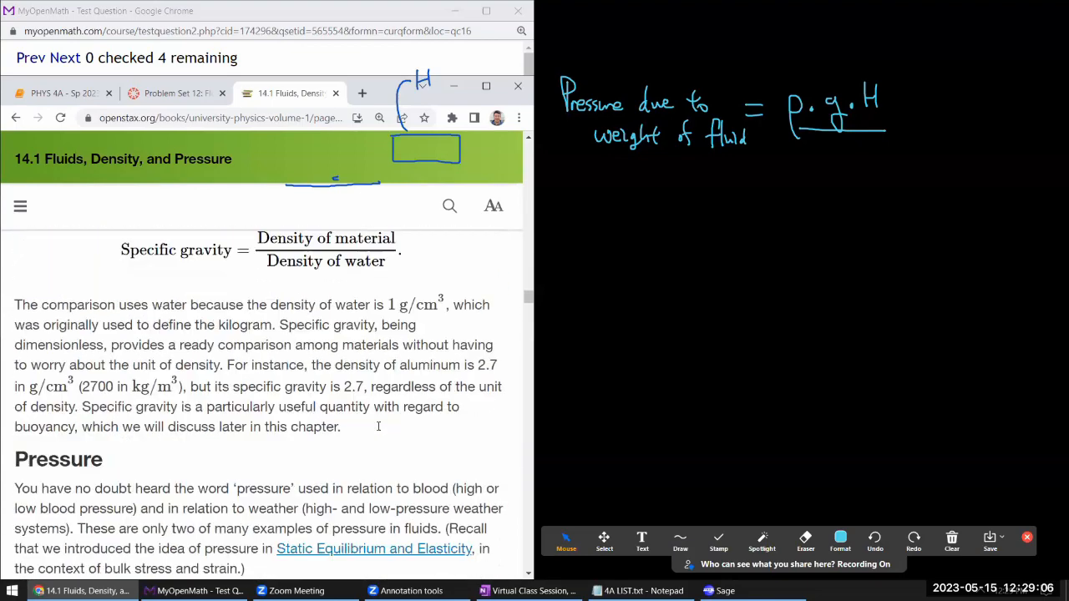
scroll(down, 3)
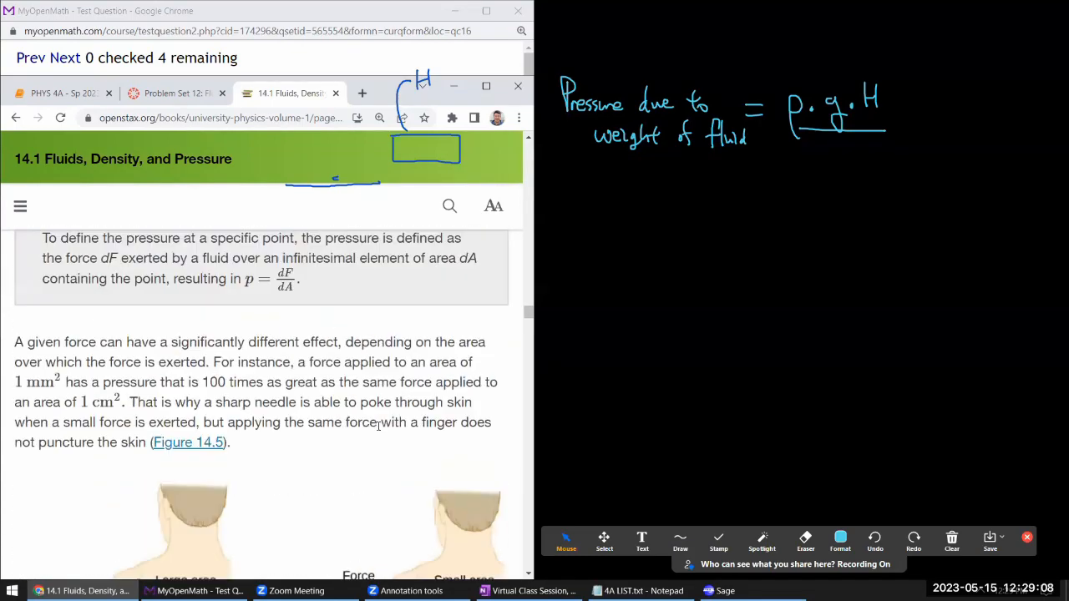
scroll(down, 3)
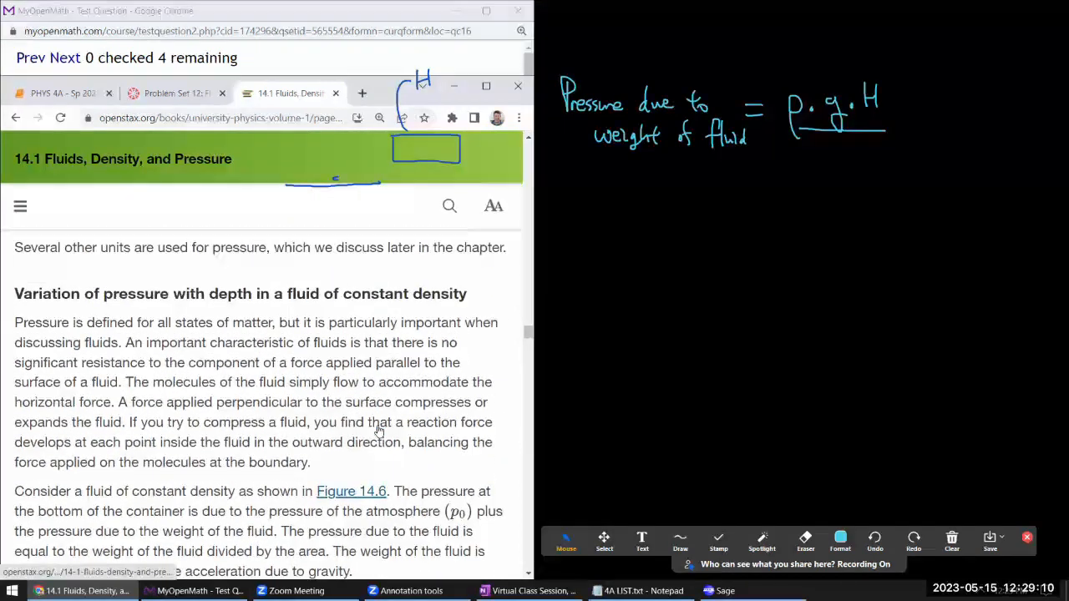
scroll(down, 3)
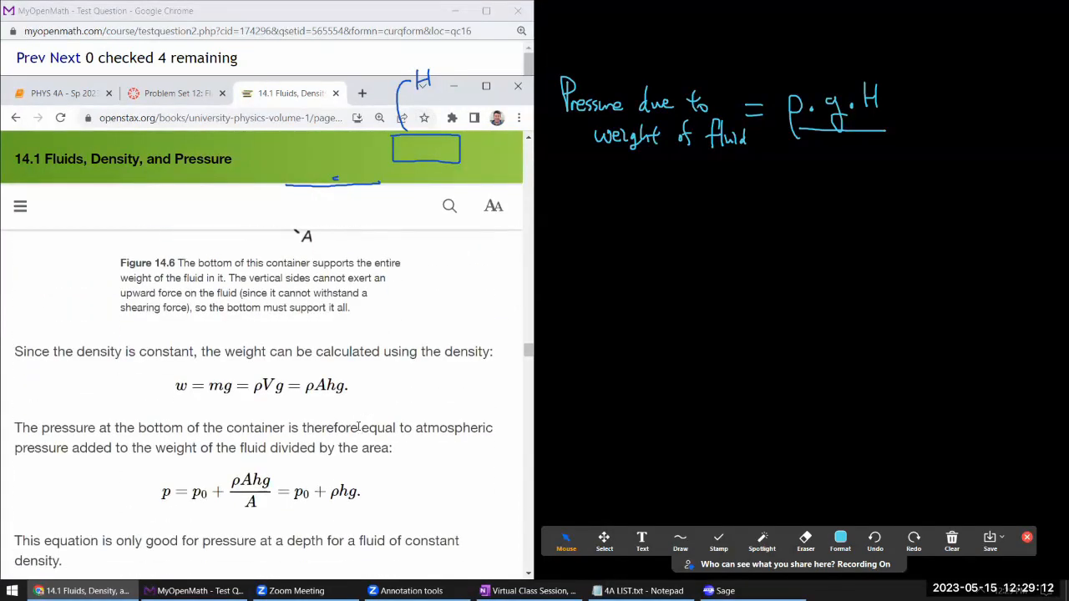
scroll(up, 3)
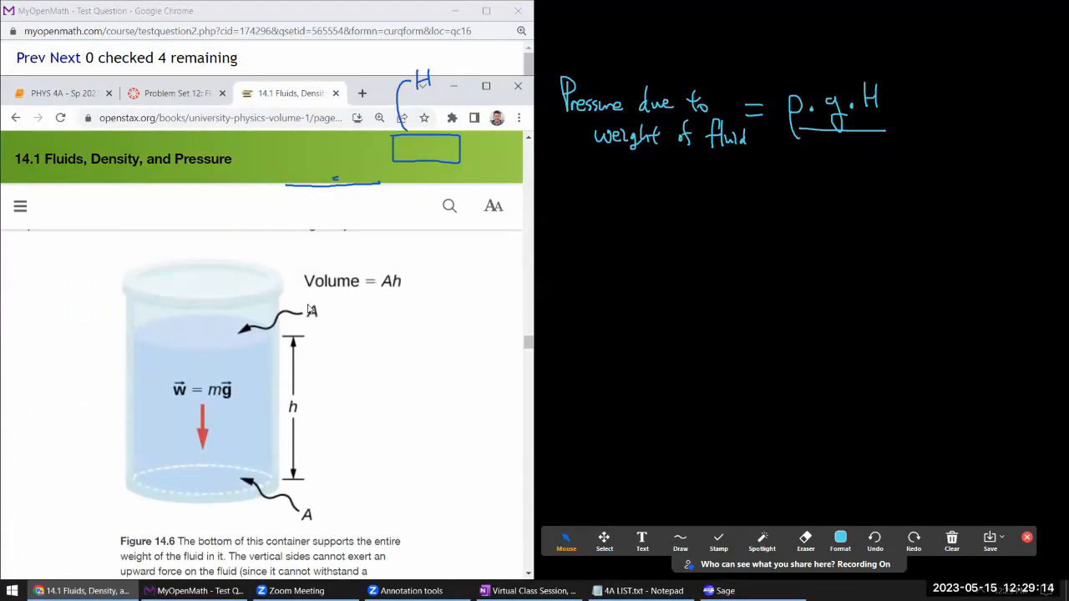
scroll(down, 3)
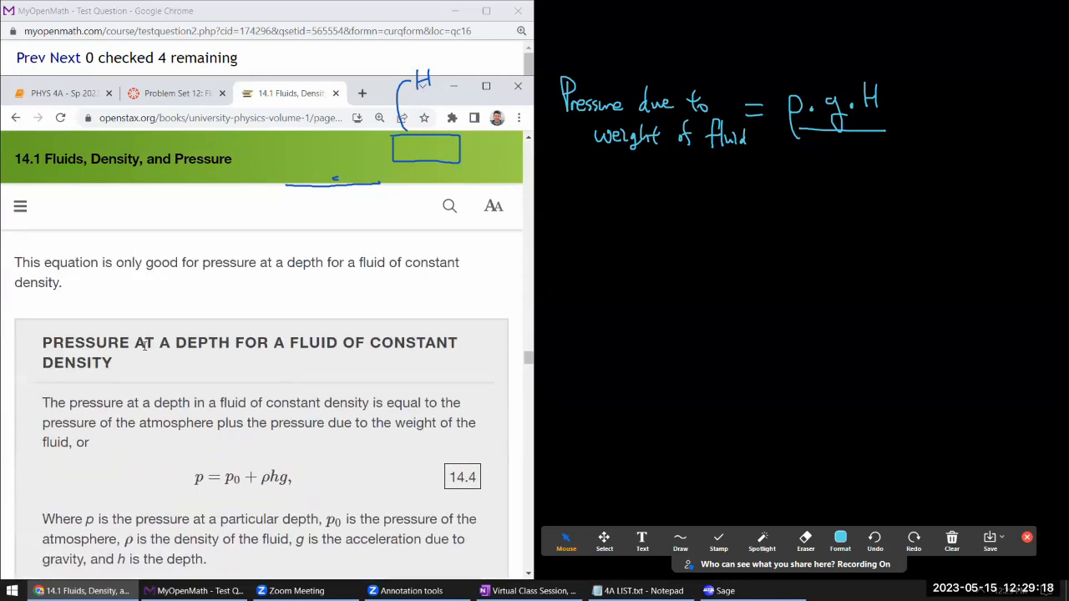
mouse_move(290, 360)
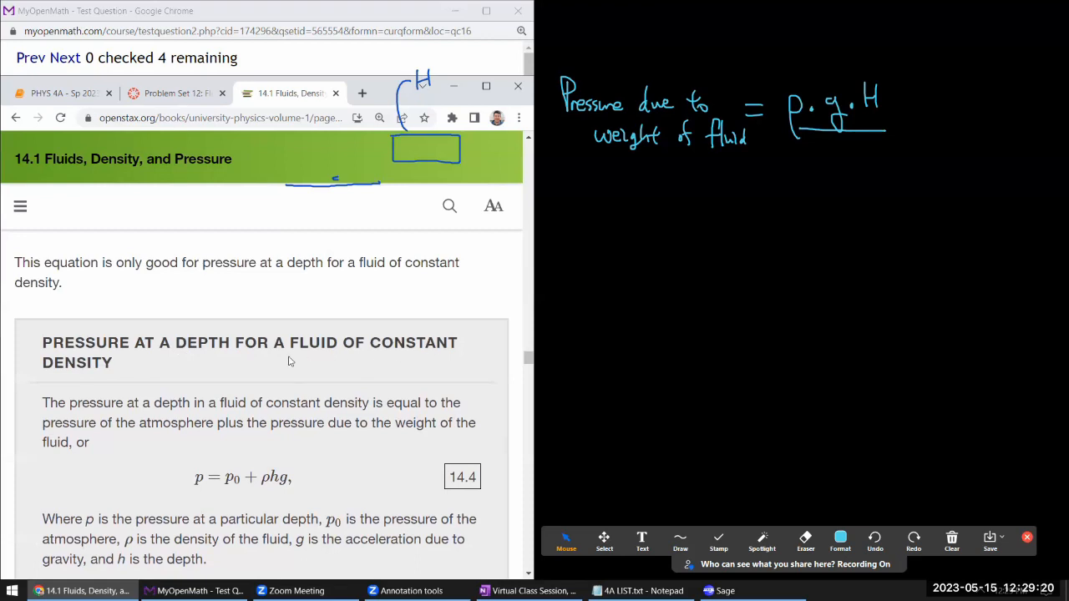
scroll(down, 3)
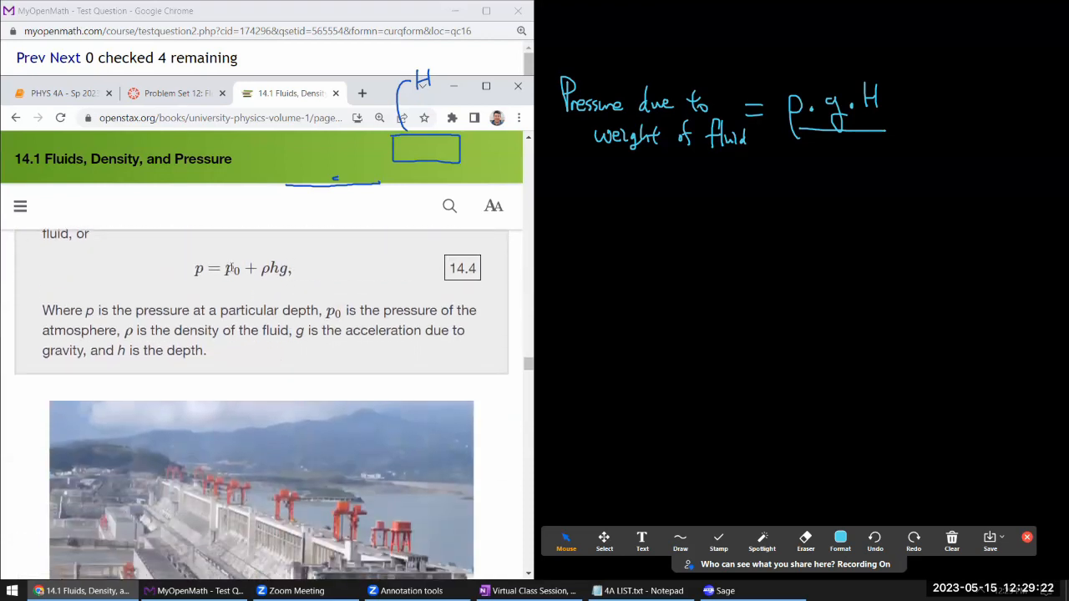
double_click(275, 268)
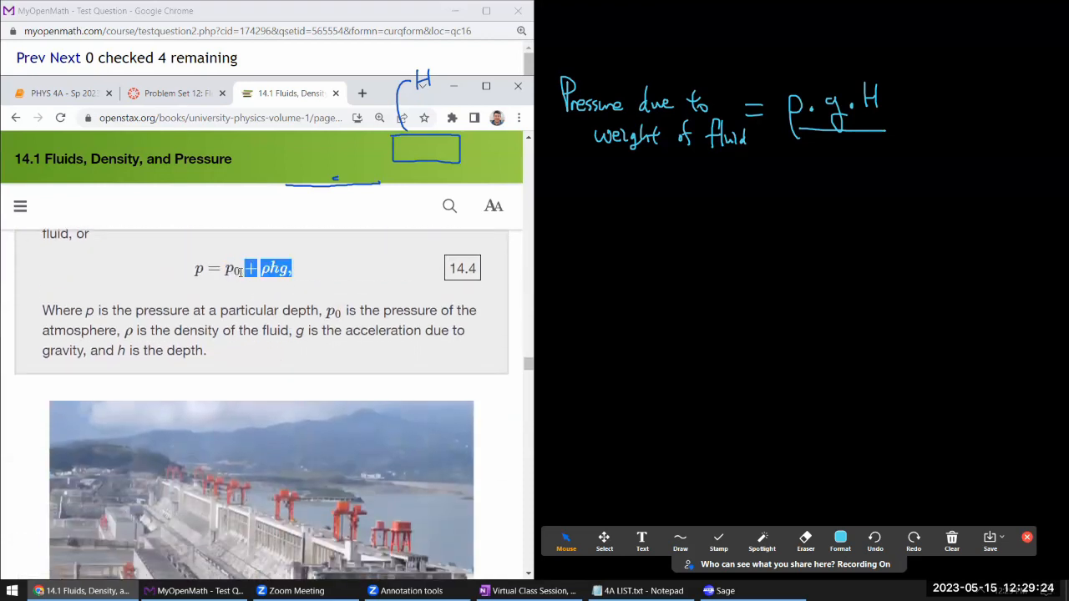
click(248, 301)
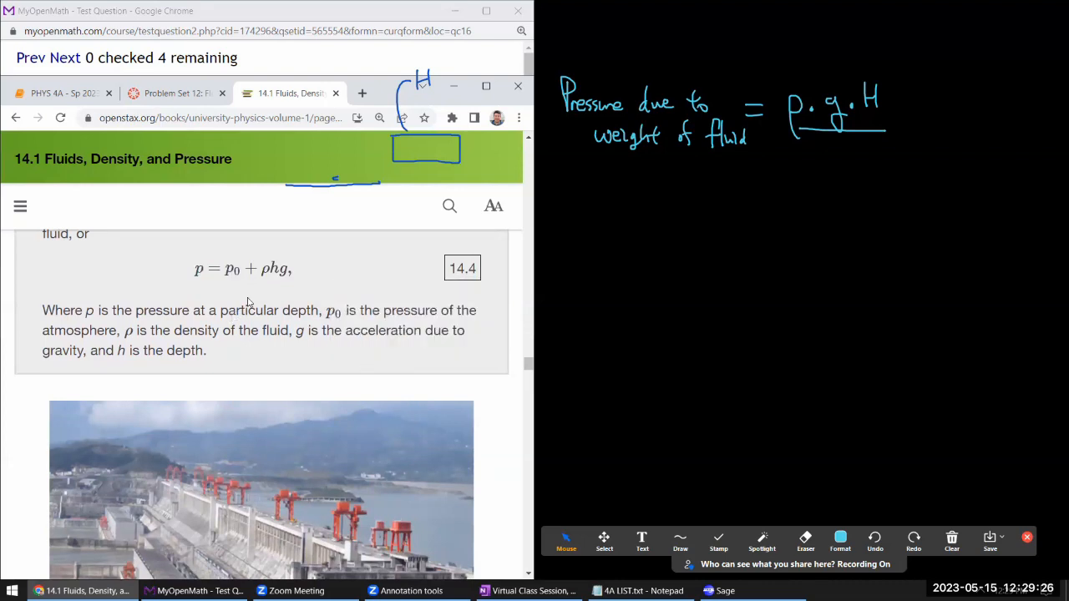
double_click(243, 268)
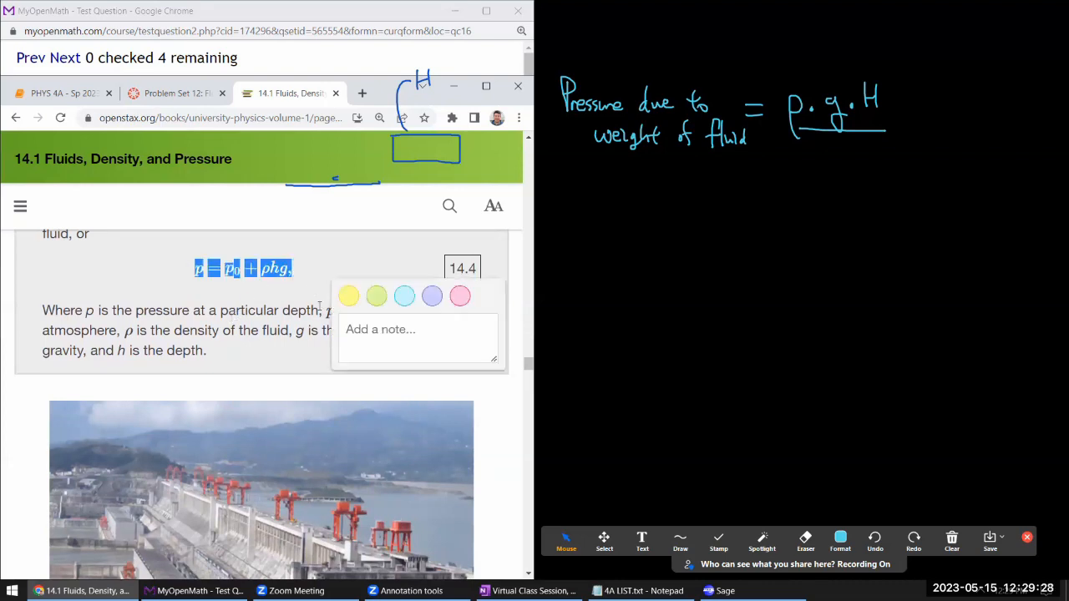
click(263, 350)
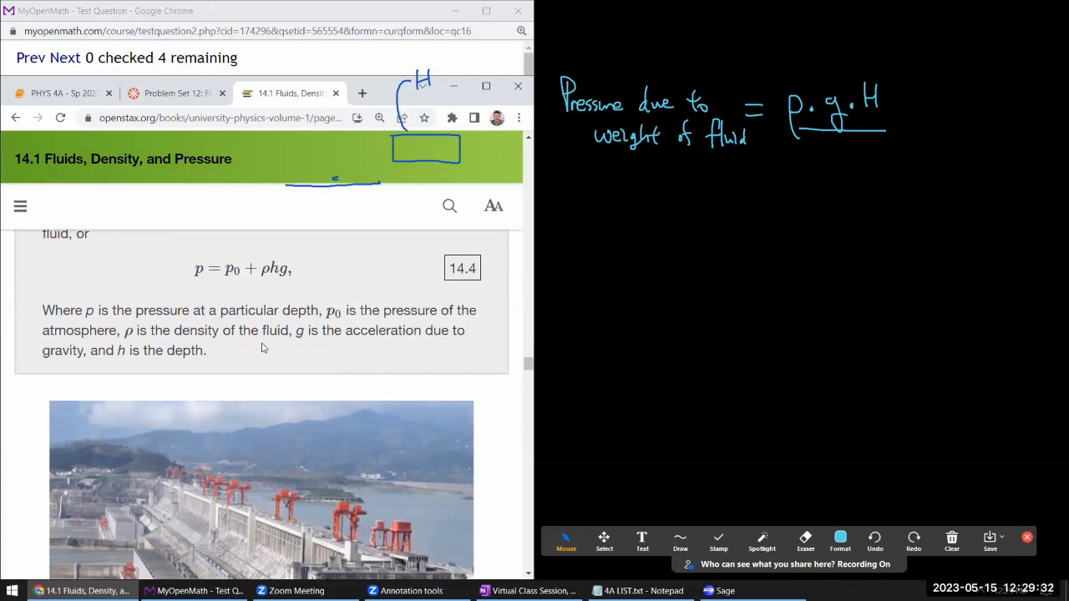
mouse_move(702, 517)
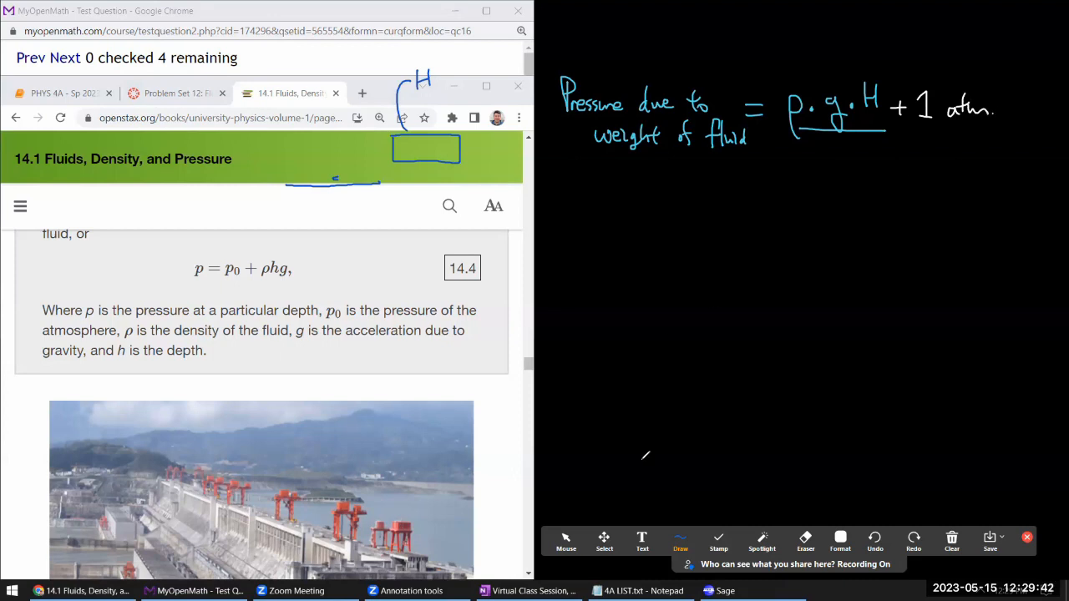
click(566, 542)
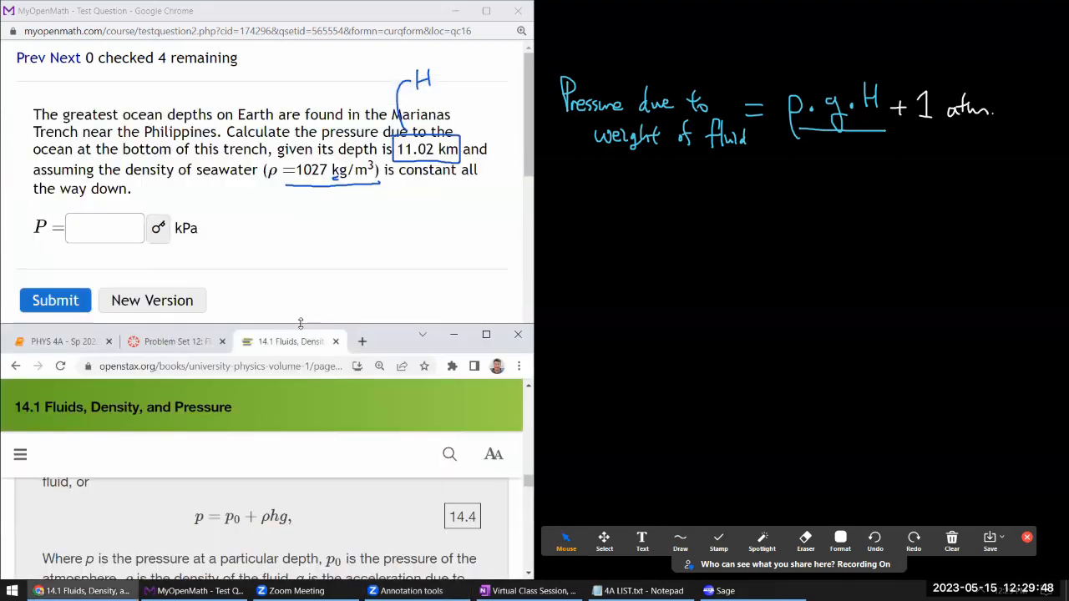
mouse_move(871, 212)
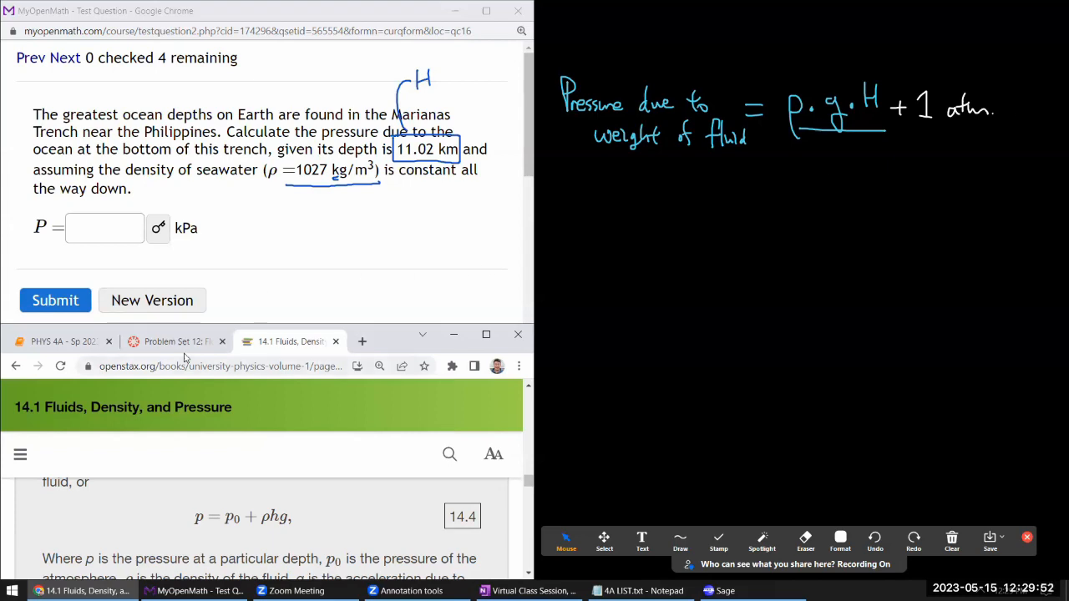
Evaluate (1027*9.8*11020)*1E-3 in a new SageMath cell, giving 110911.892 kPa
click(63, 341)
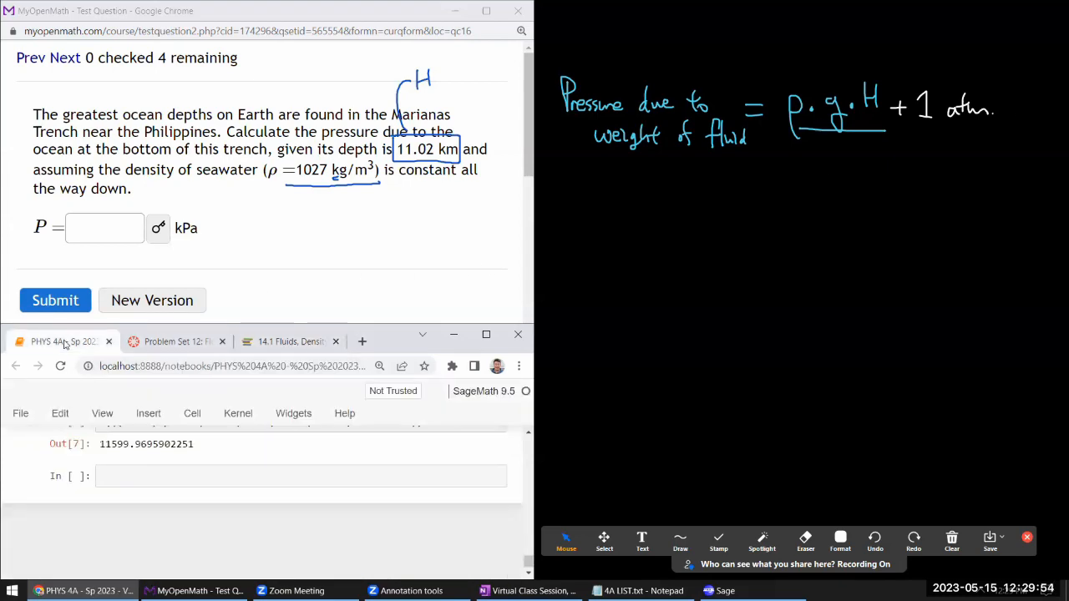
click(127, 475)
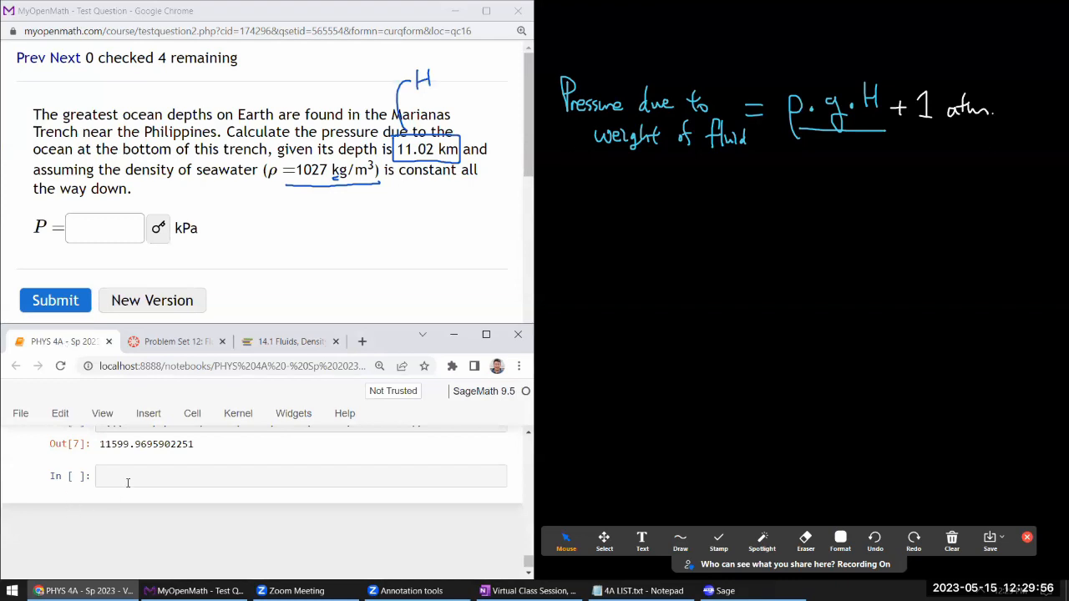
click(250, 476)
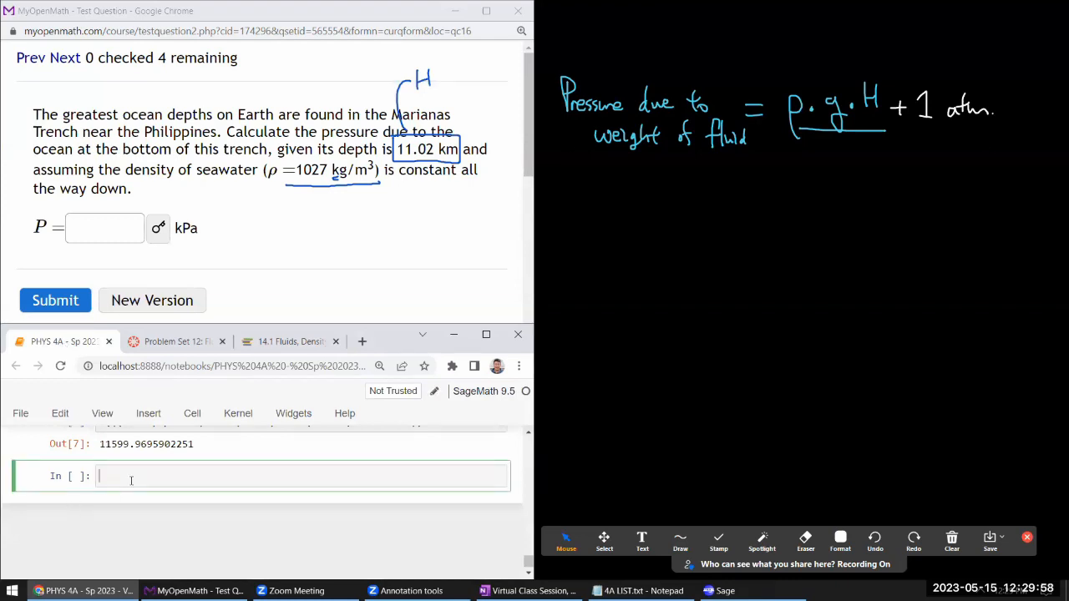
text(1027)
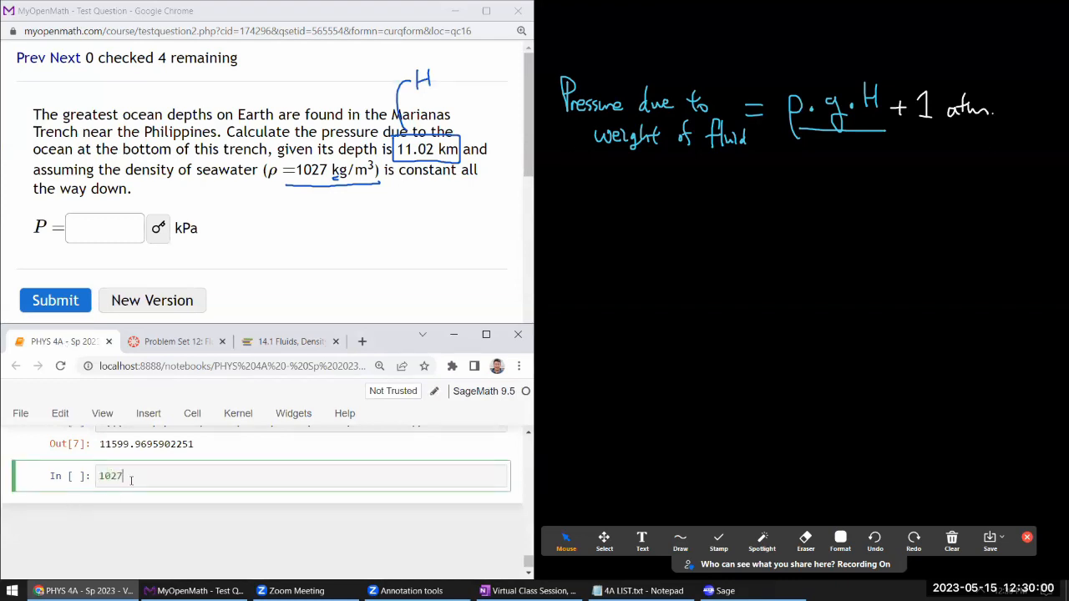
text(*)
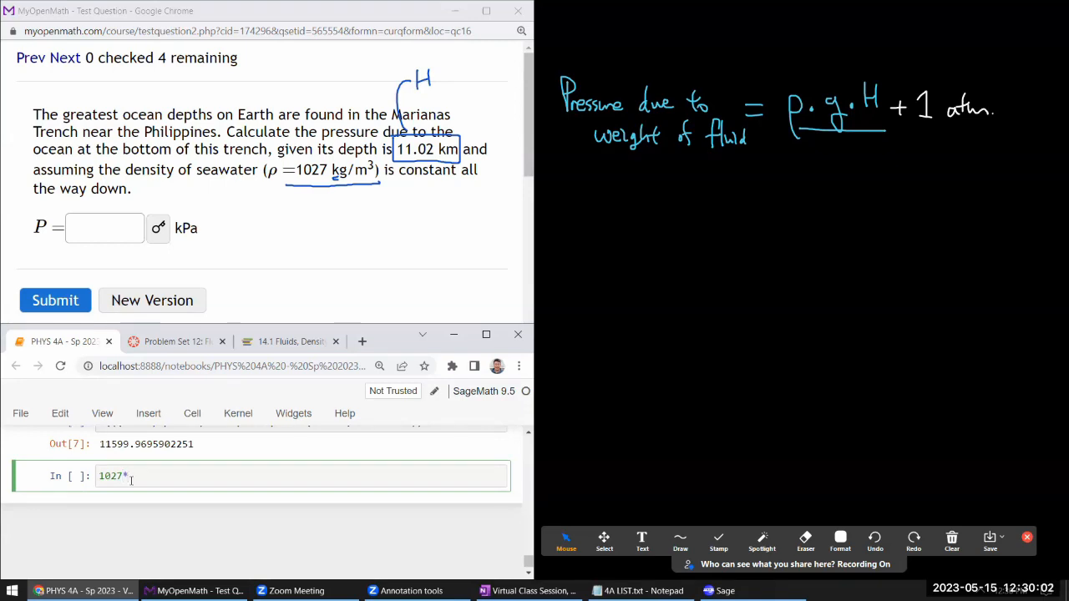
text(9.8)
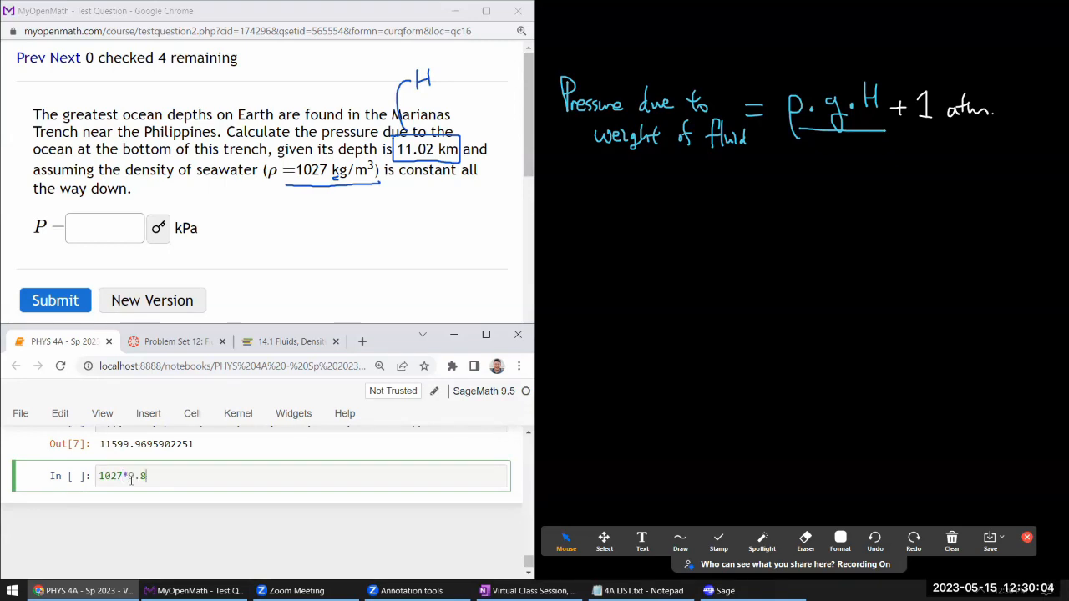
text(*)
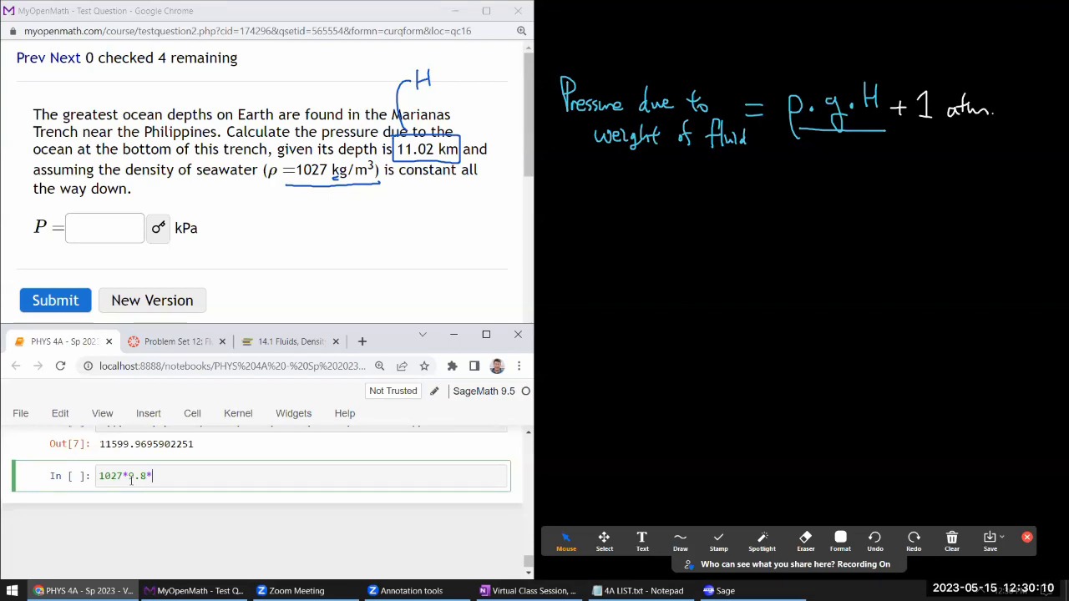
text(110)
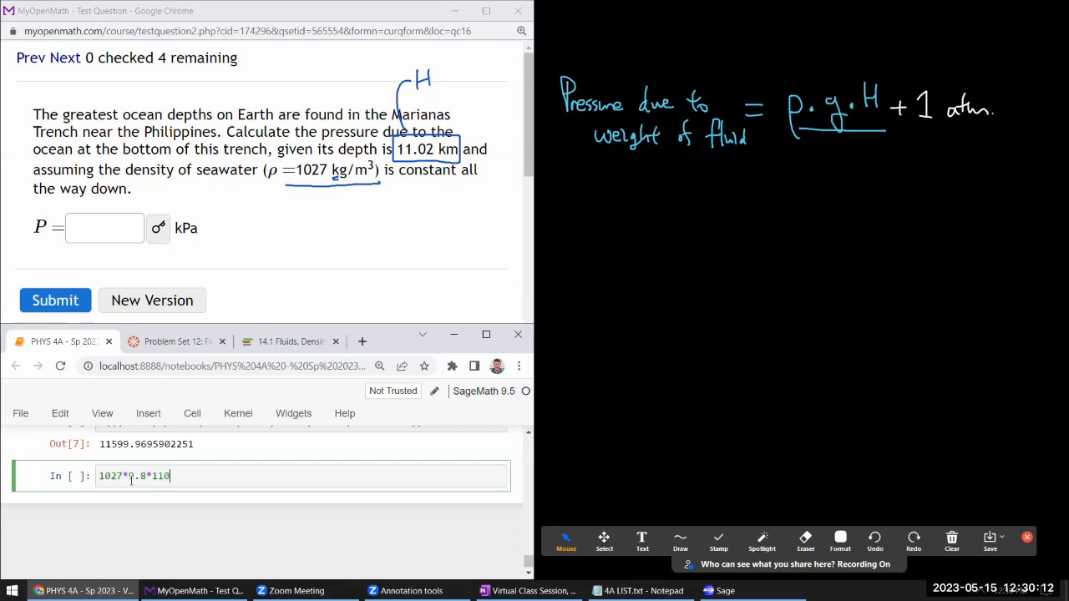
text(20))
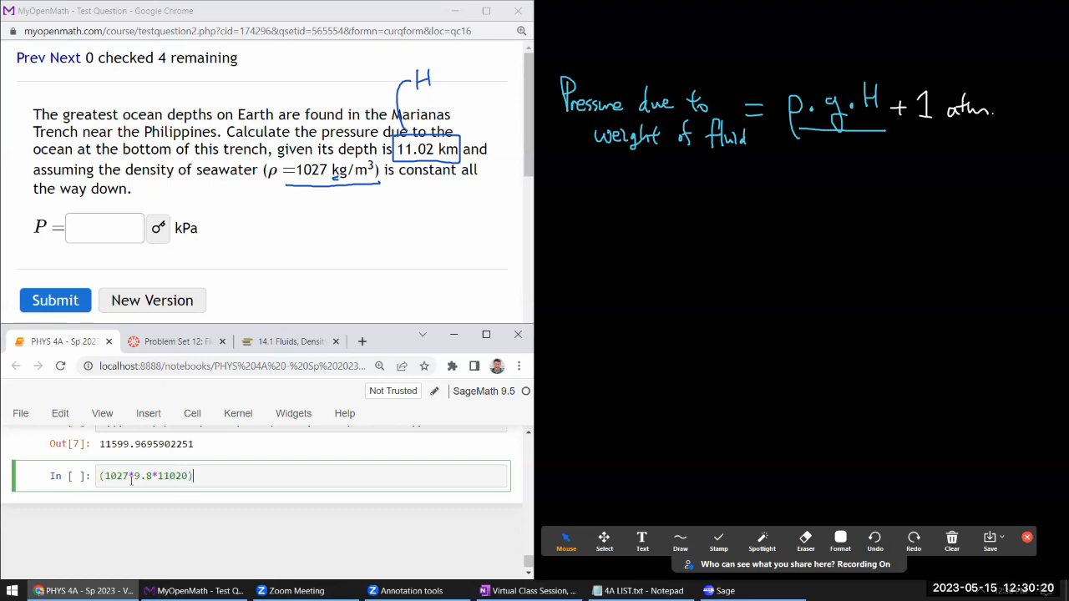
text(*1E-)
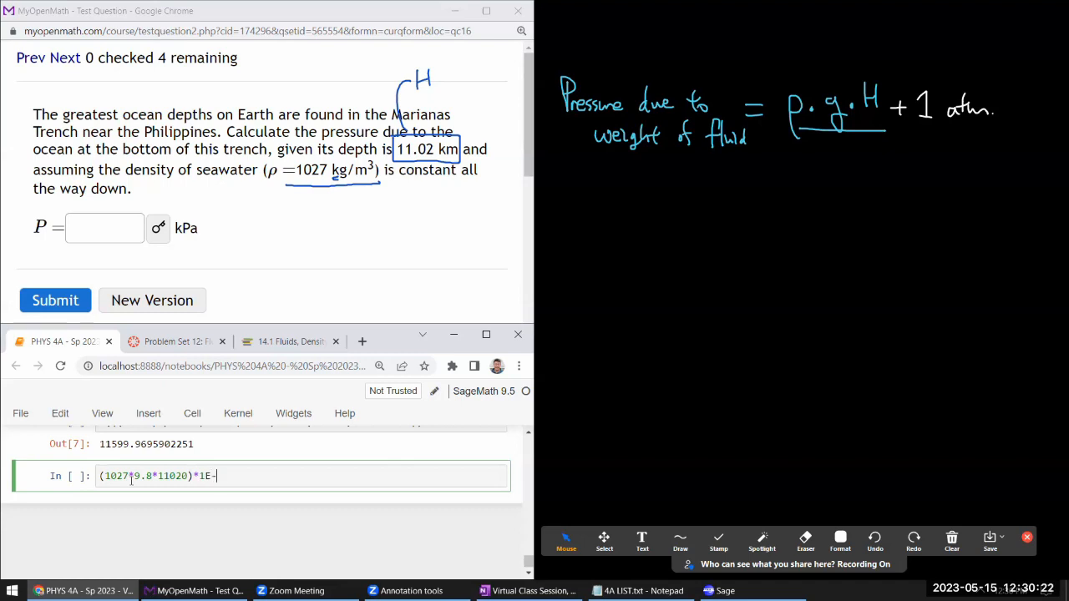
text(3)
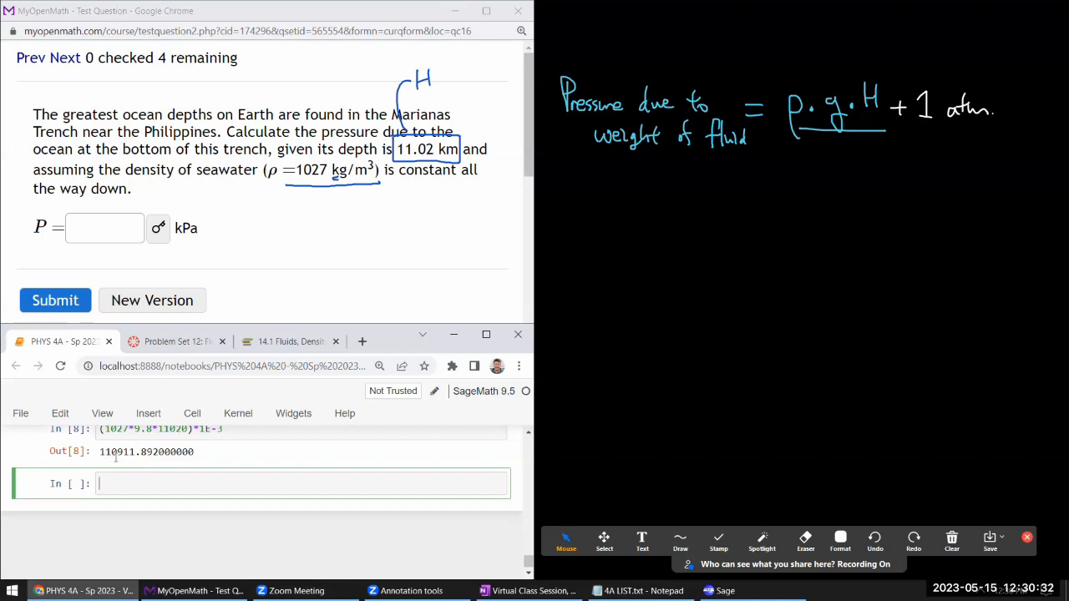
click(104, 228)
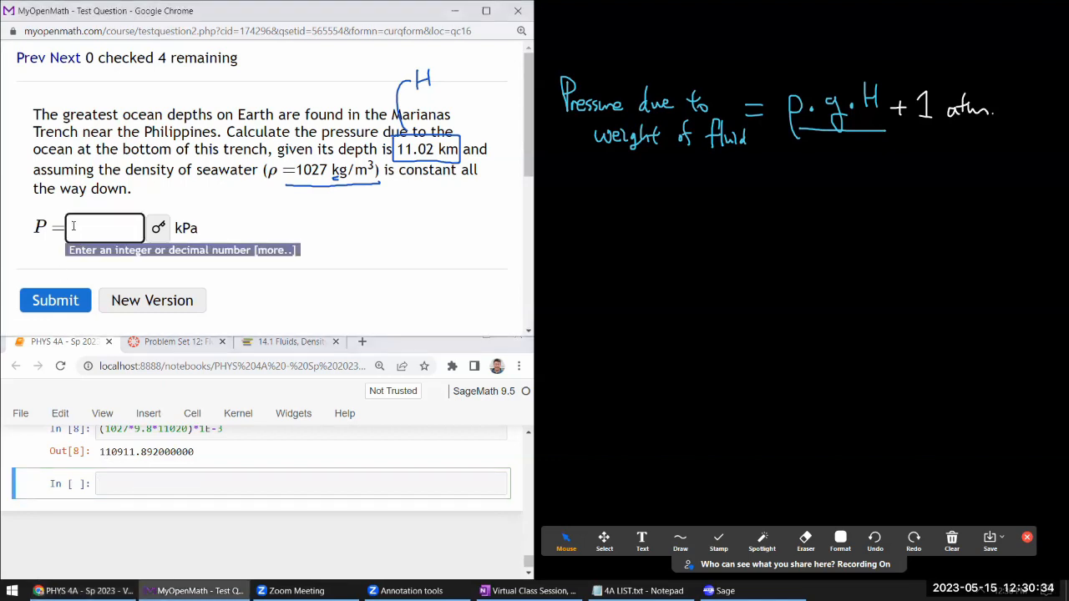
Enter 110912 kPa as the trench pressure P and submit it, scoring 1/1
text(110)
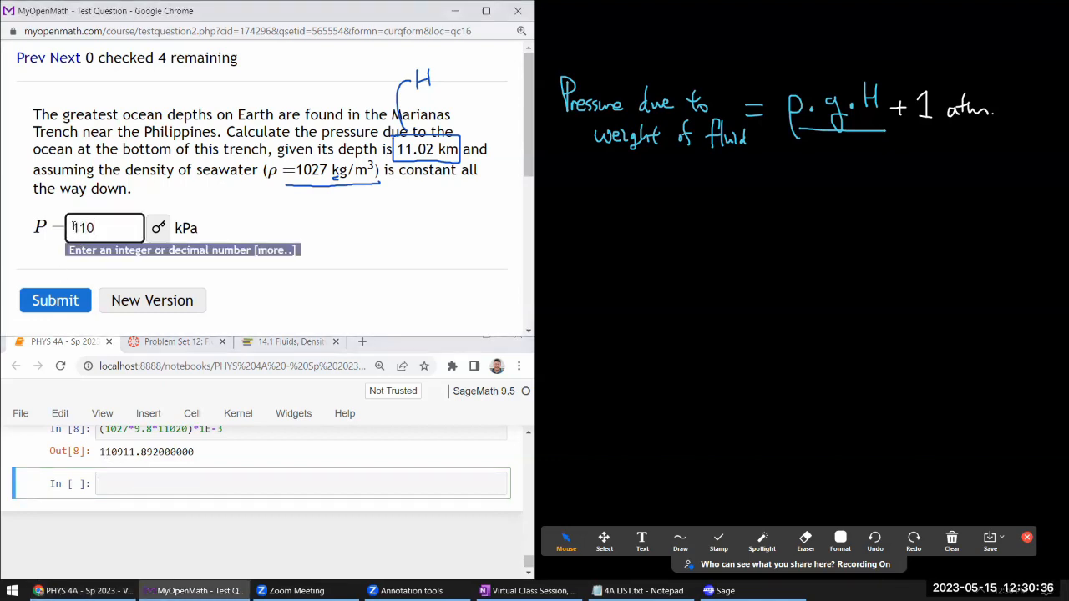
text(912)
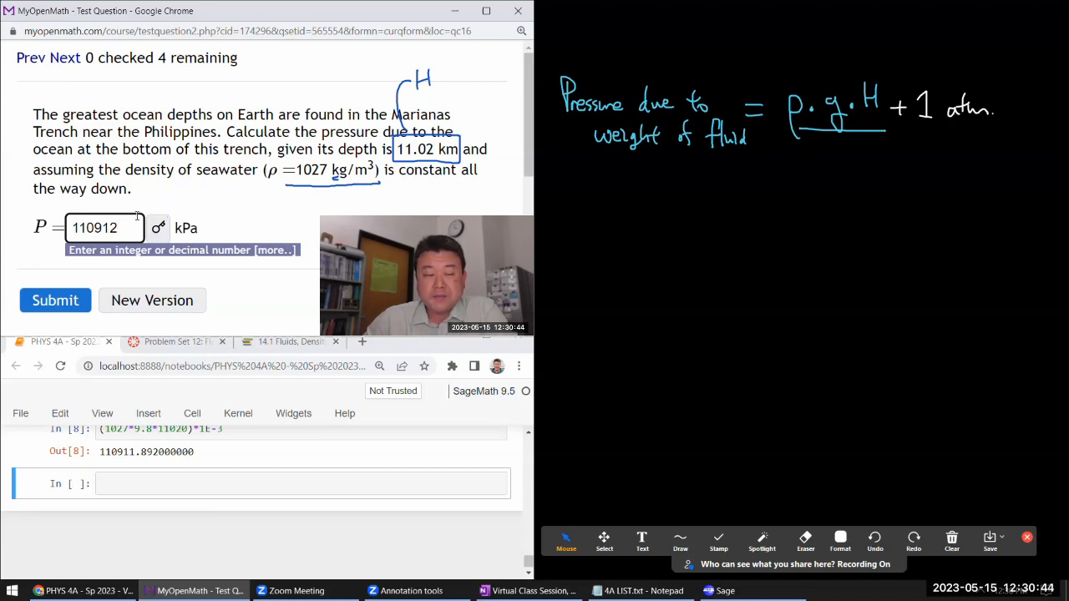
double_click(104, 227)
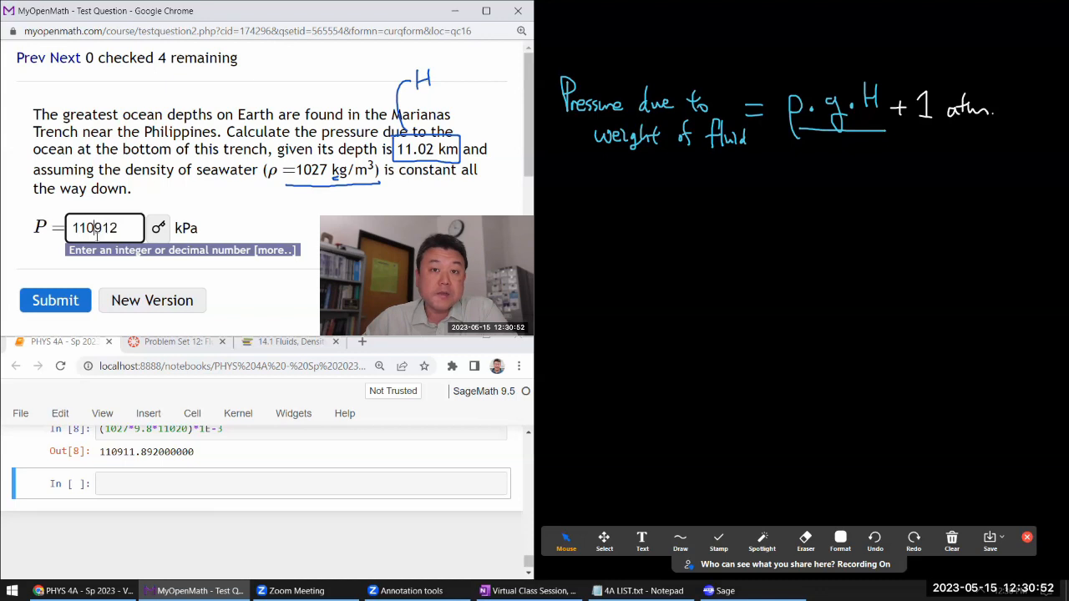
mouse_move(158, 227)
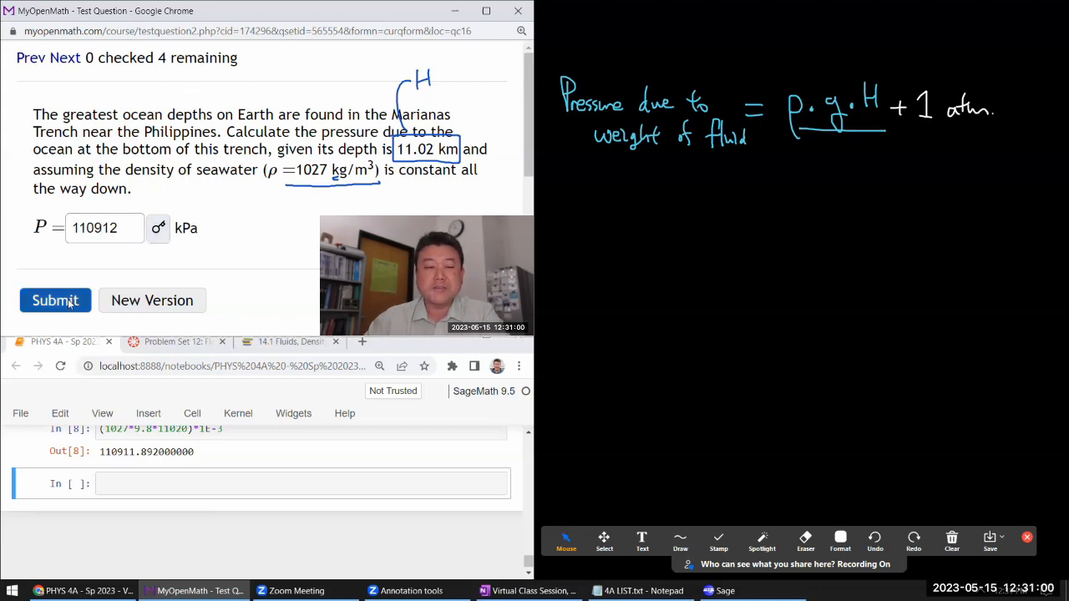
click(55, 299)
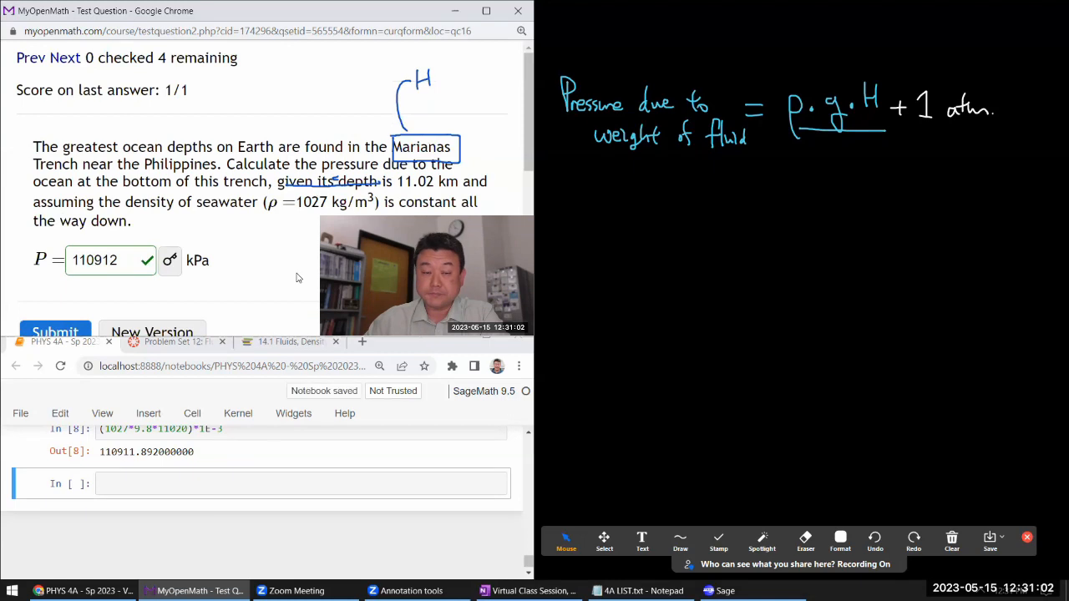
scroll(up, 3)
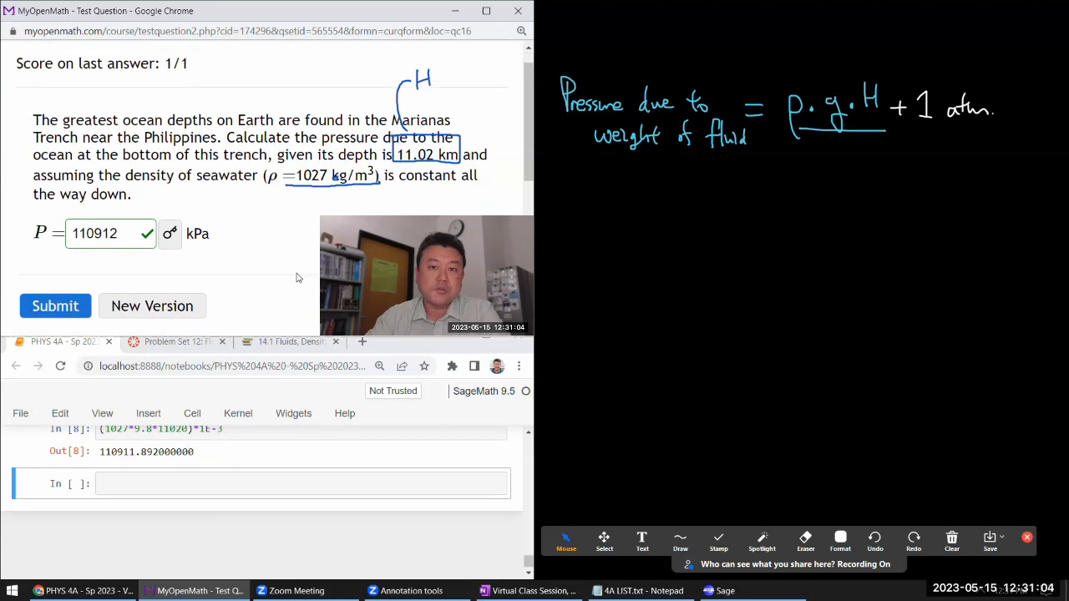
Resubmit the pressure as 111012 kPa and bring up the 4A LIST Notepad window
click(100, 233)
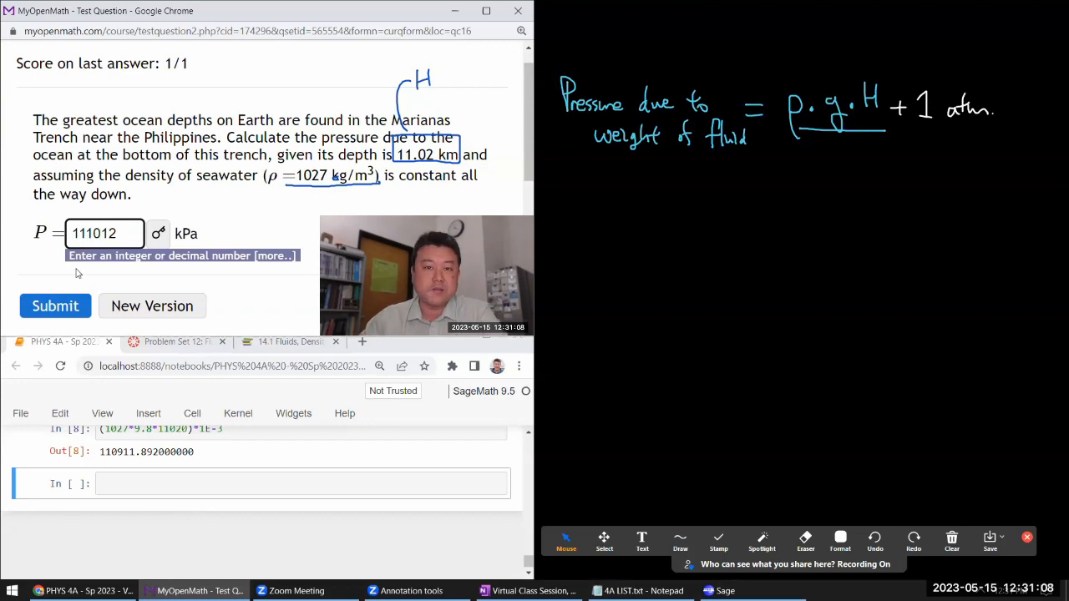
click(55, 306)
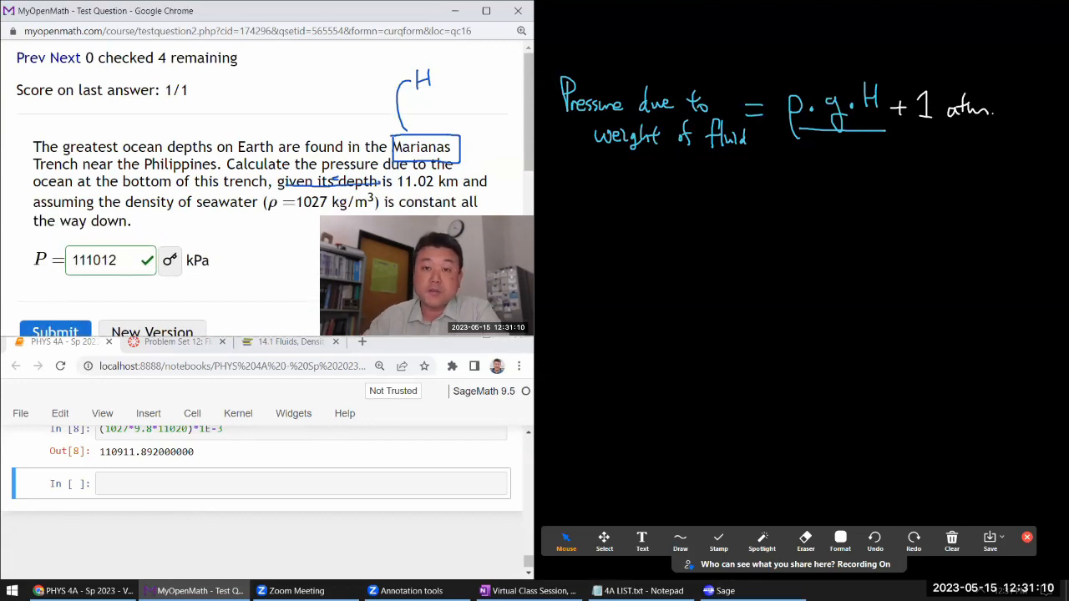
scroll(up, 3)
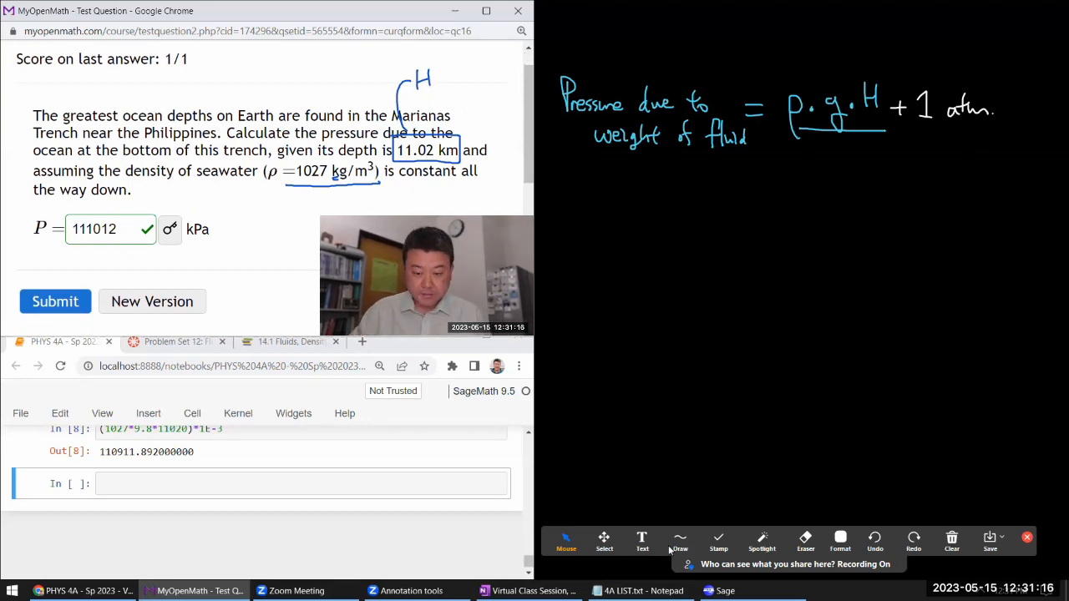
click(637, 591)
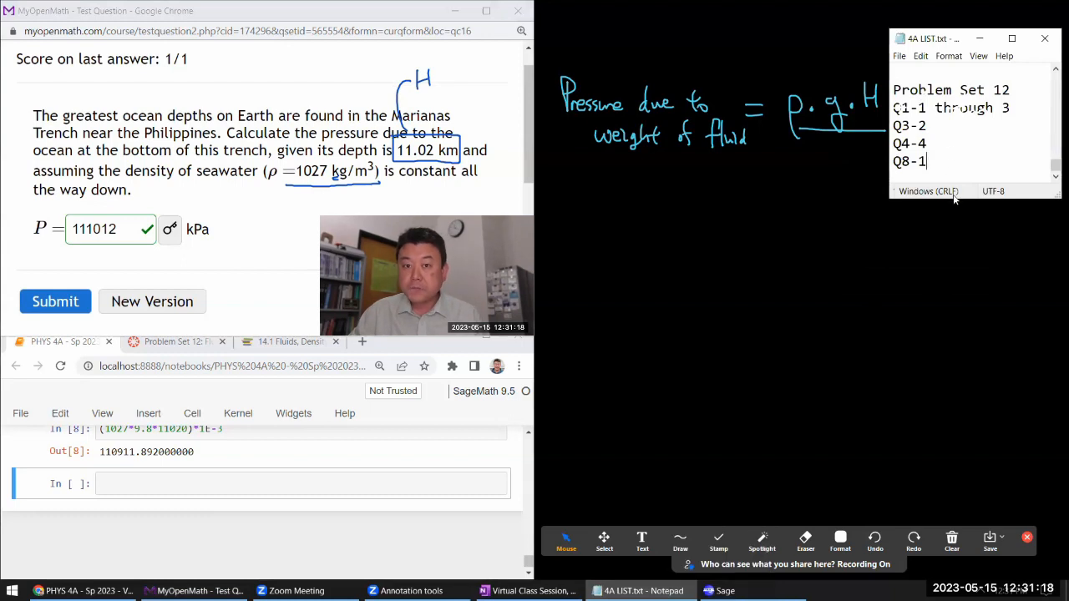